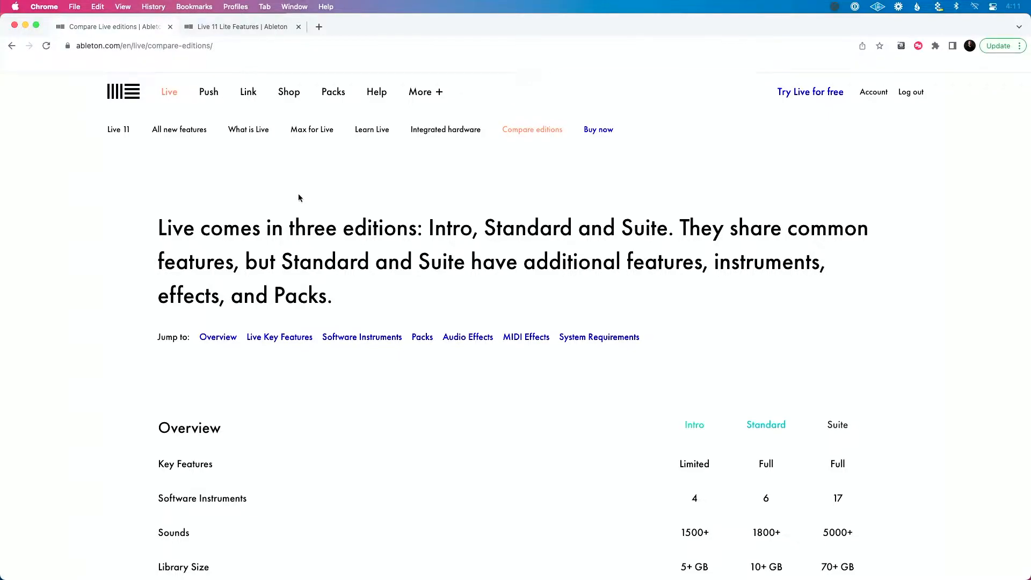
- Scroll the Live 11 Lite Features page back up to the Live Key Features heading
scroll(down, 3)
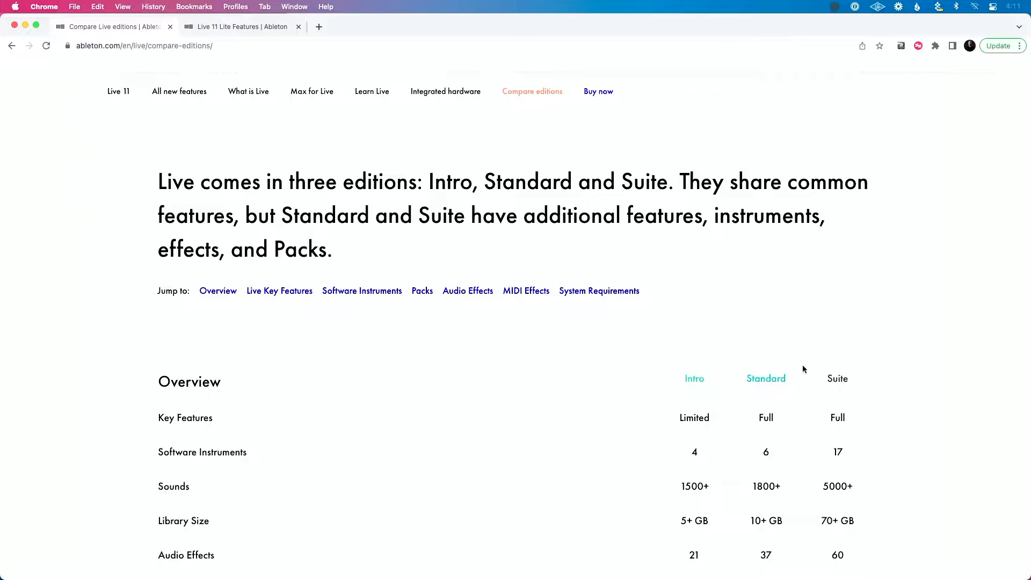
mouse_move(327, 149)
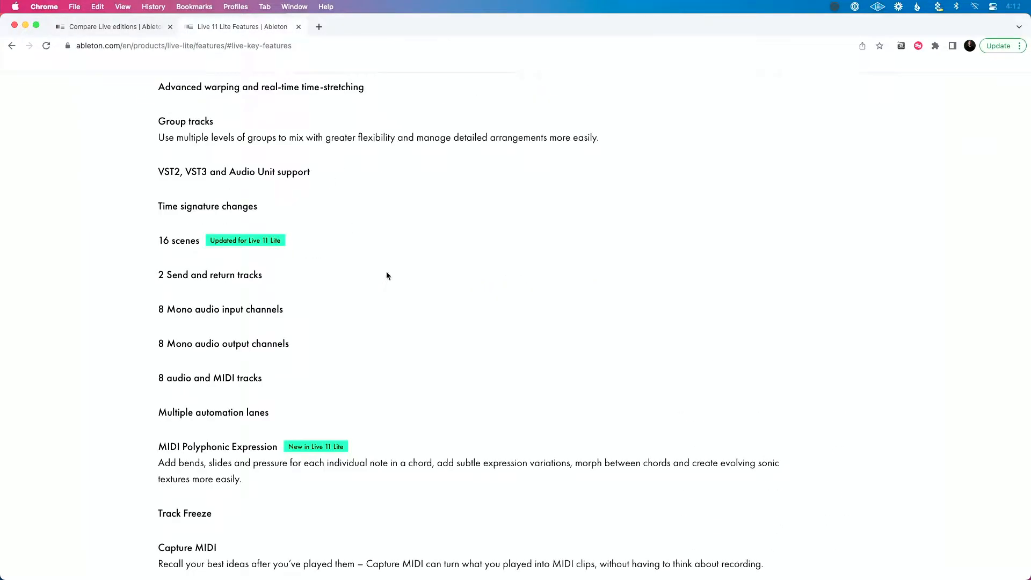
scroll(up, 3)
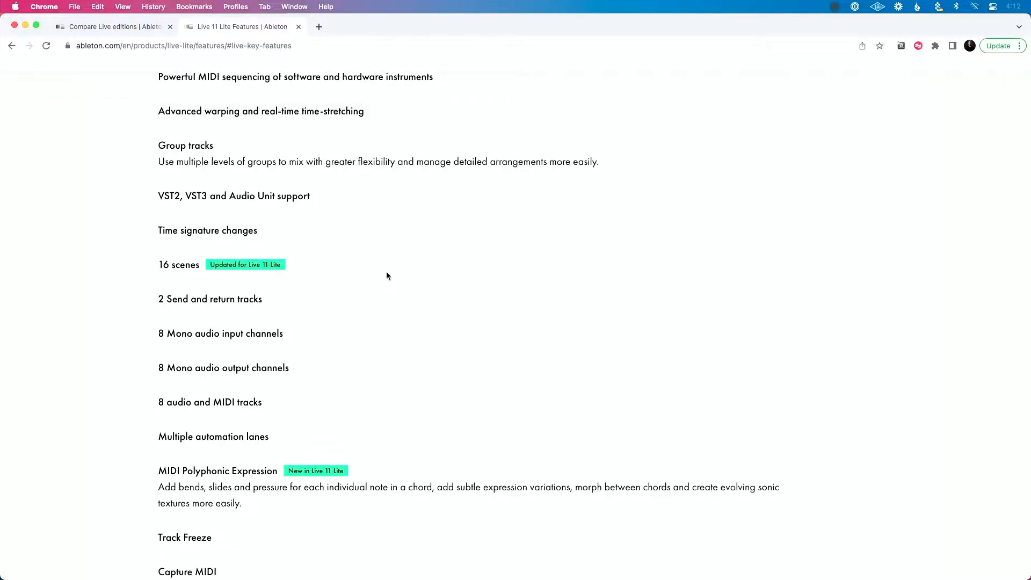
scroll(up, 3)
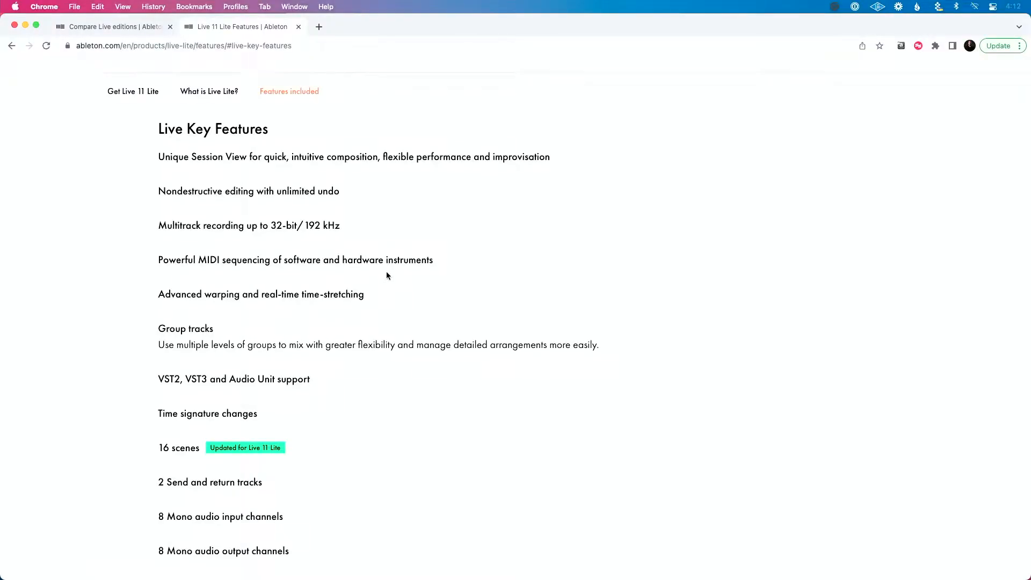
scroll(down, 3)
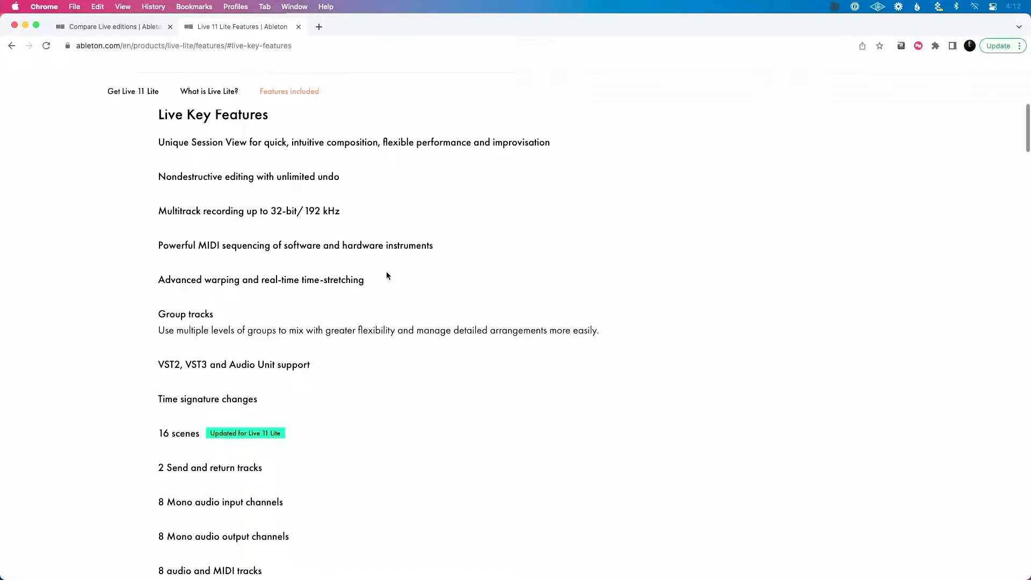
- Highlight Lite's 16 scenes limit, then read the key features down to the Software Instruments heading
scroll(down, 3)
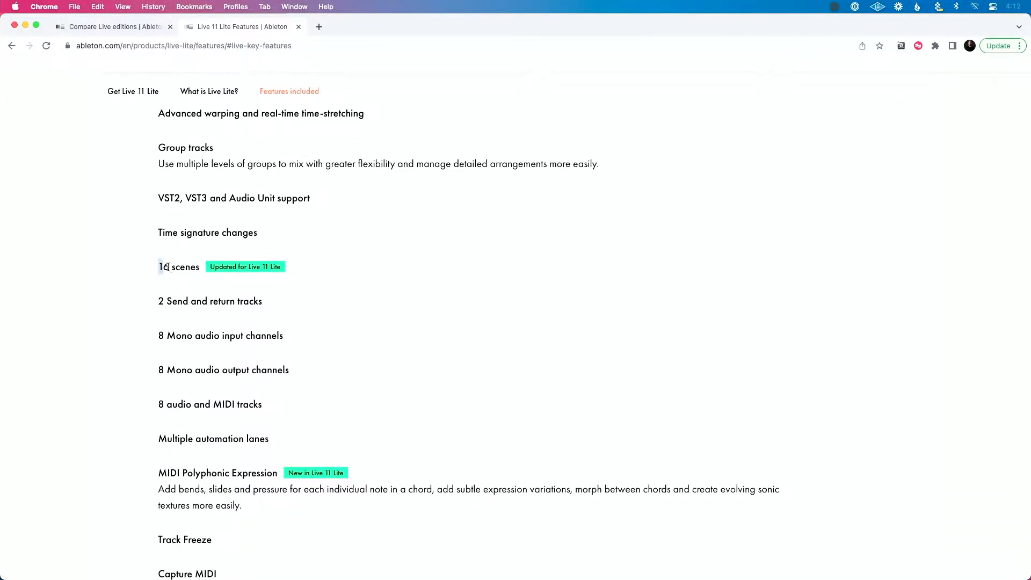
double_click(179, 267)
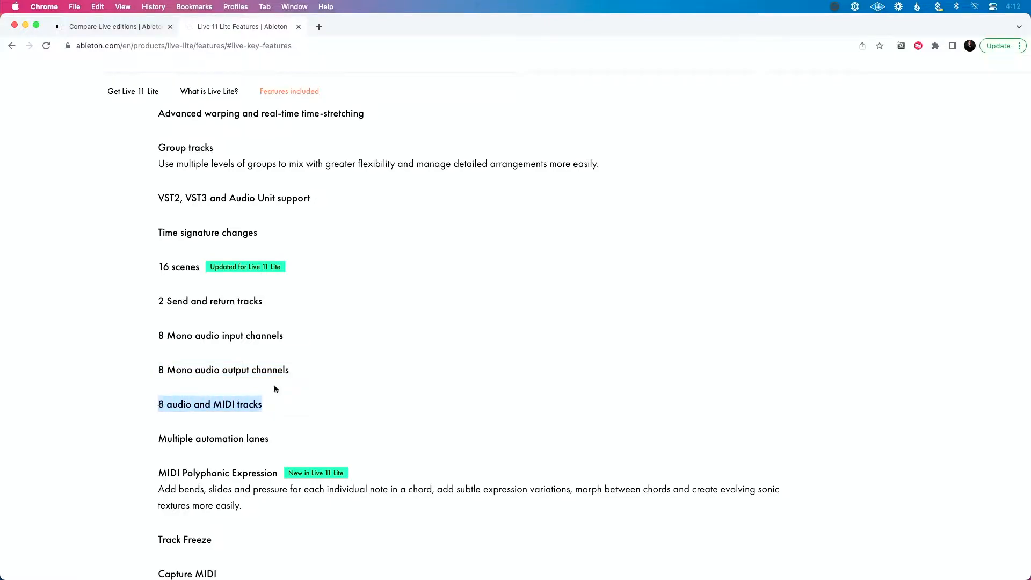
scroll(down, 3)
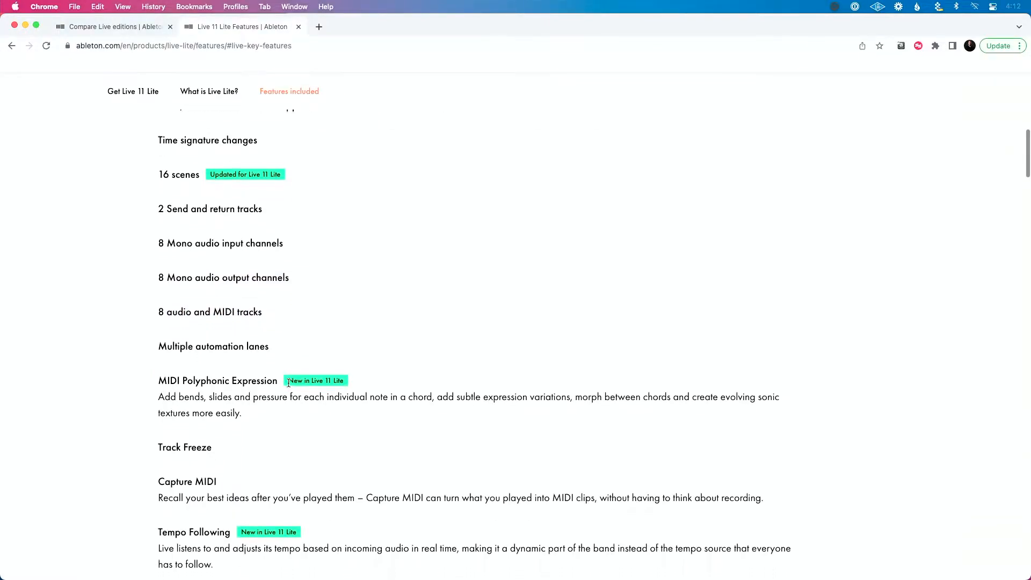
scroll(down, 3)
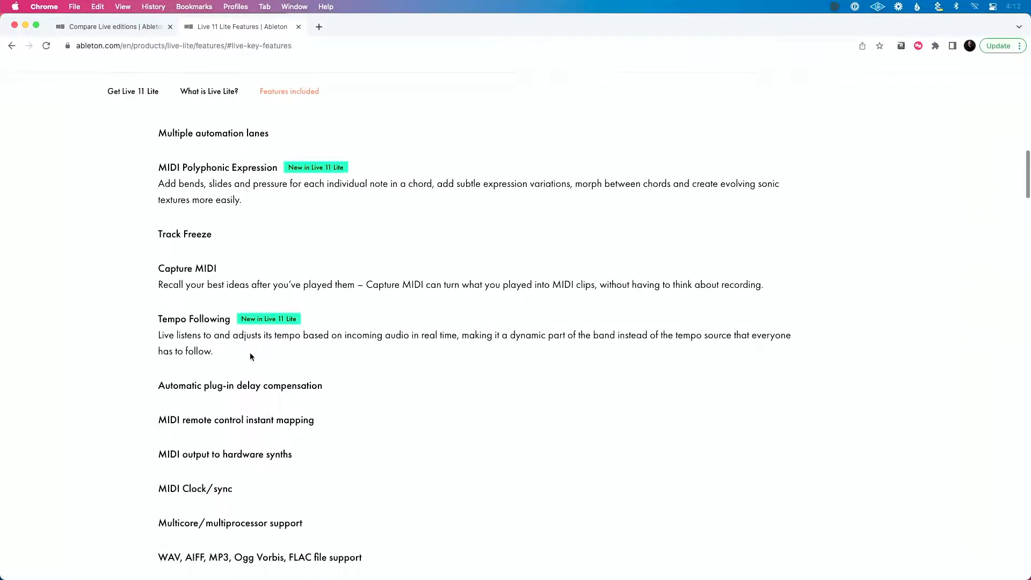
scroll(down, 3)
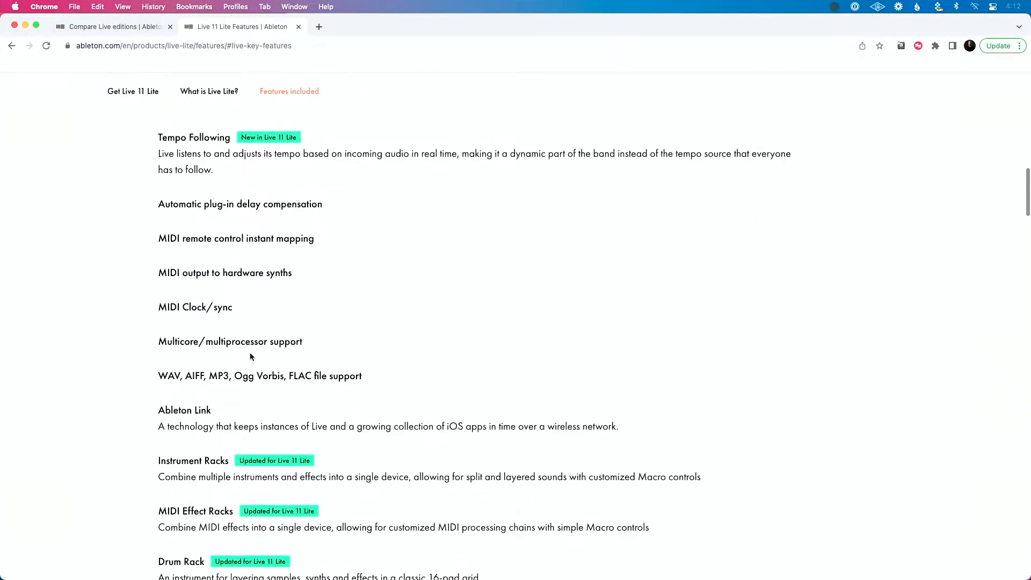
scroll(down, 3)
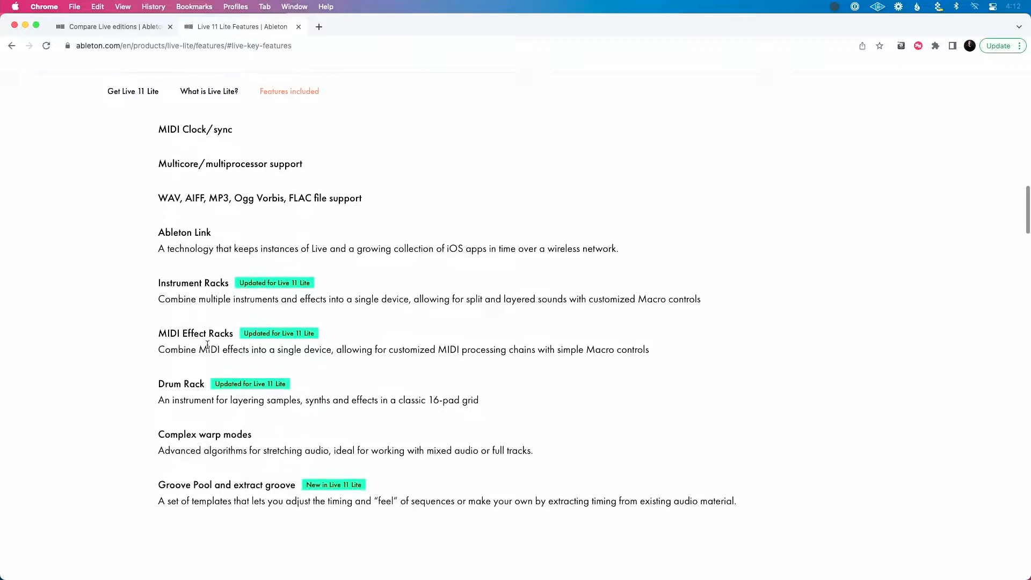
scroll(down, 3)
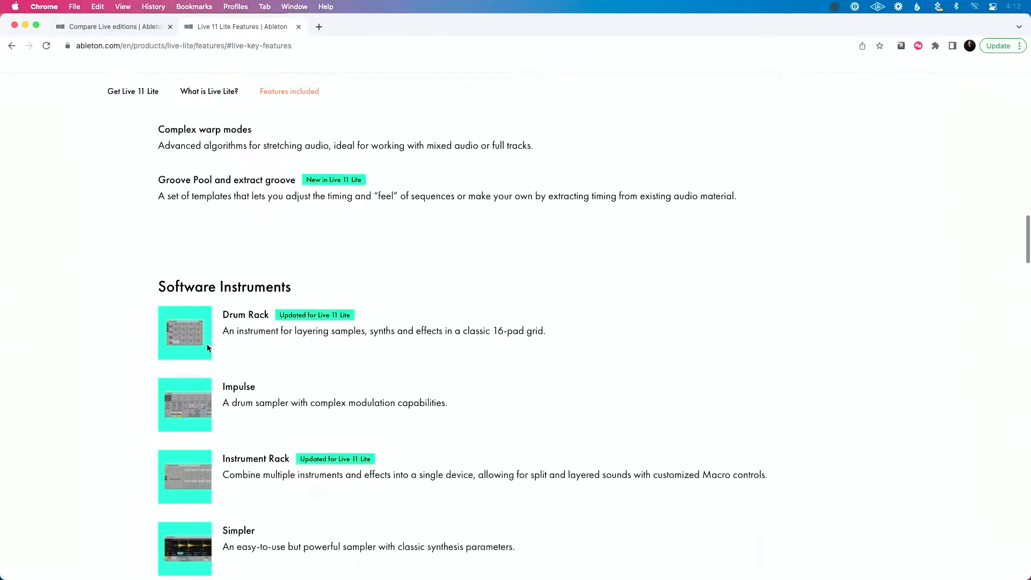
- Read down through Lite's Software Instruments and Audio Effects into the MIDI Effects section
scroll(down, 3)
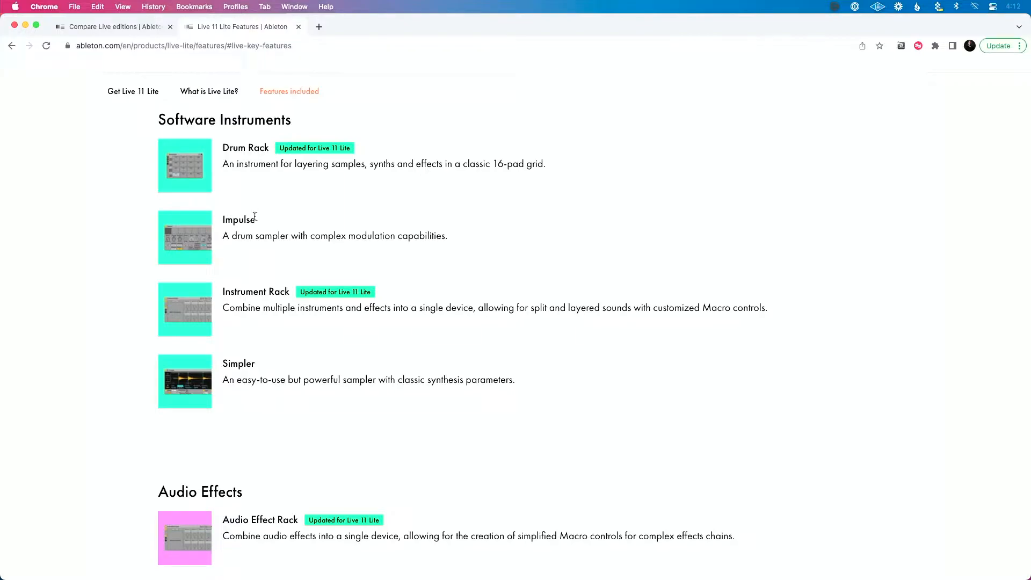
scroll(down, 3)
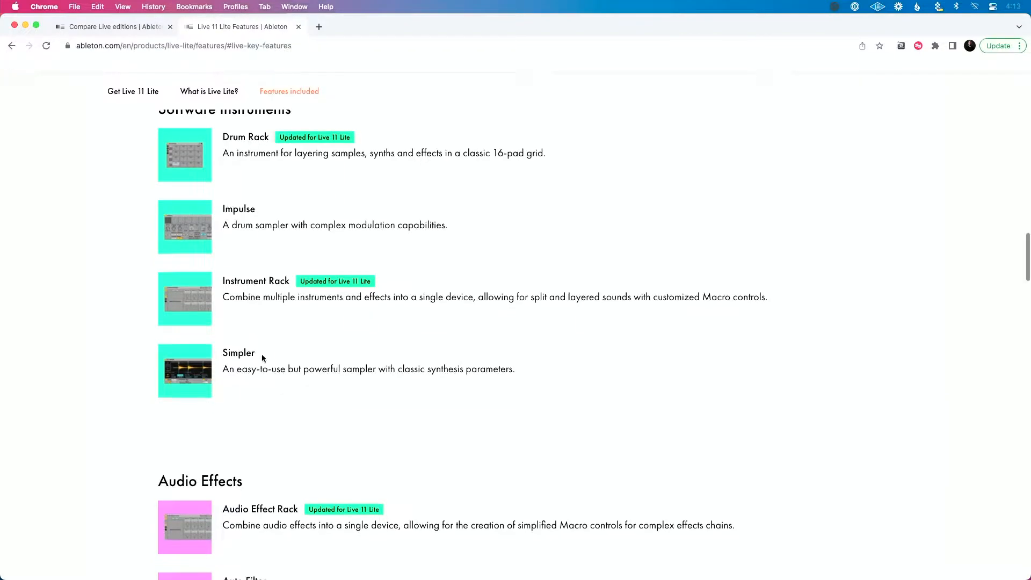
scroll(down, 3)
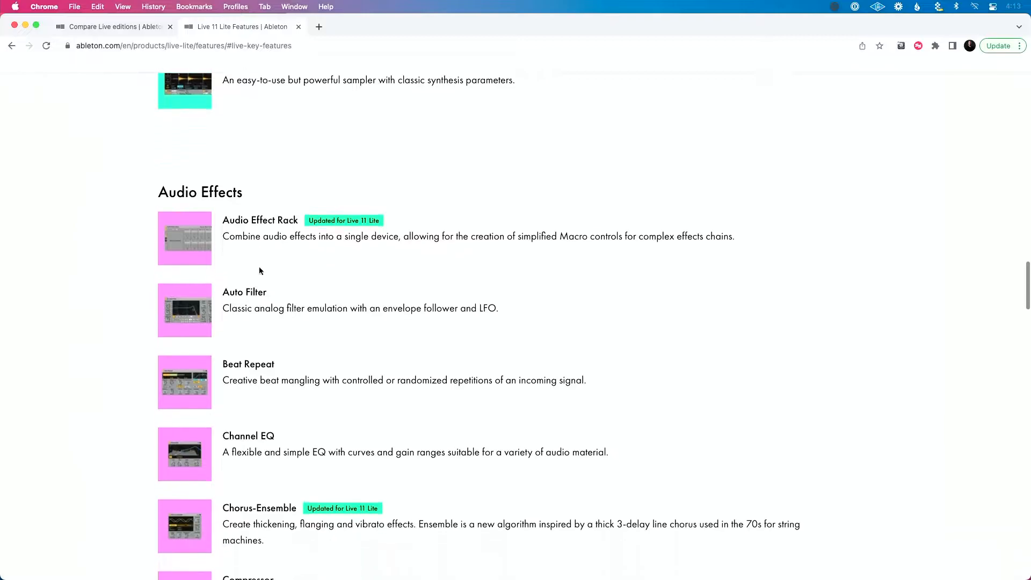
scroll(down, 3)
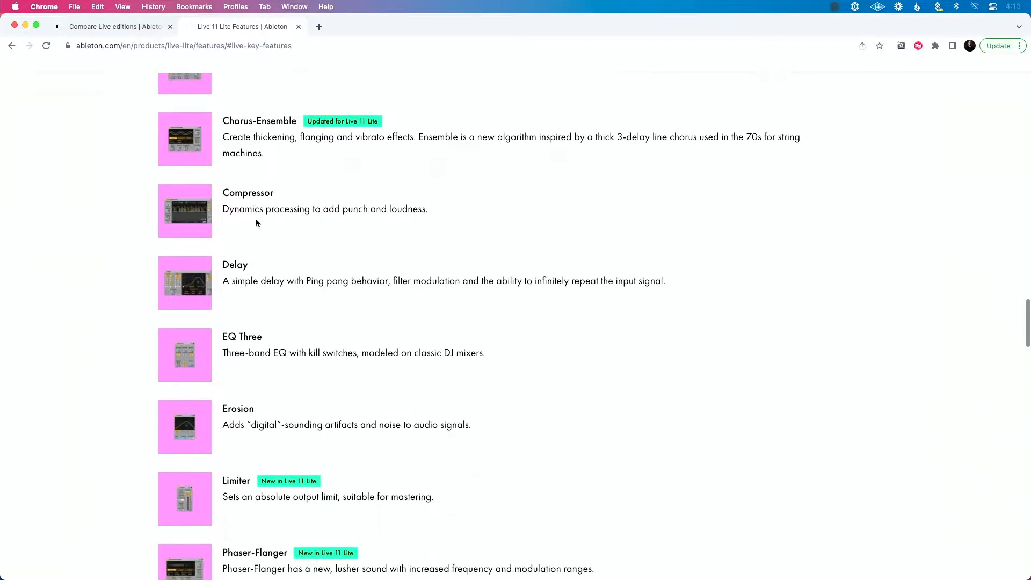
scroll(down, 3)
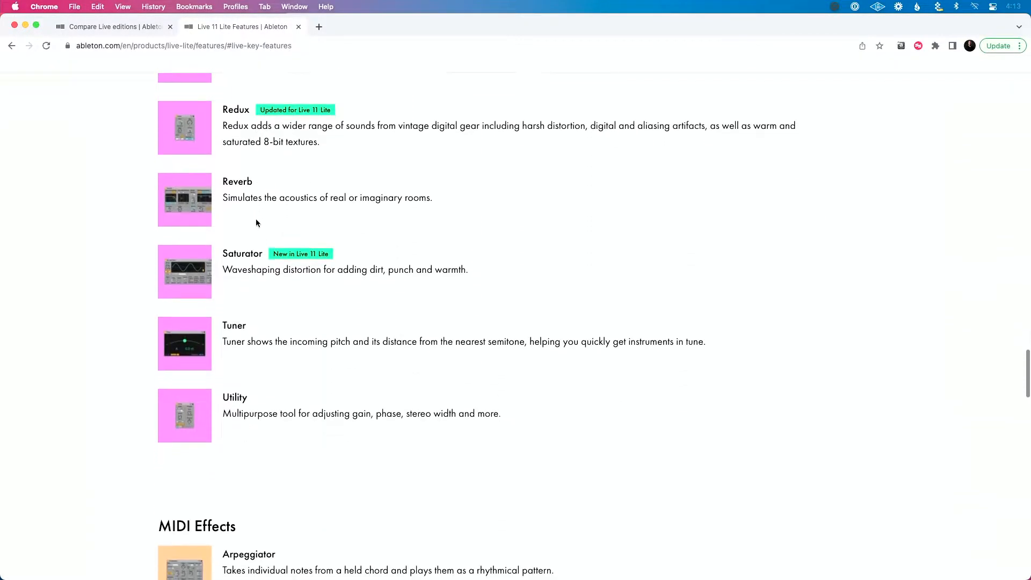
scroll(down, 3)
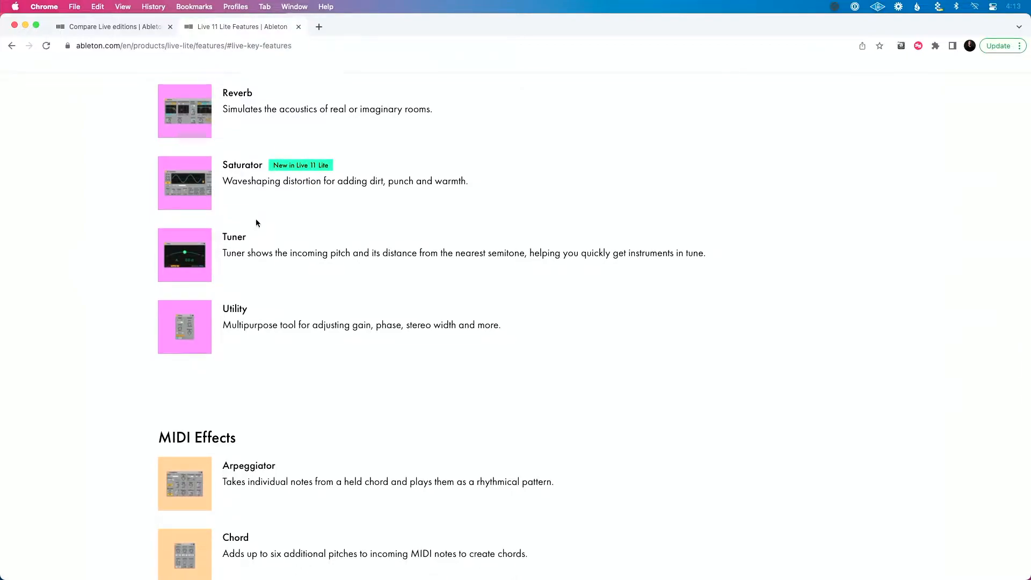
- Continue through MIDI Effects and the core library of sounds to its end, then back up to Audio Effects
scroll(down, 3)
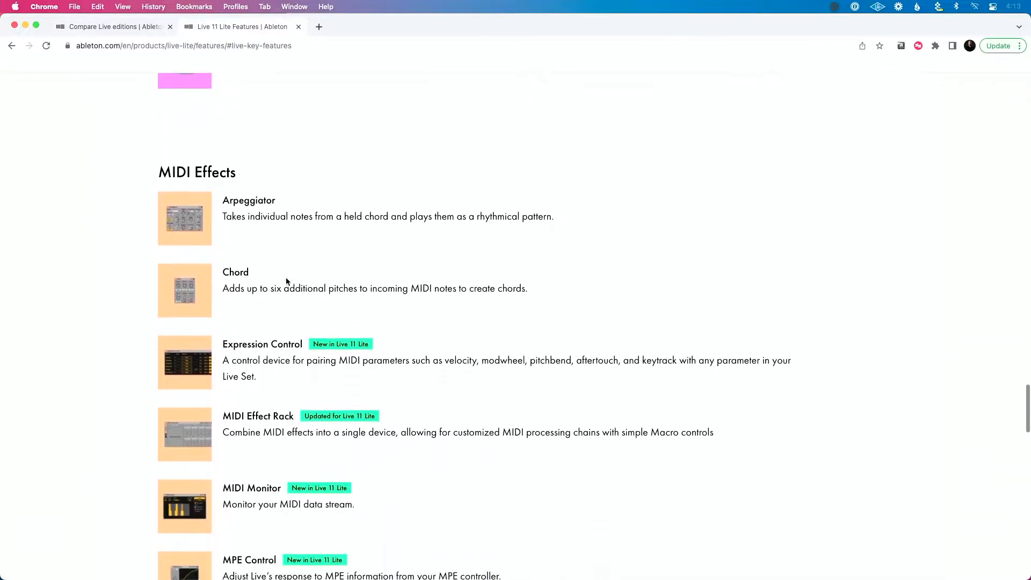
scroll(down, 3)
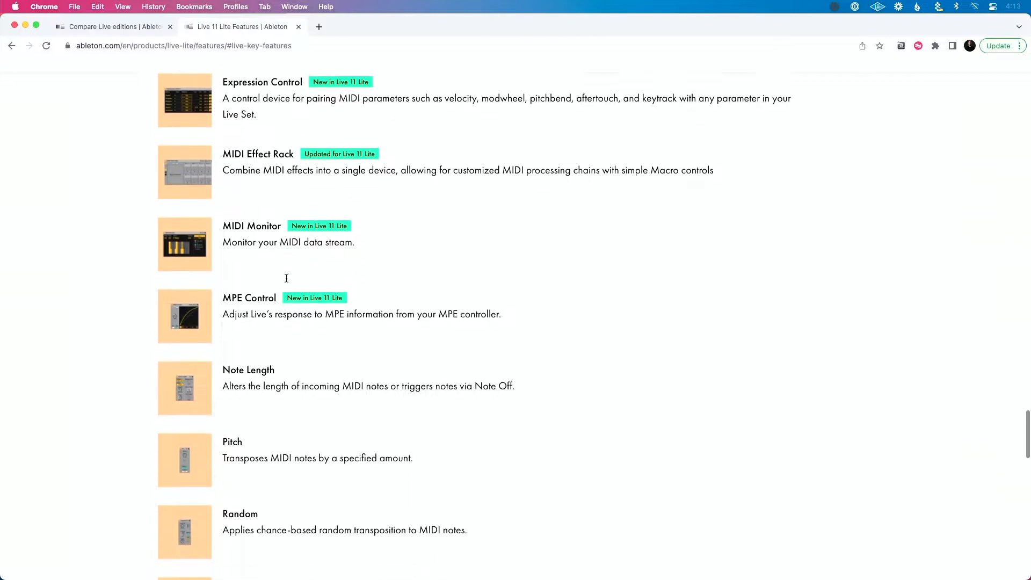
scroll(down, 3)
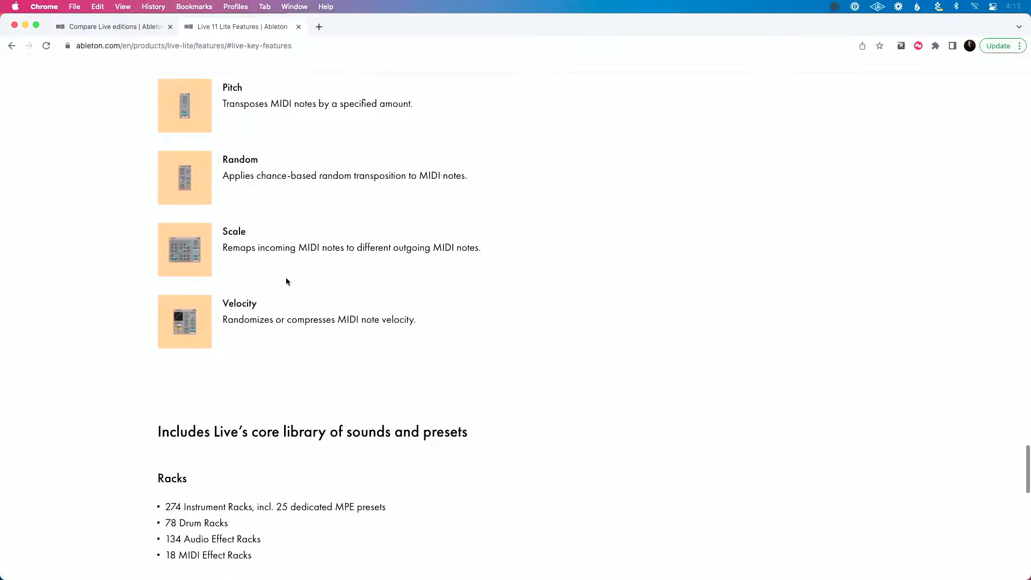
scroll(down, 3)
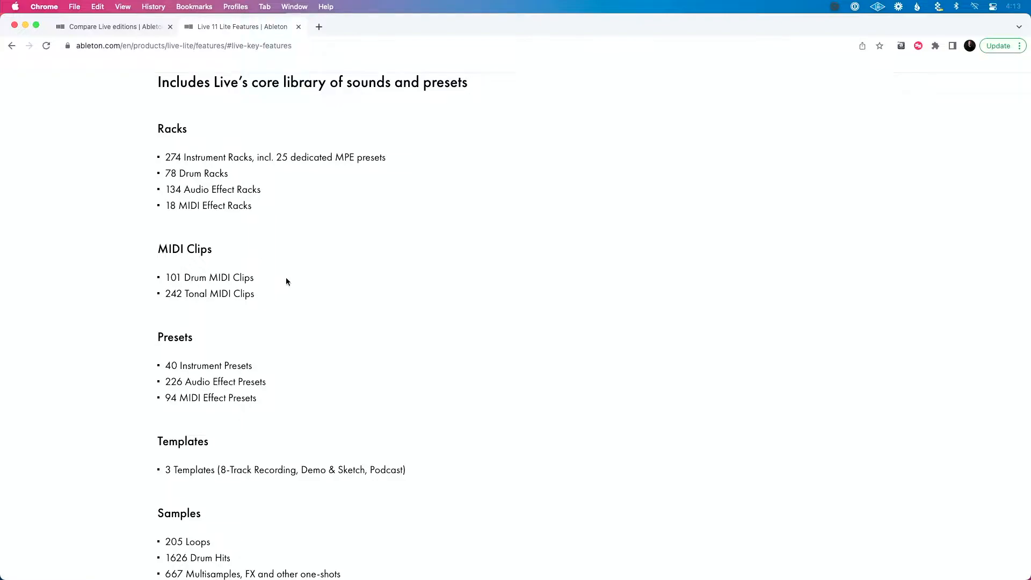
mouse_move(287, 255)
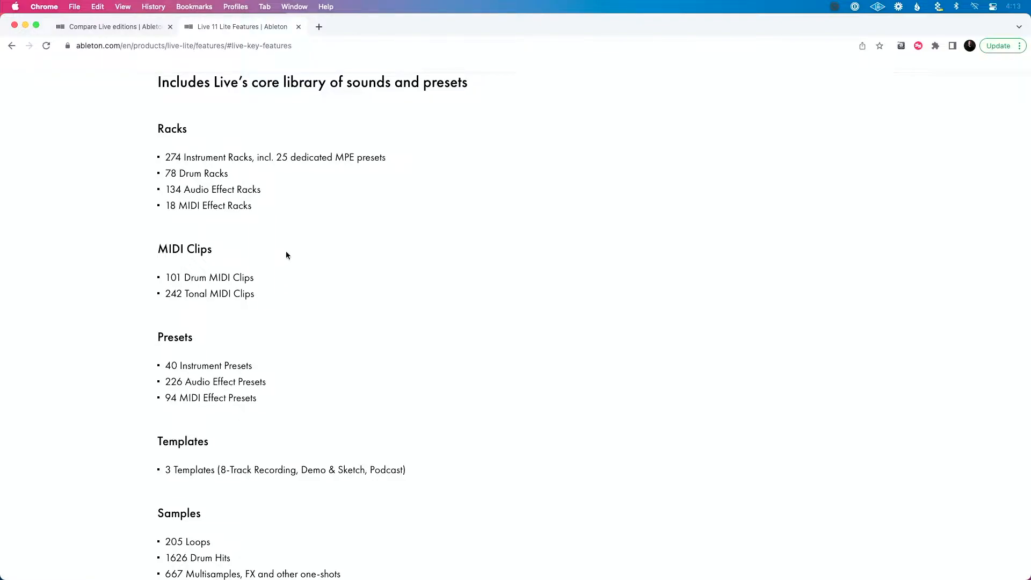
scroll(down, 3)
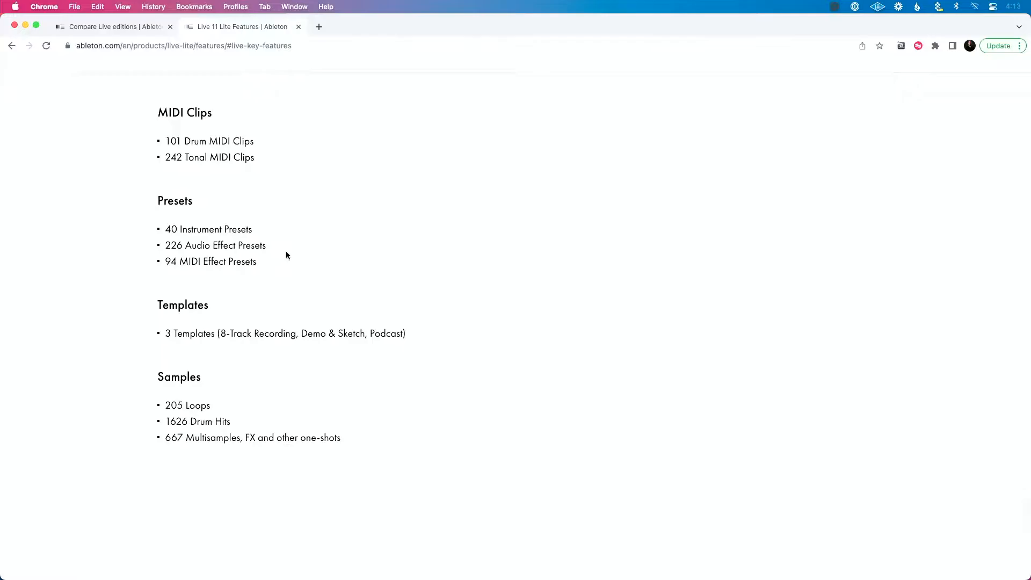
scroll(up, 3)
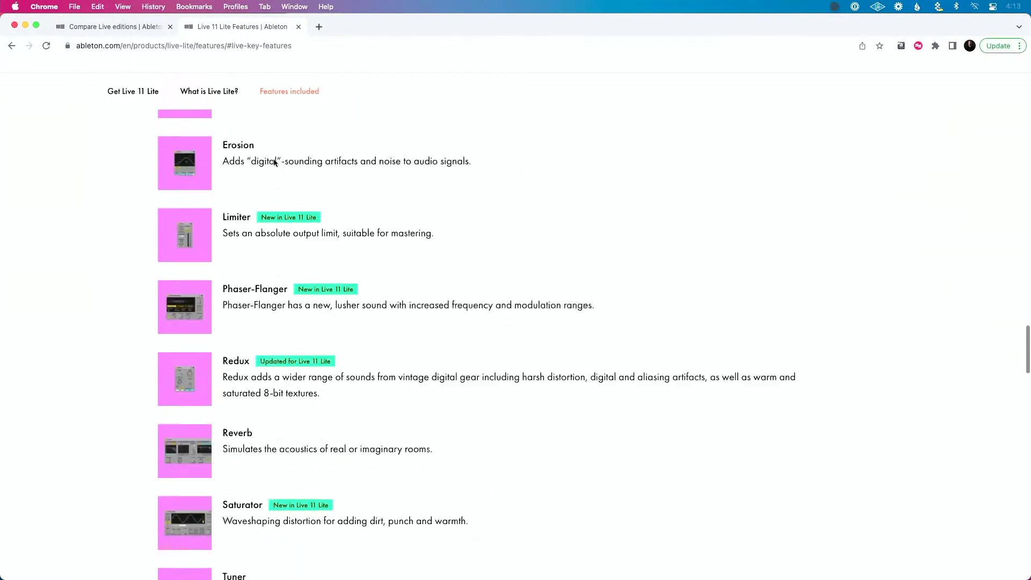
- Return to the Compare Live editions page and start down the Live Key Features table for Intro, Standard and Suite
click(113, 26)
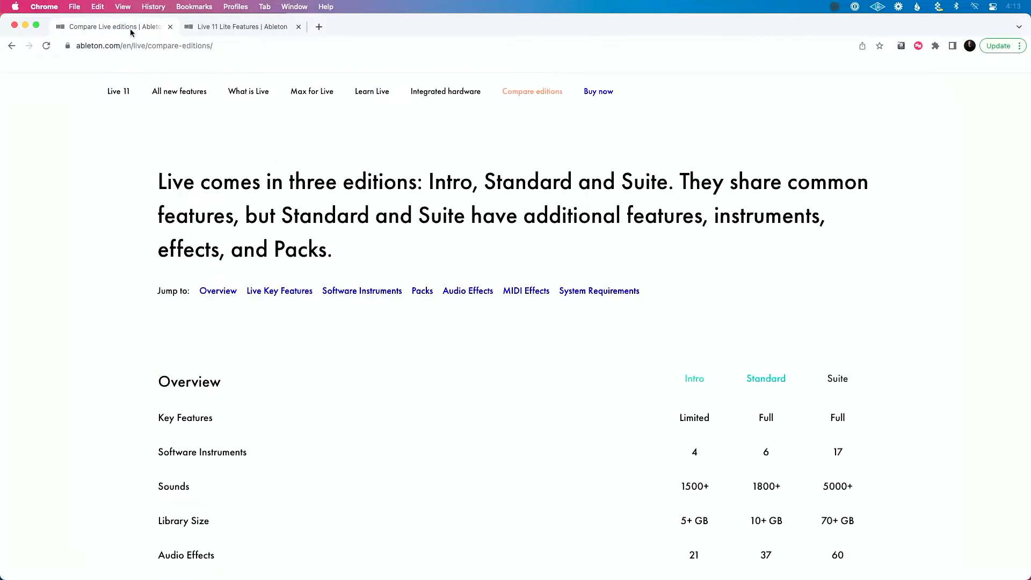
scroll(down, 3)
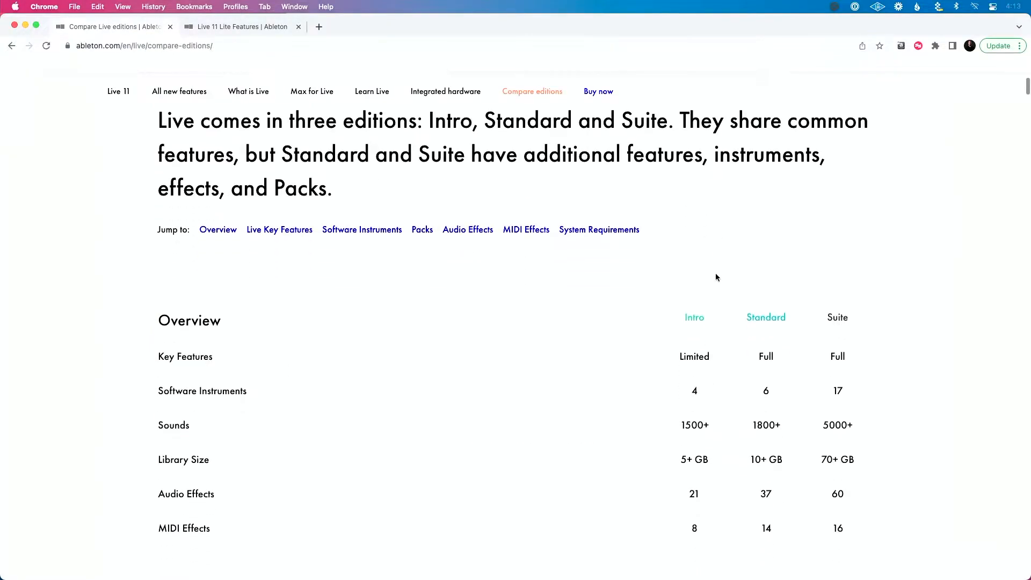
scroll(down, 3)
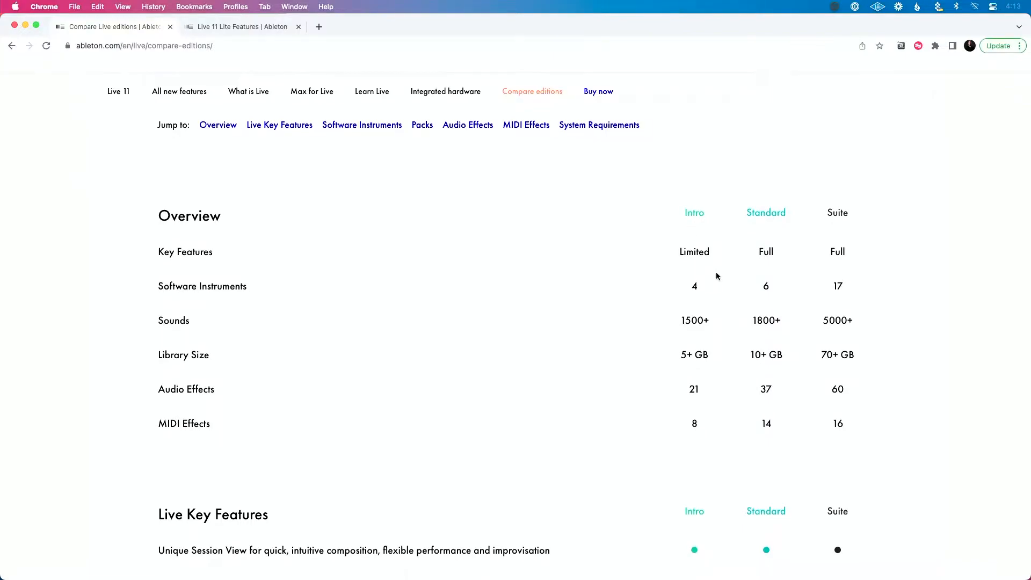
scroll(down, 3)
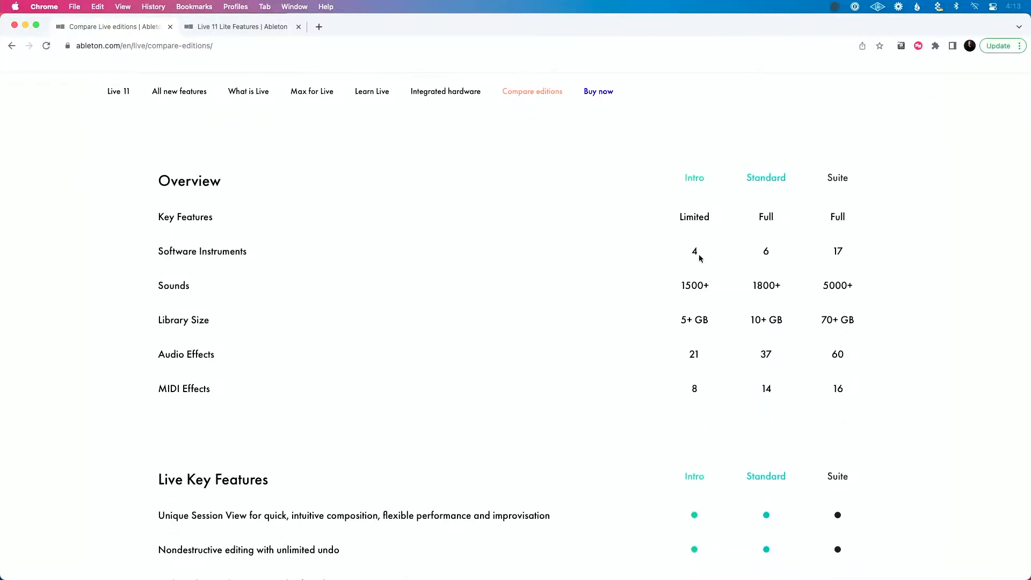
scroll(down, 3)
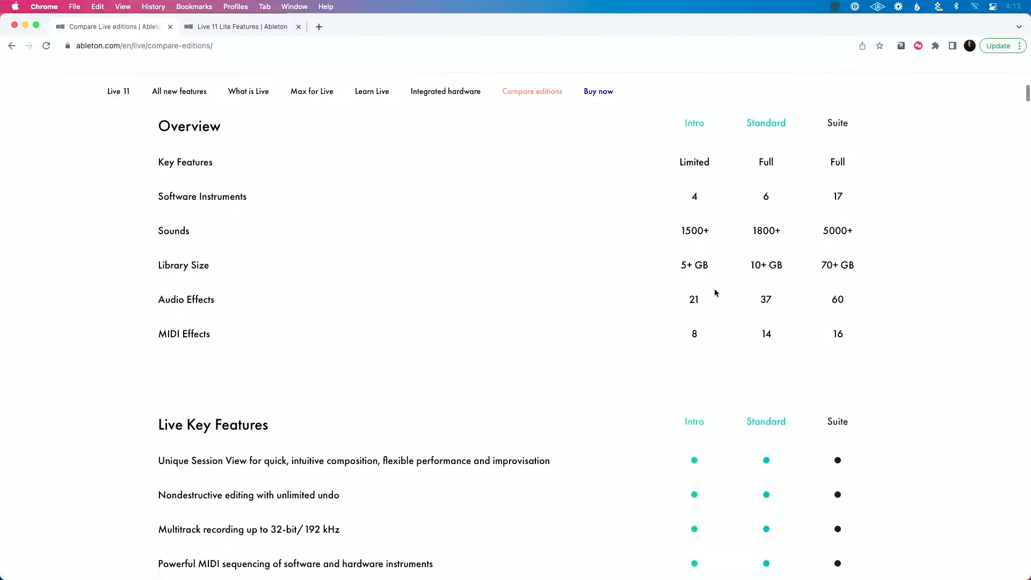
- Continue down the key features to Instrument Racks, MIDI Effect Racks and Drum Rack
scroll(down, 3)
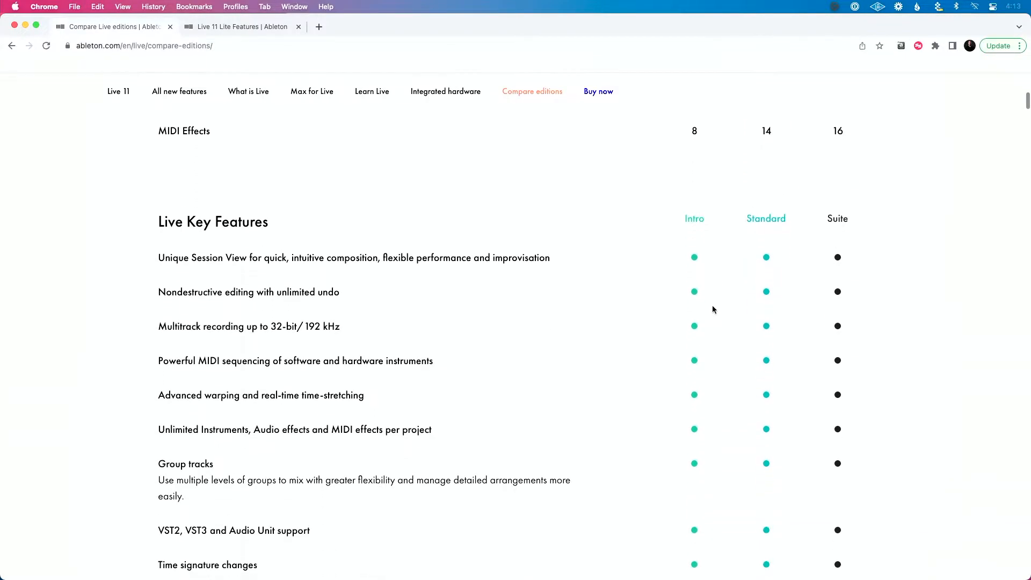
scroll(down, 3)
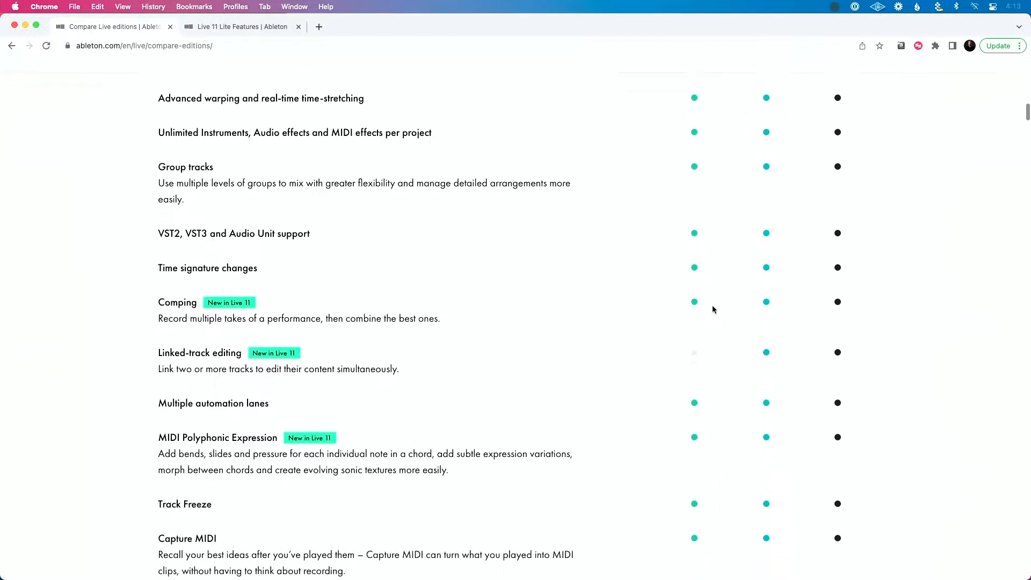
scroll(down, 3)
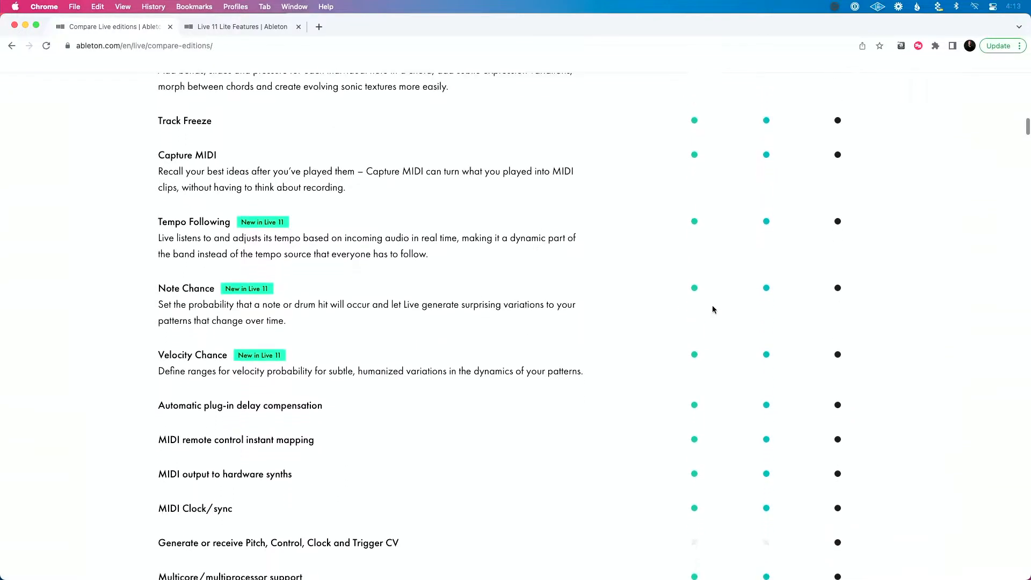
scroll(down, 3)
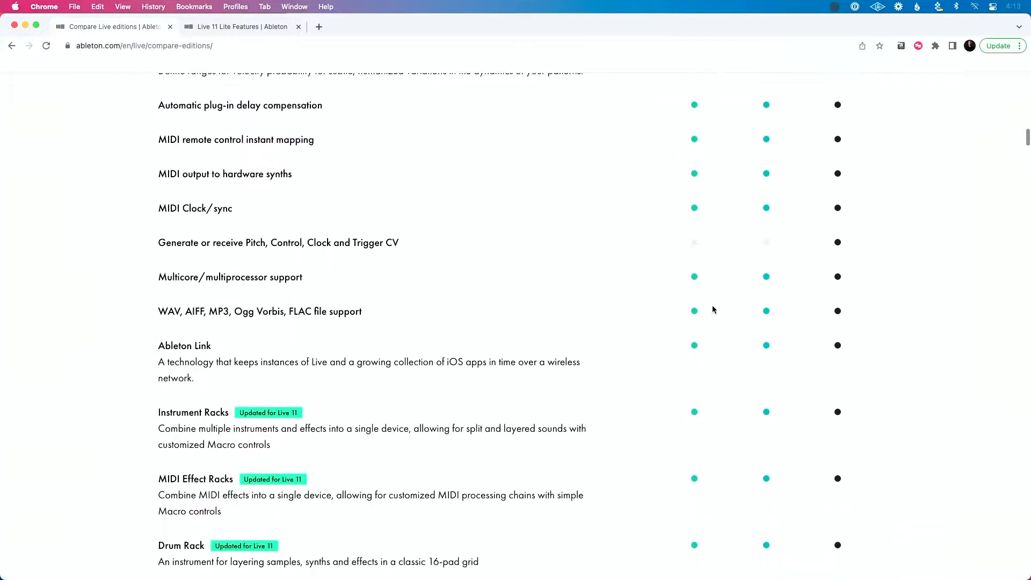
scroll(down, 3)
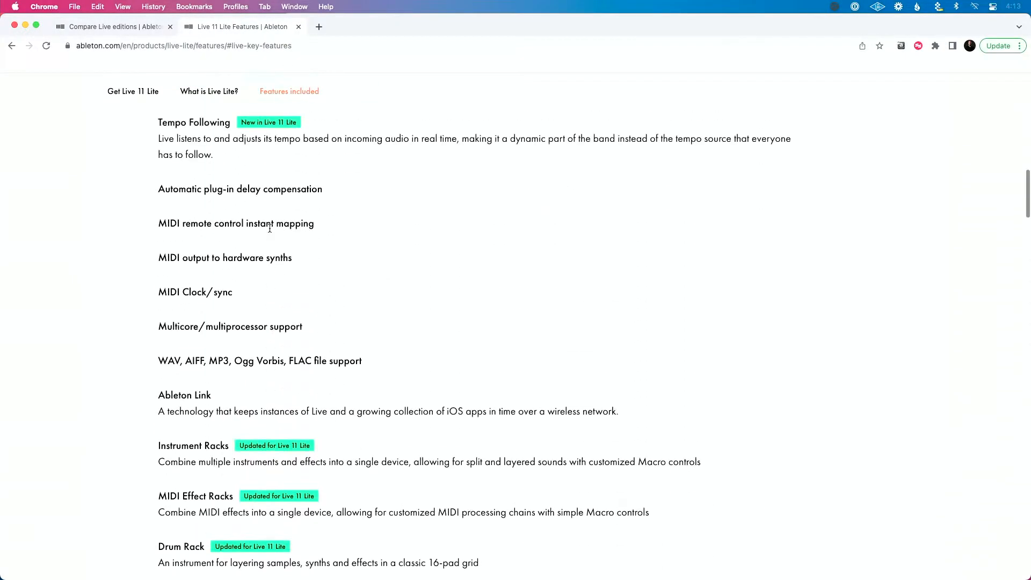
- Scroll the comparison through the track counts and into the Software Instruments table
scroll(up, 3)
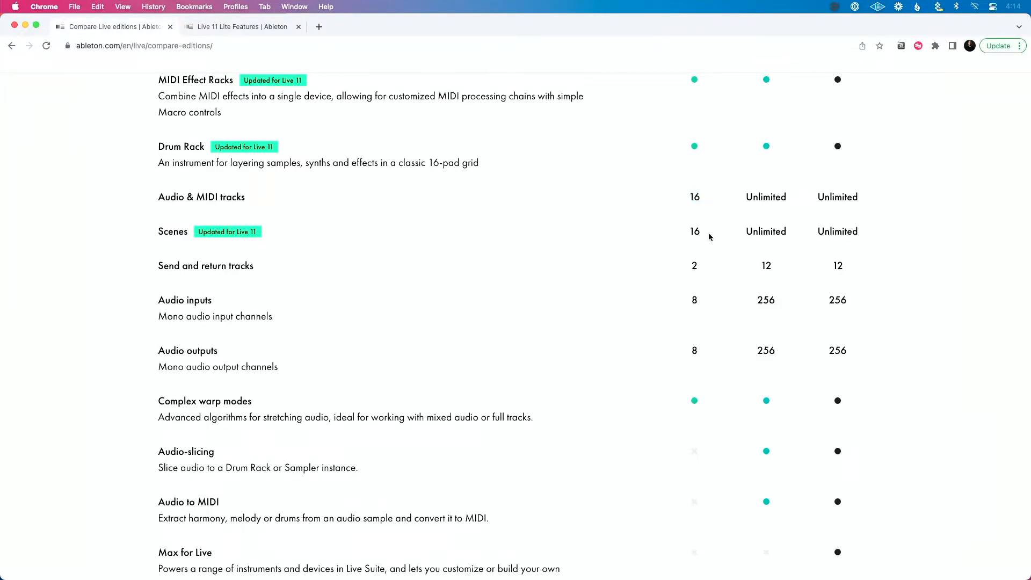
mouse_move(687, 301)
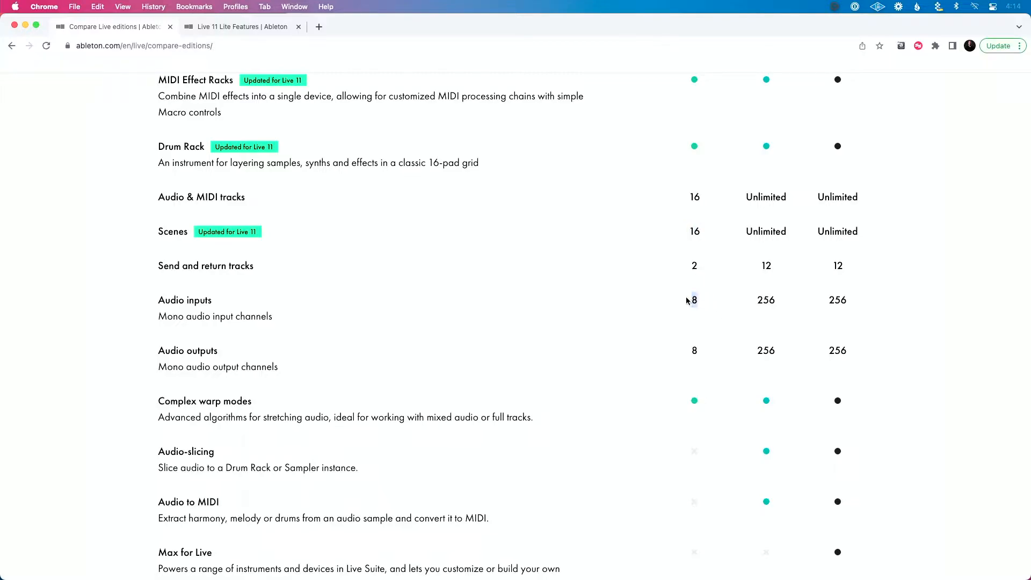
mouse_move(689, 350)
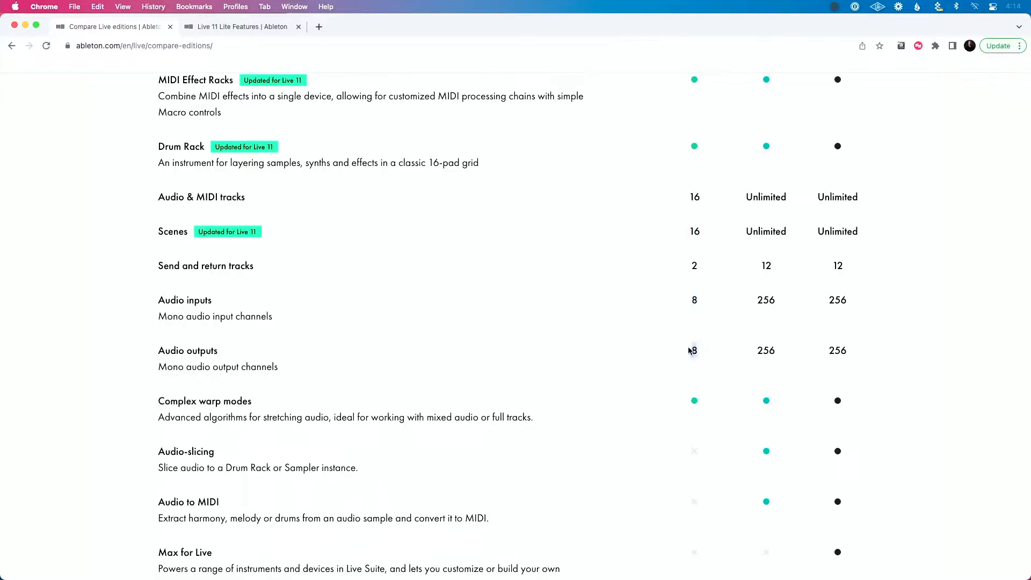
scroll(down, 3)
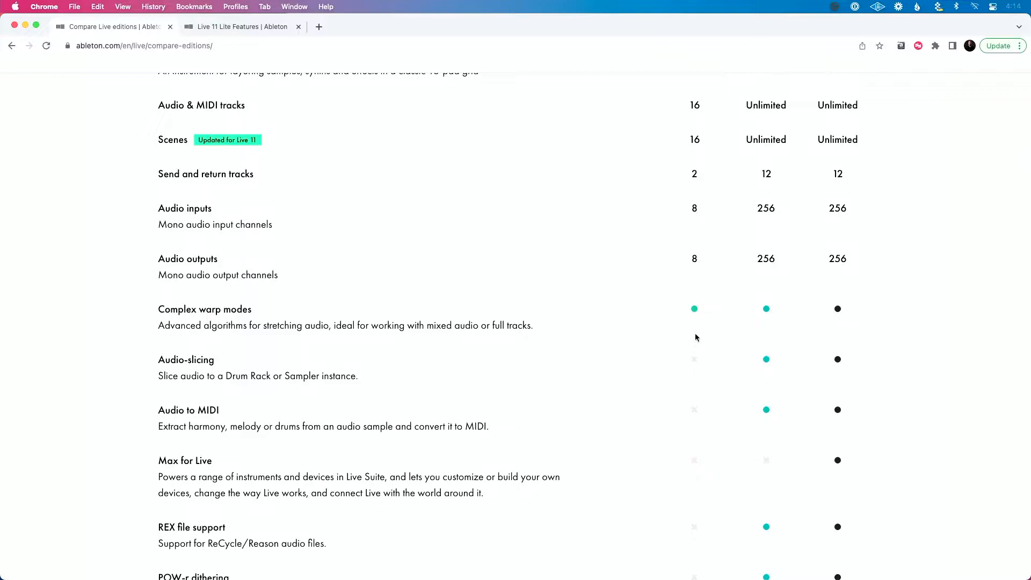
mouse_move(697, 314)
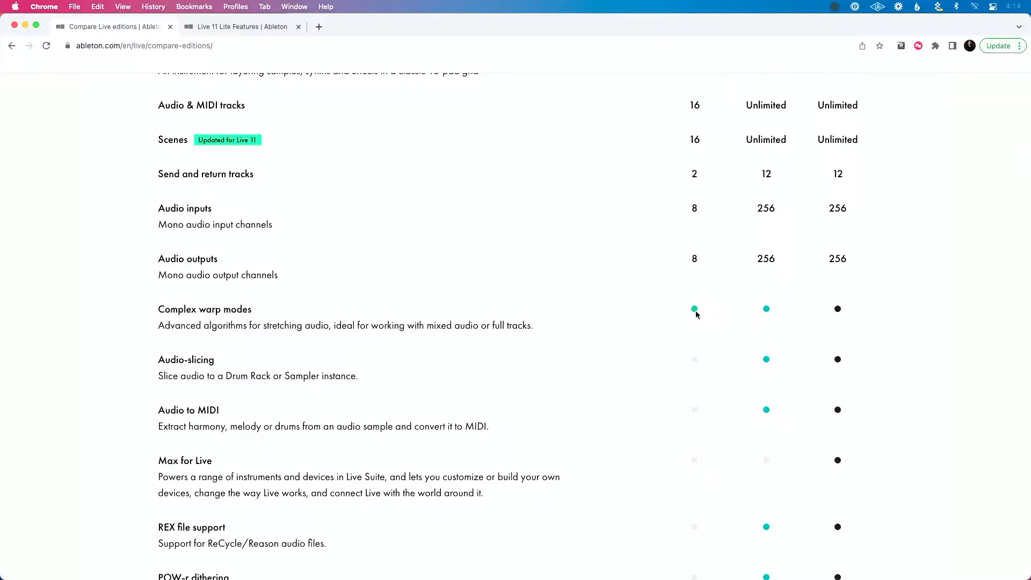
scroll(down, 3)
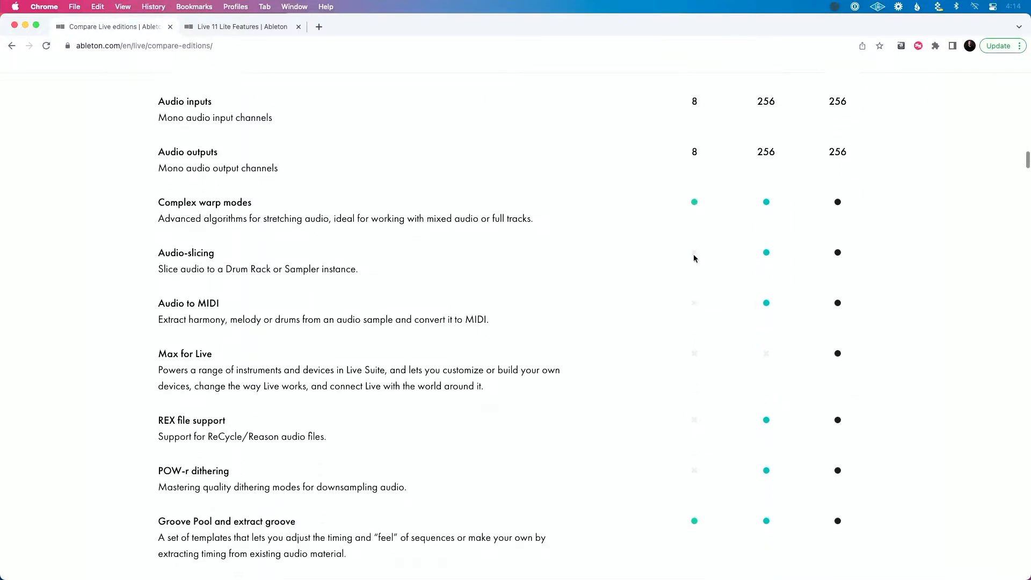
scroll(down, 3)
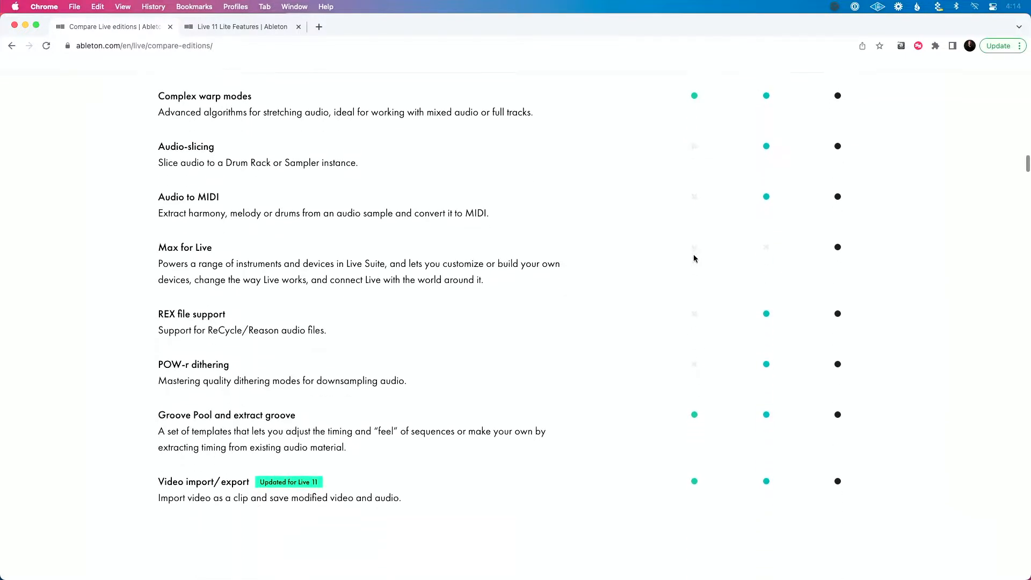
scroll(down, 3)
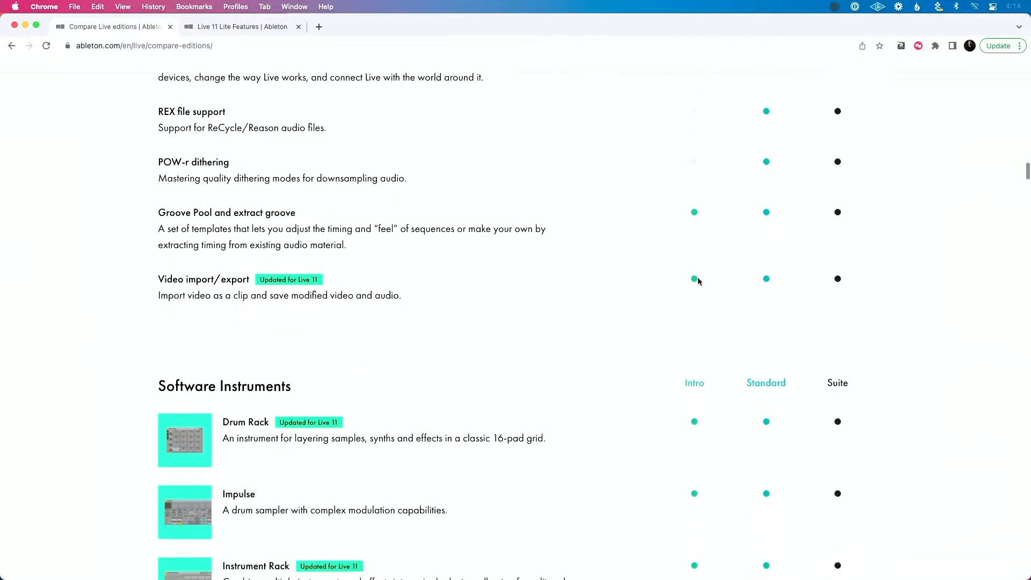
scroll(down, 3)
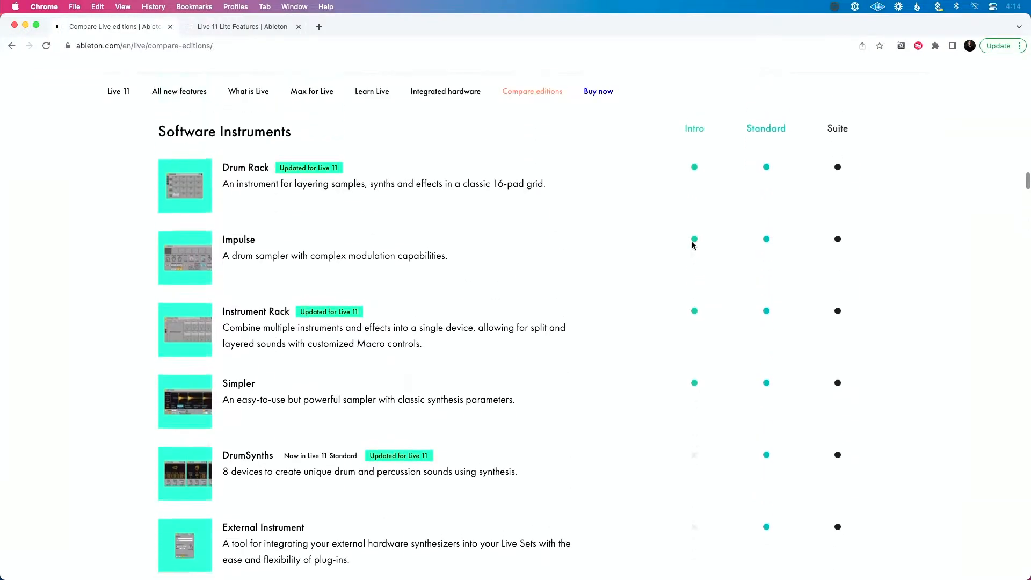
- Continue down through Packs and Audio Effects, ending back at Software Instruments
scroll(down, 3)
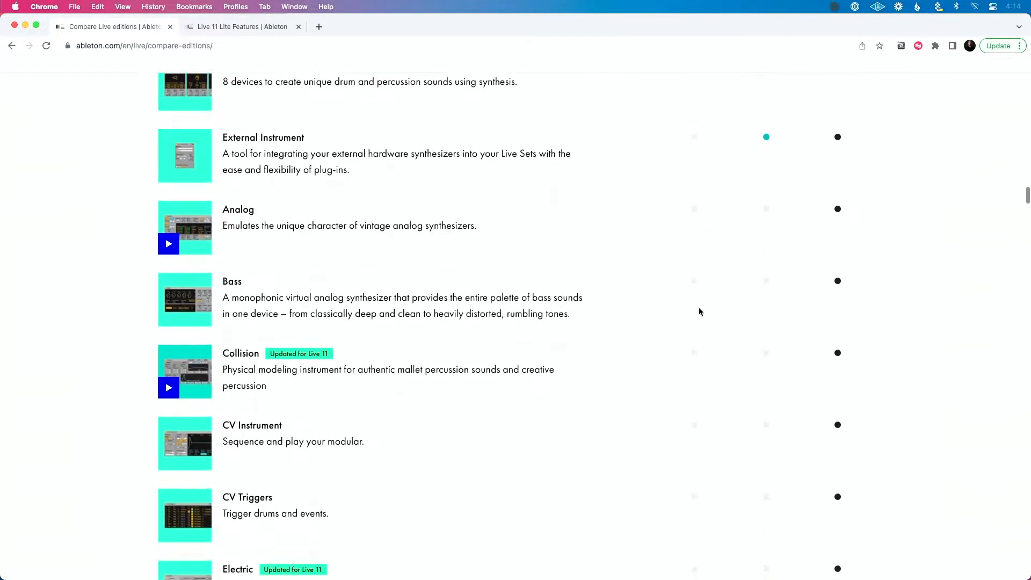
scroll(down, 3)
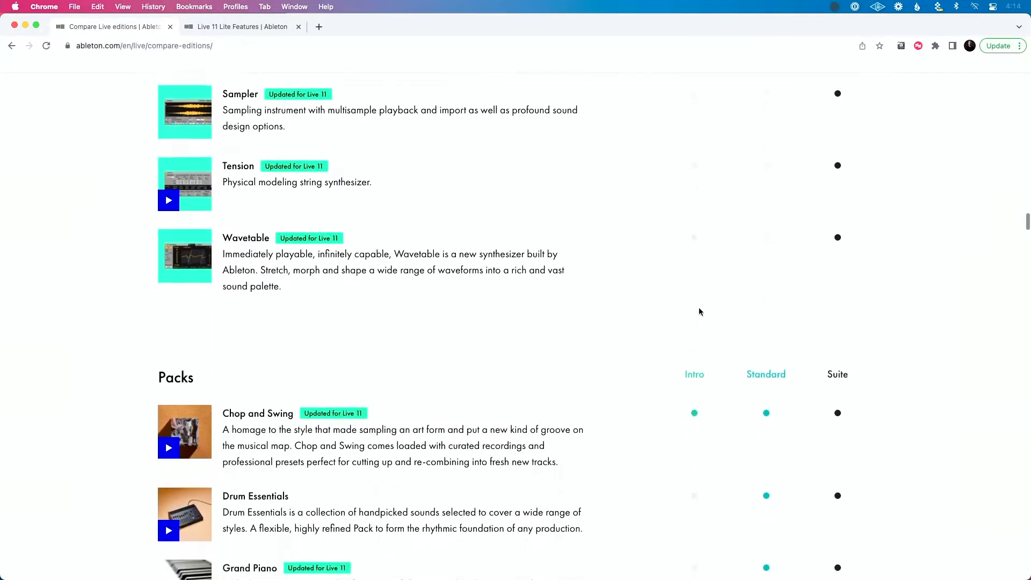
scroll(down, 3)
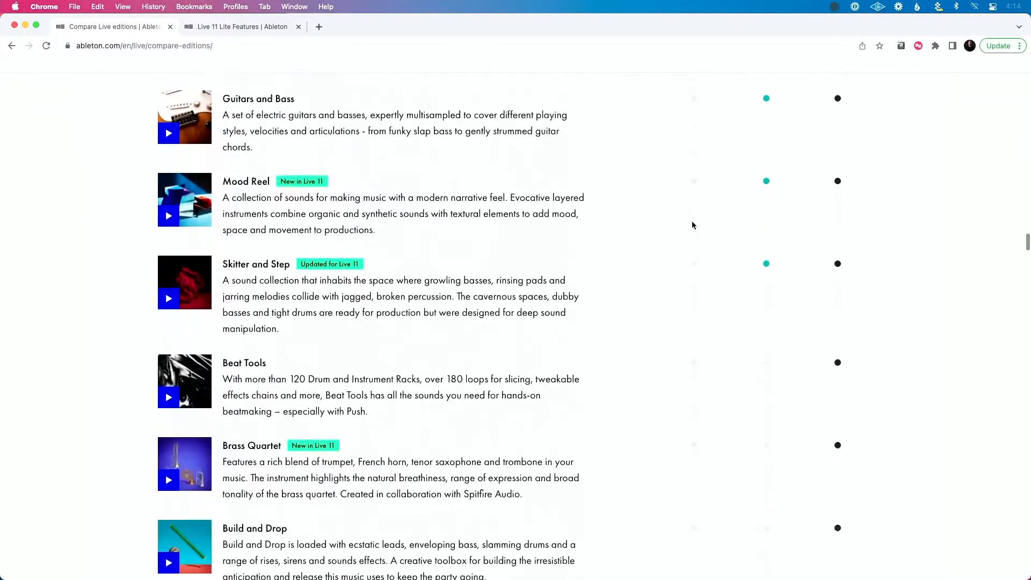
scroll(down, 3)
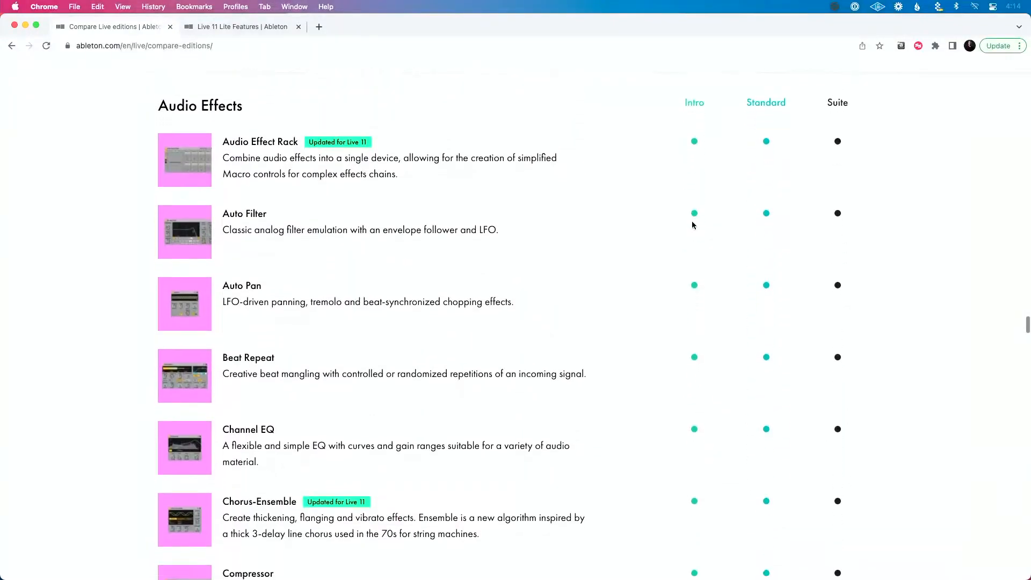
scroll(down, 3)
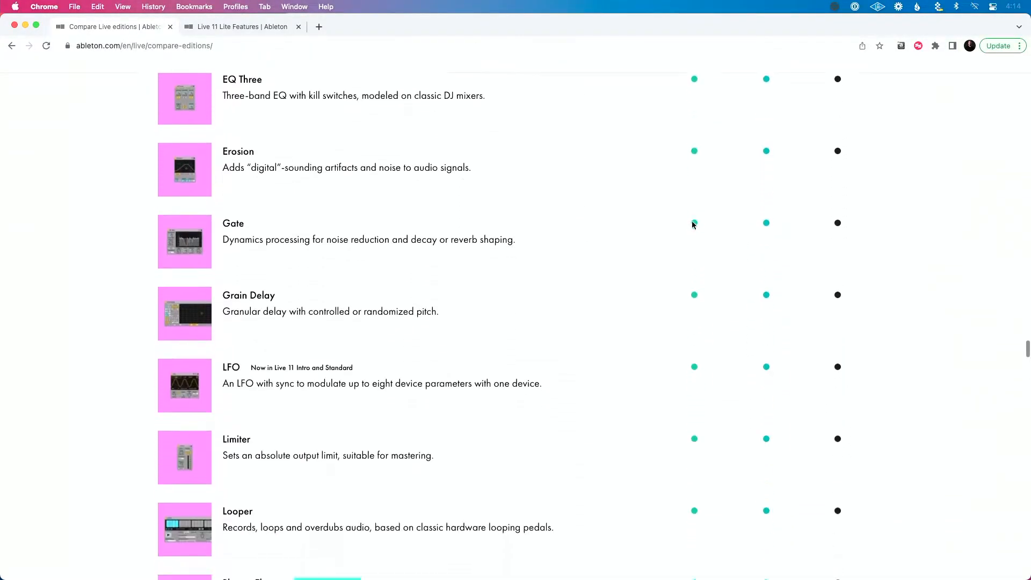
scroll(down, 3)
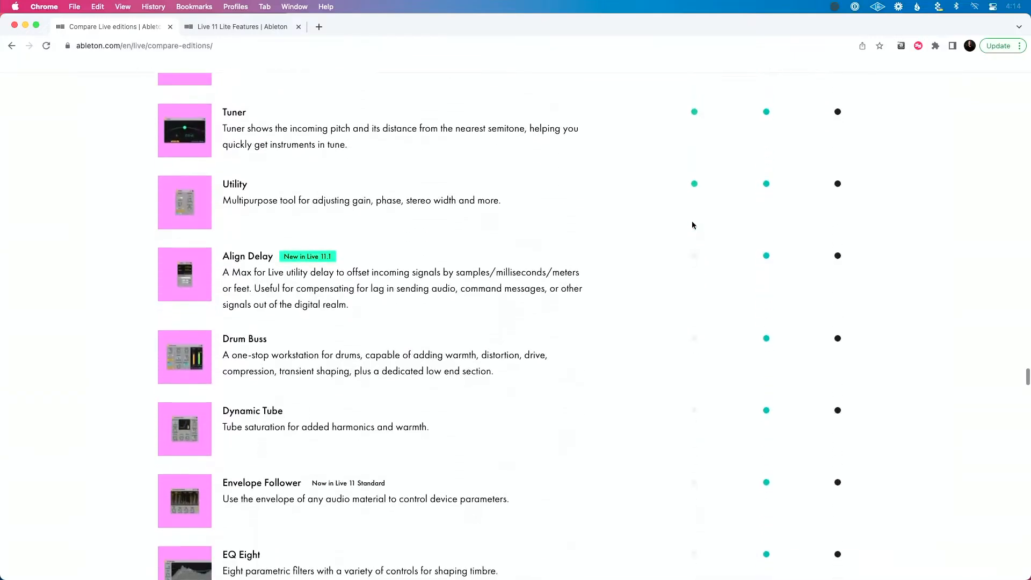
scroll(down, 3)
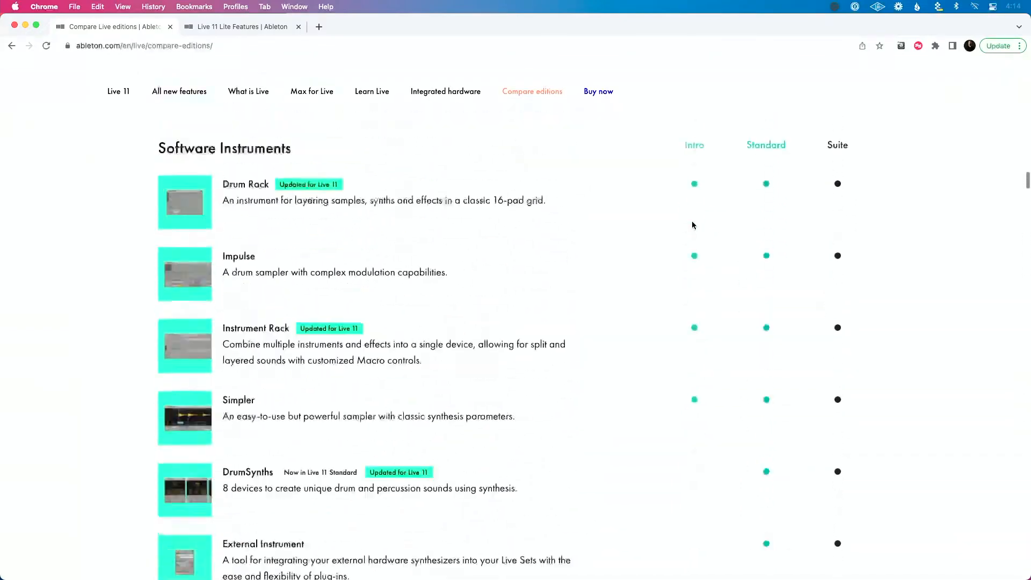
- Bring the track, scene and audio I/O rows into view and highlight Standard's Unlimited Audio & MIDI tracks values
scroll(down, 3)
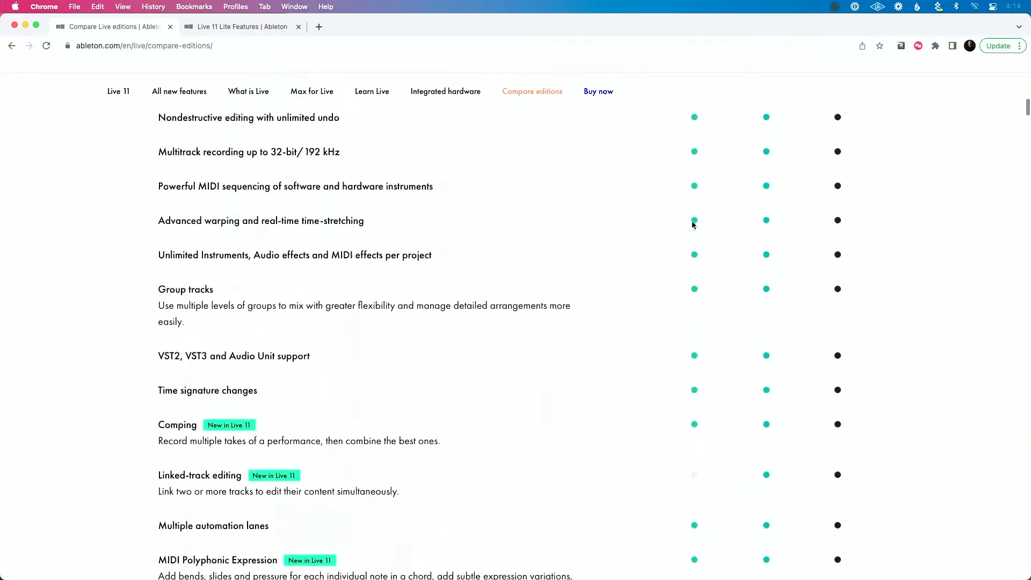
scroll(down, 3)
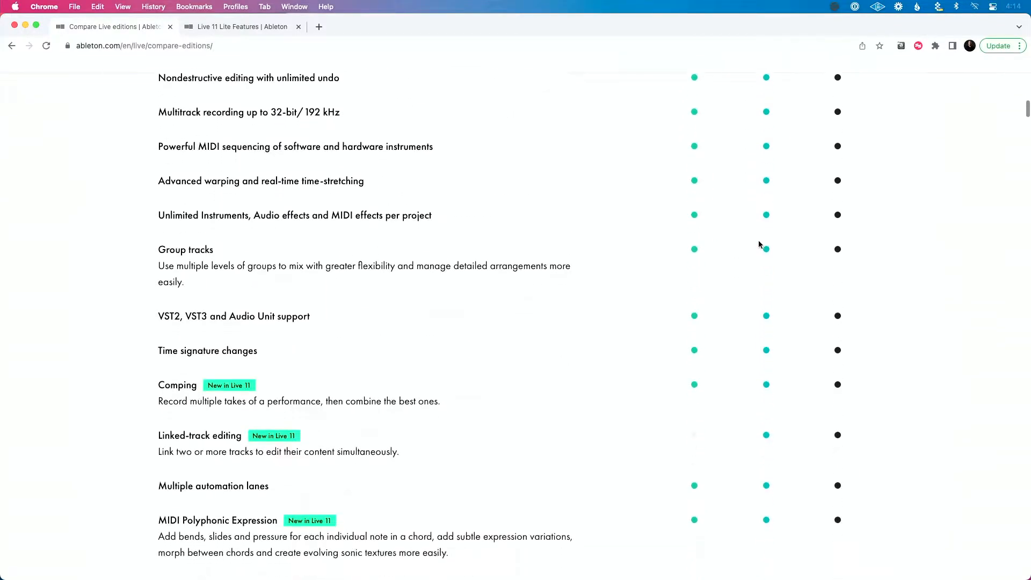
scroll(down, 3)
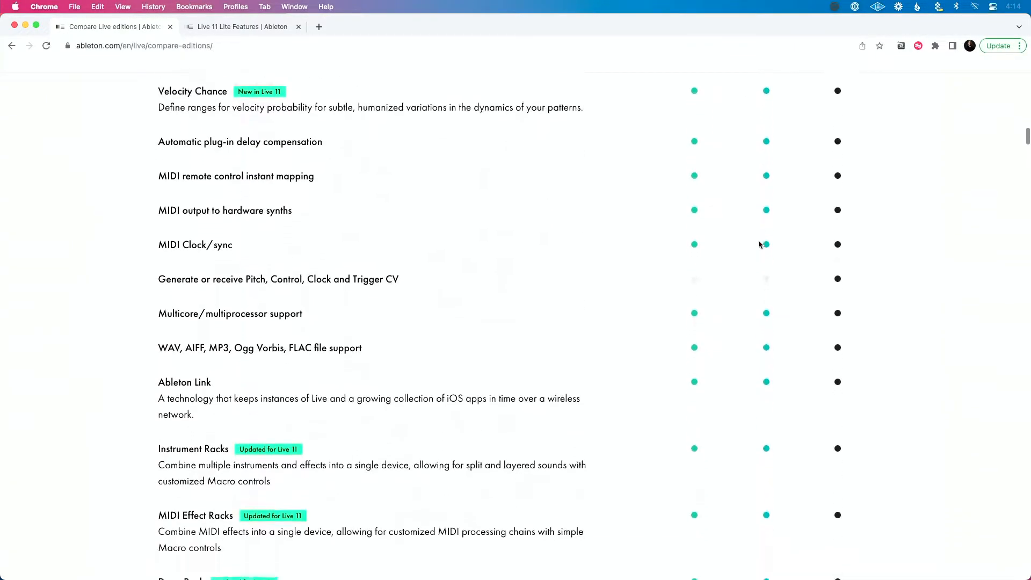
scroll(down, 3)
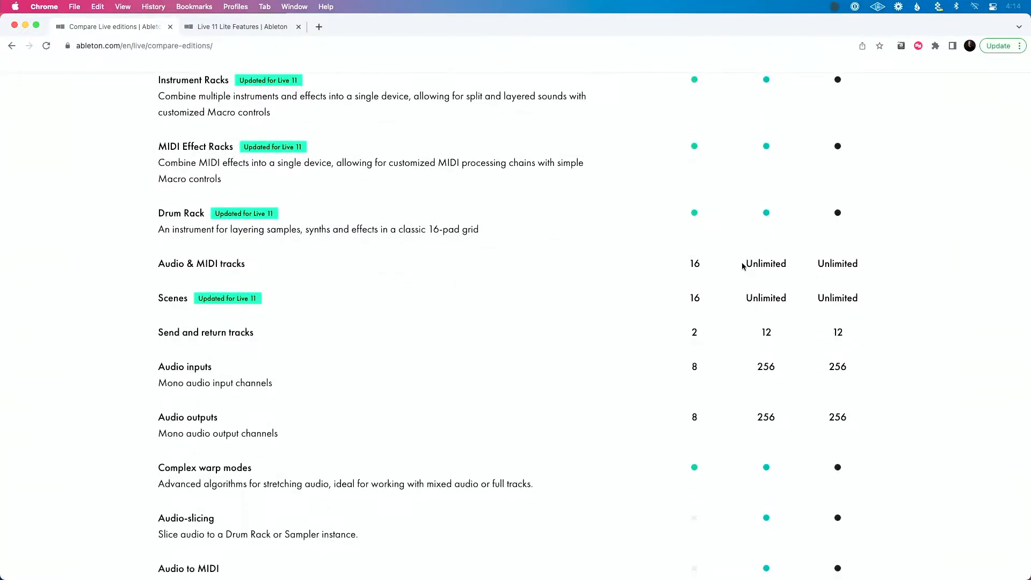
double_click(764, 264)
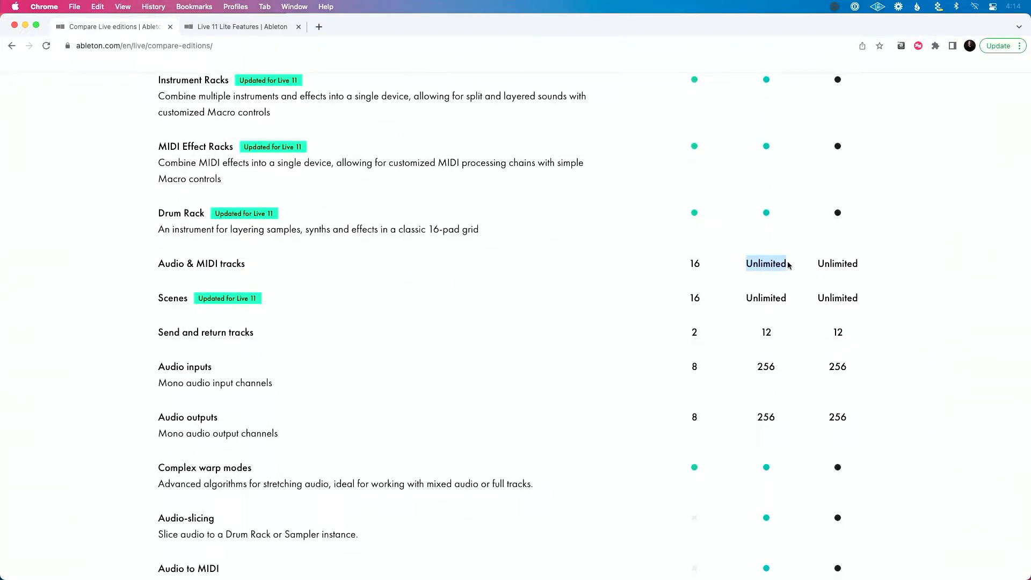
mouse_move(794, 292)
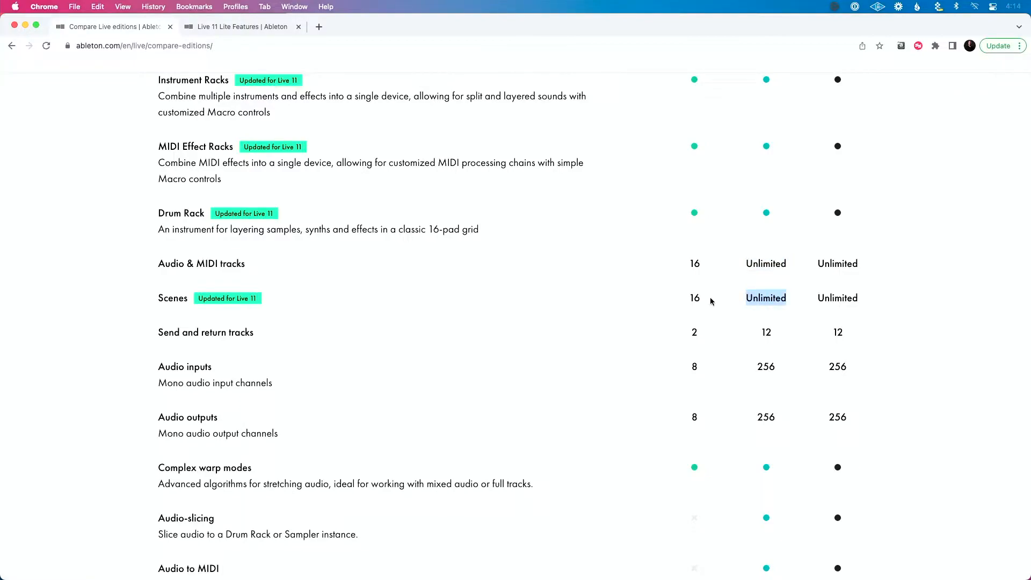
mouse_move(761, 330)
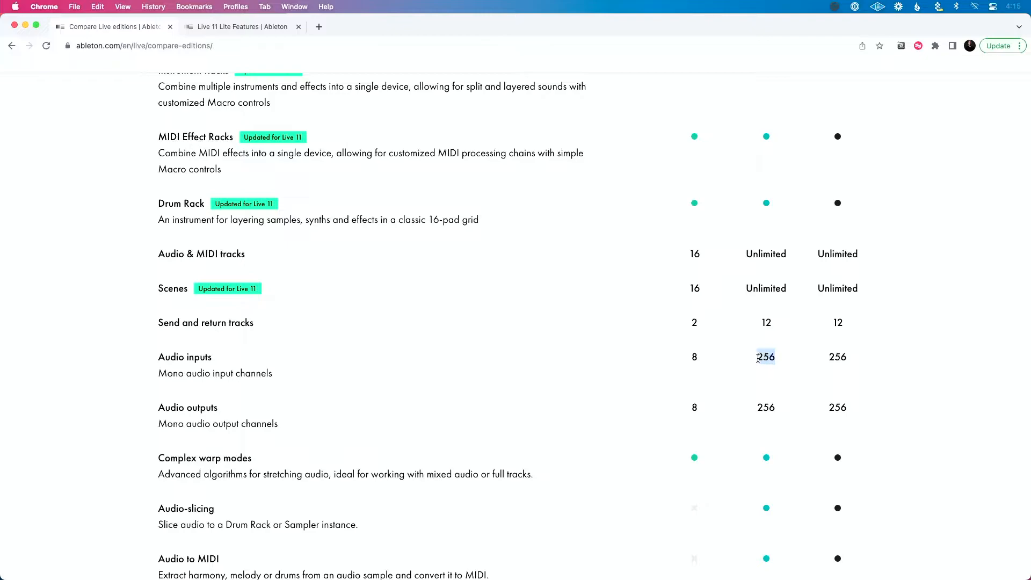
double_click(765, 357)
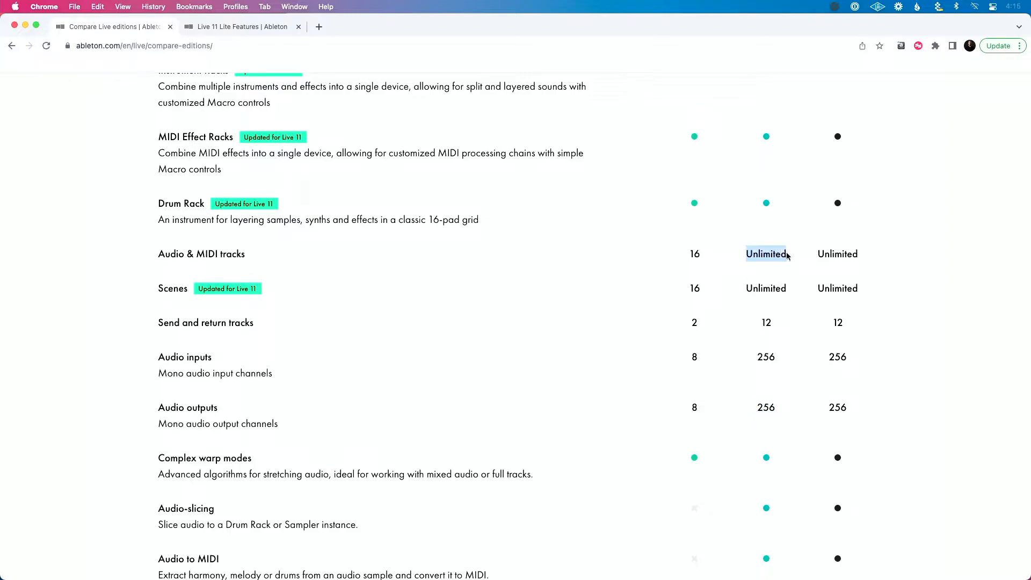
mouse_move(777, 292)
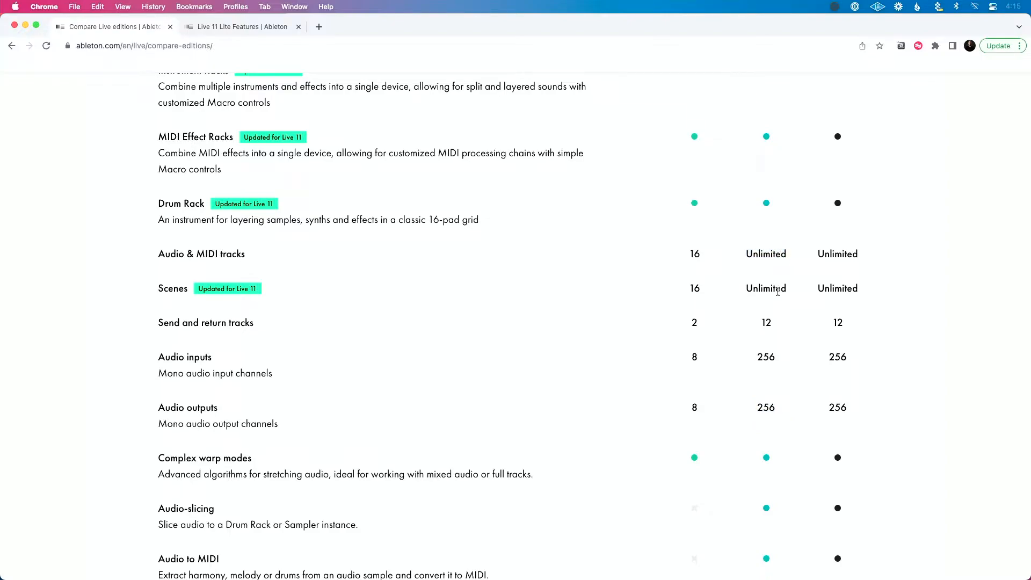
- Read down from the audio features through the rest of the Live Key Features comparison
scroll(down, 3)
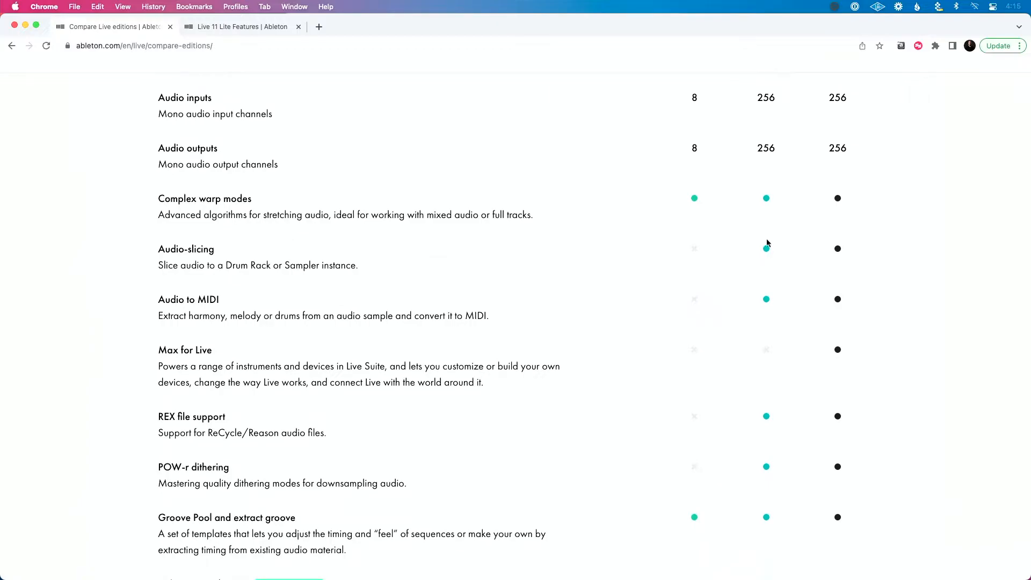
mouse_move(773, 292)
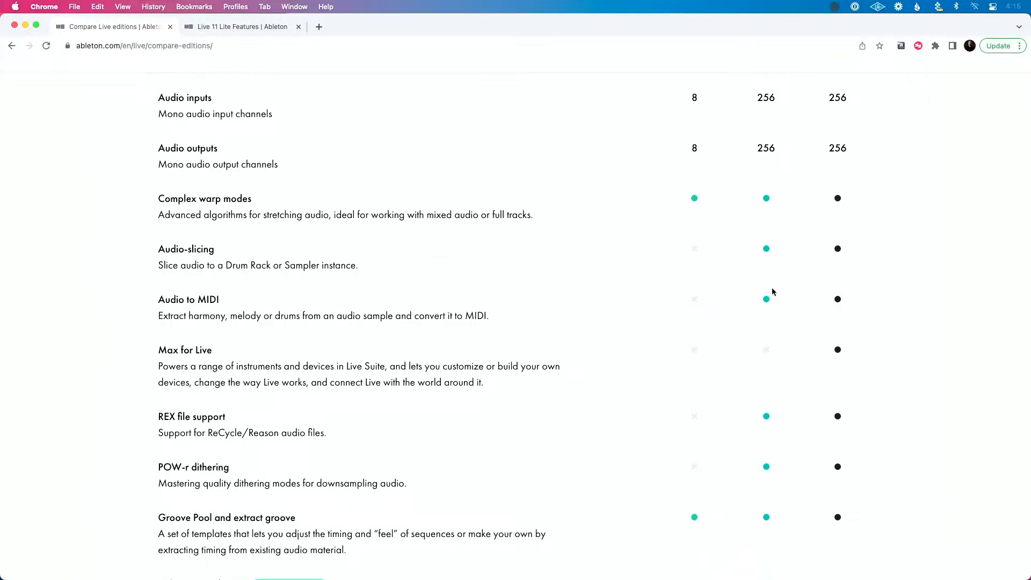
scroll(down, 3)
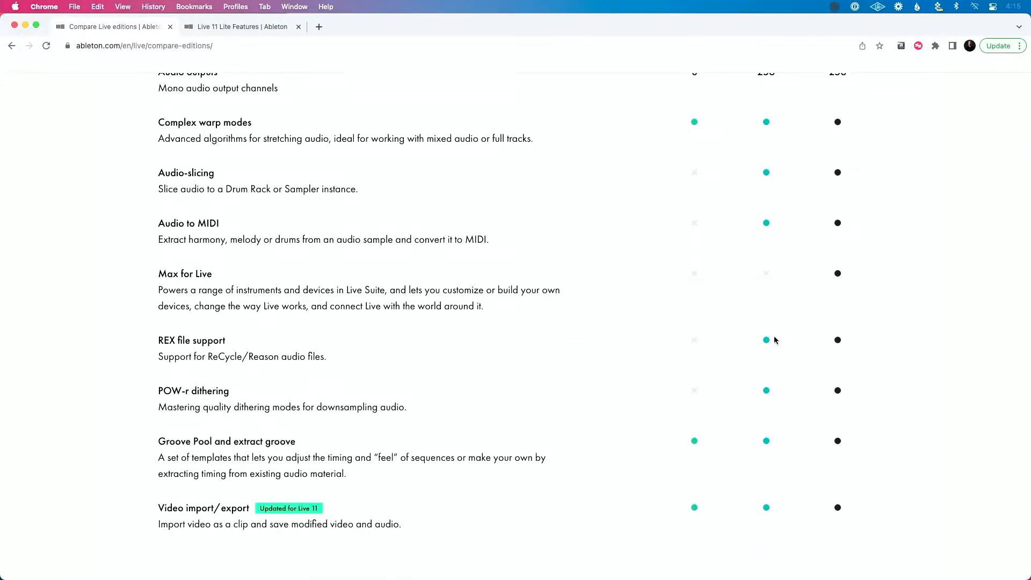
scroll(down, 3)
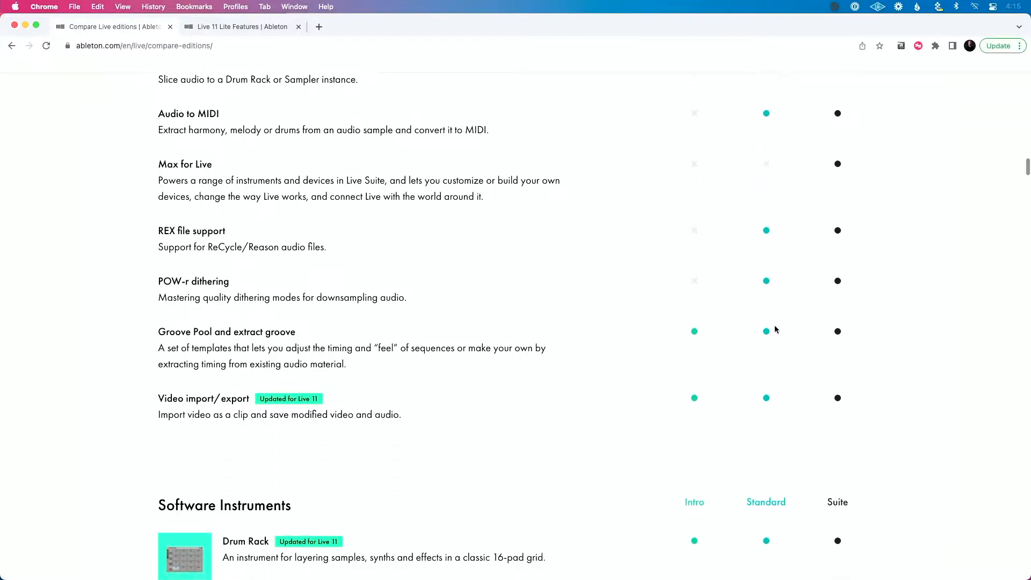
scroll(down, 3)
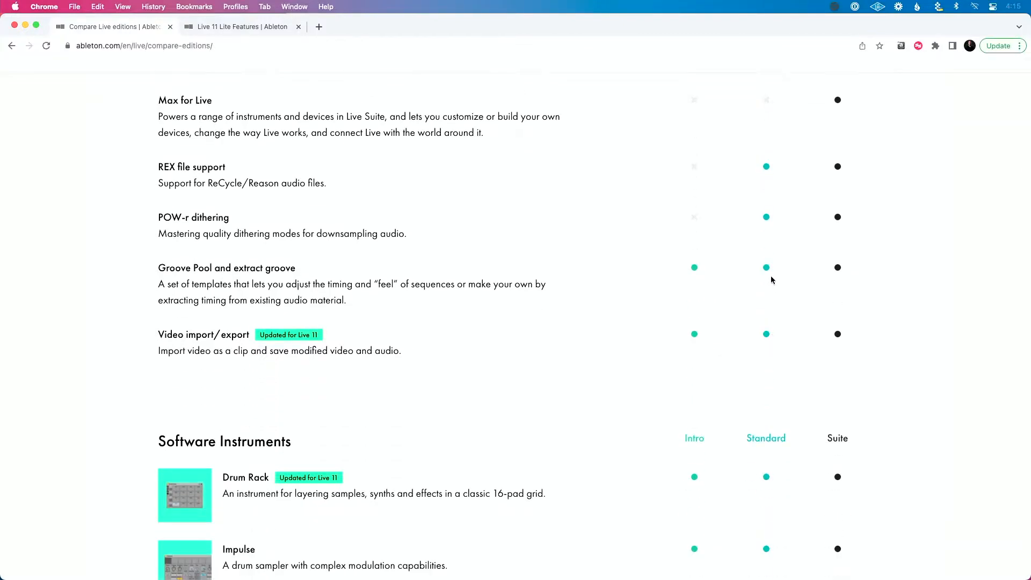
scroll(down, 3)
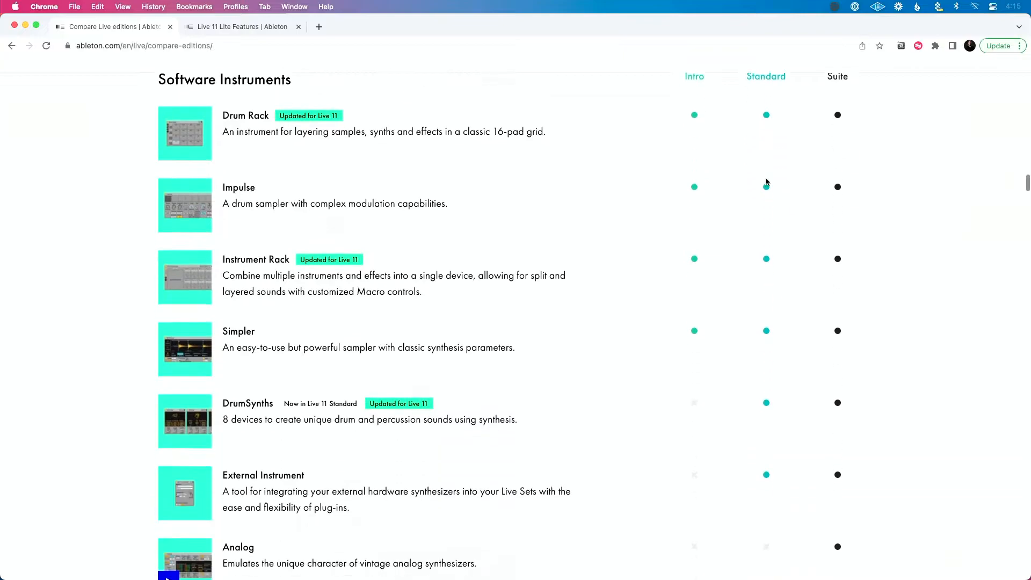
scroll(down, 3)
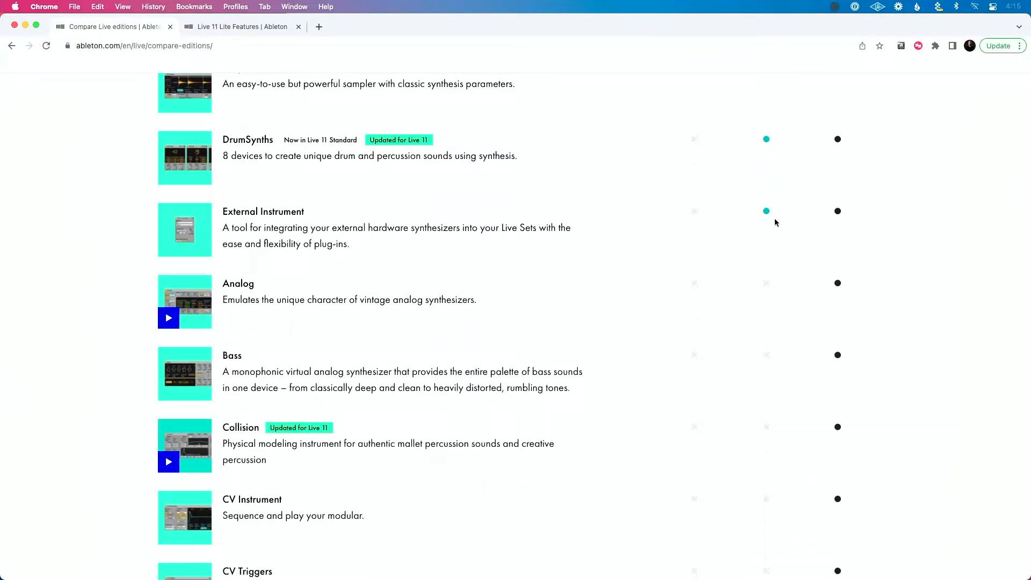
scroll(up, 3)
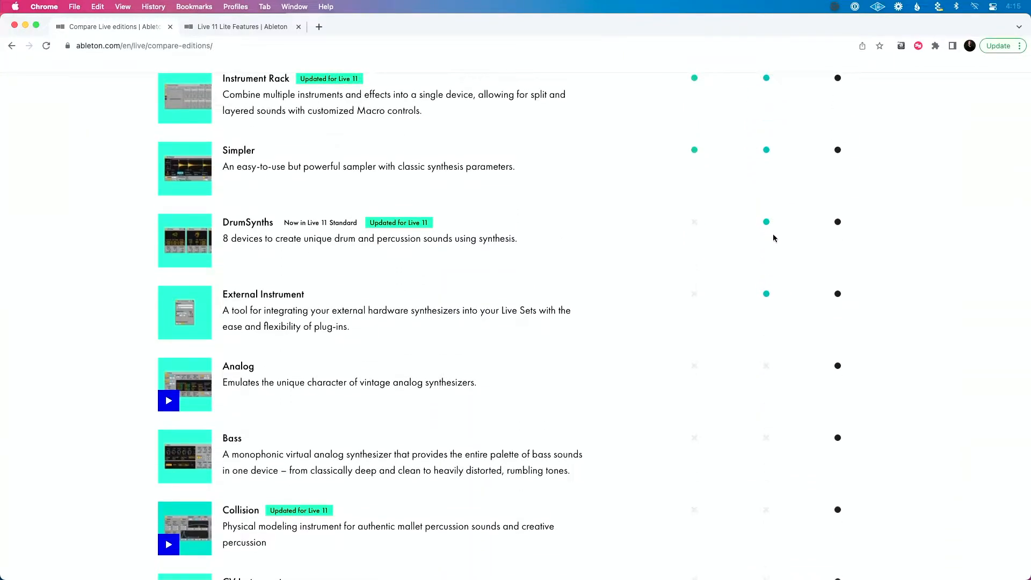
scroll(down, 3)
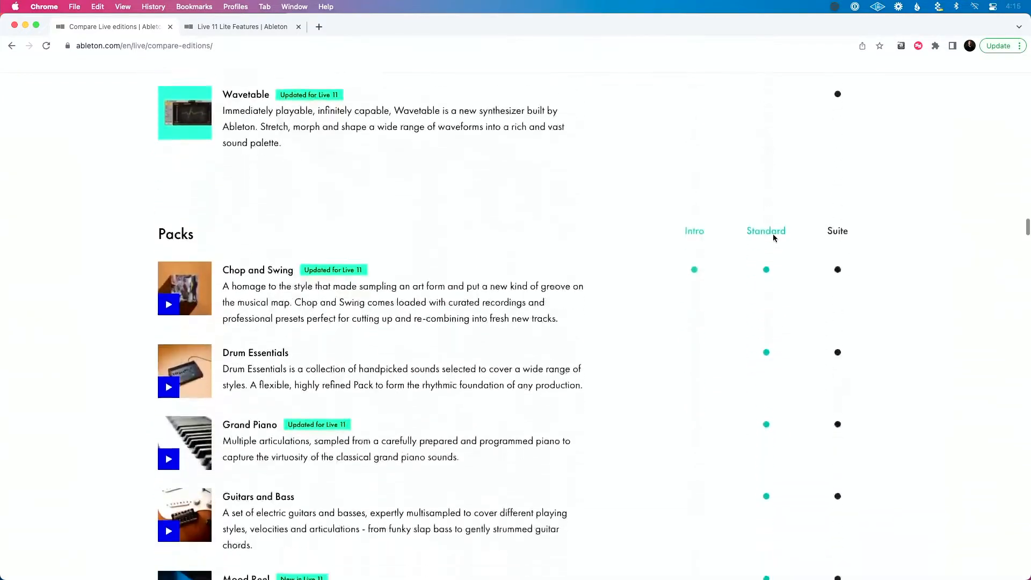
scroll(down, 3)
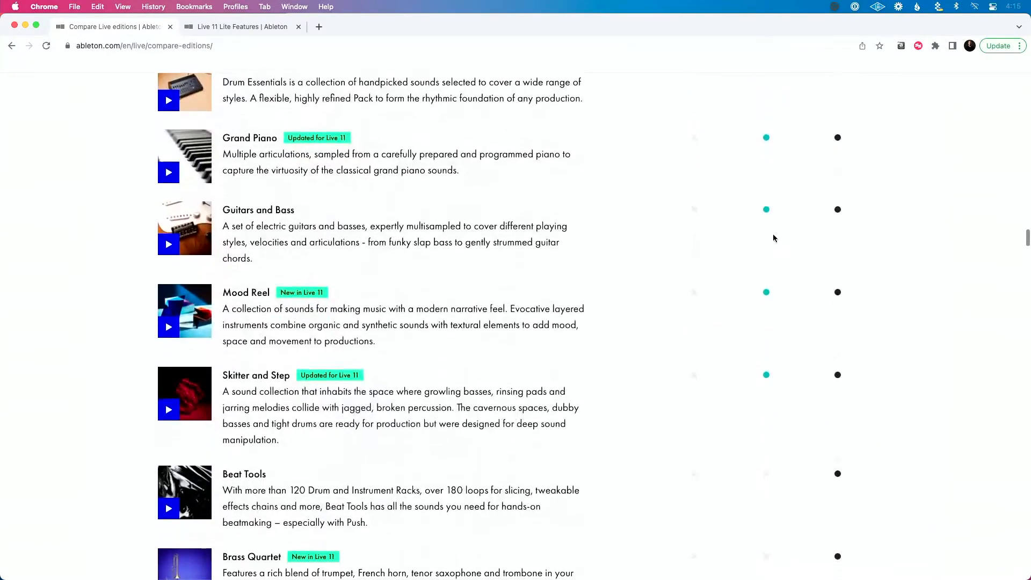
scroll(up, 3)
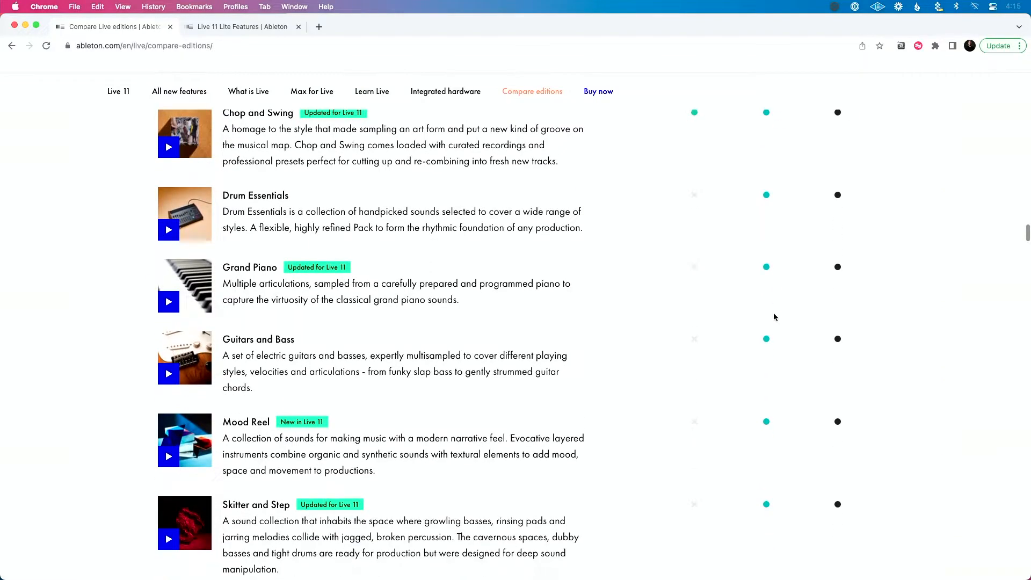
- Continue through the Software Instruments and Packs tables for the three editions
scroll(down, 3)
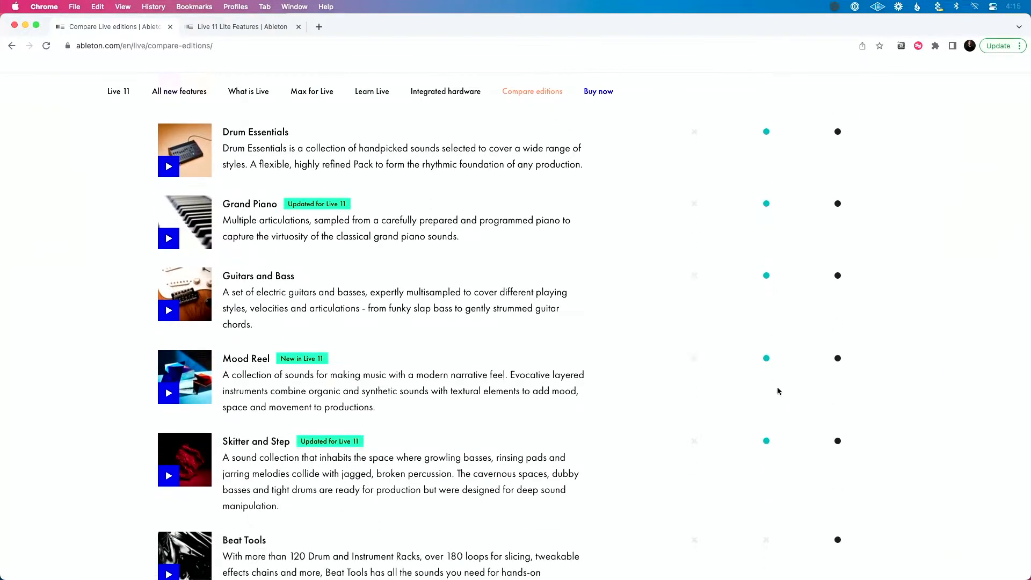
scroll(down, 3)
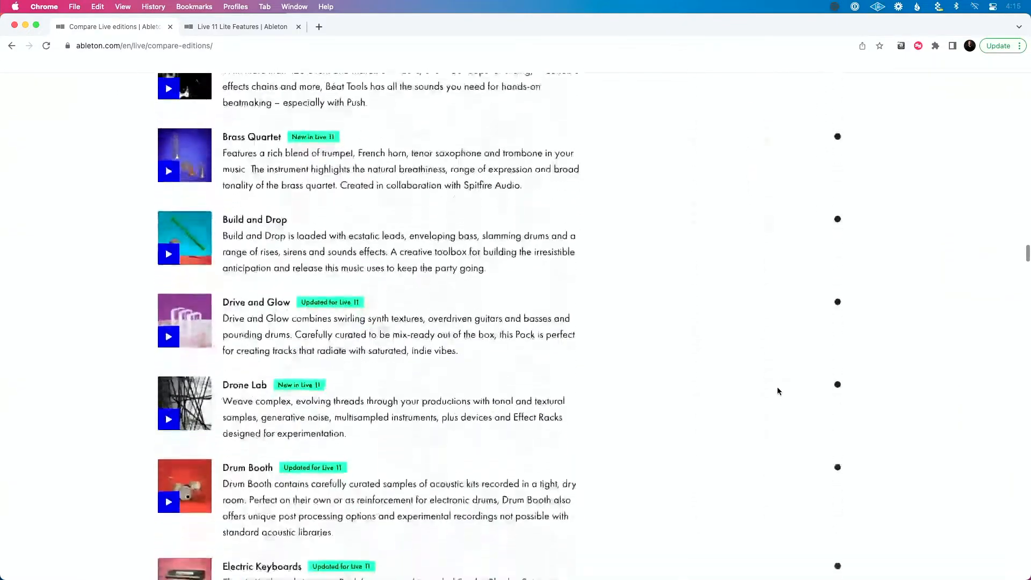
scroll(down, 3)
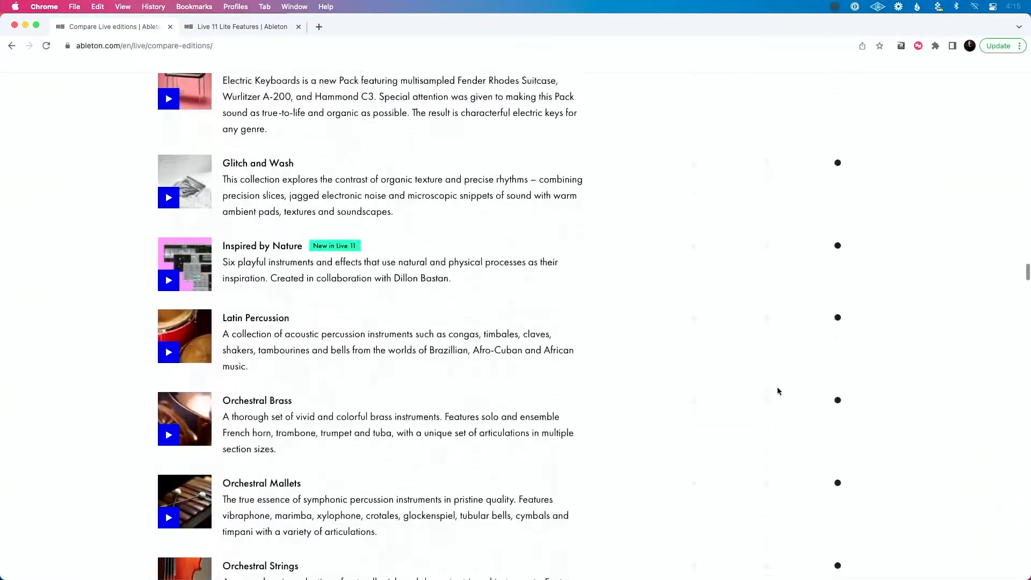
scroll(down, 3)
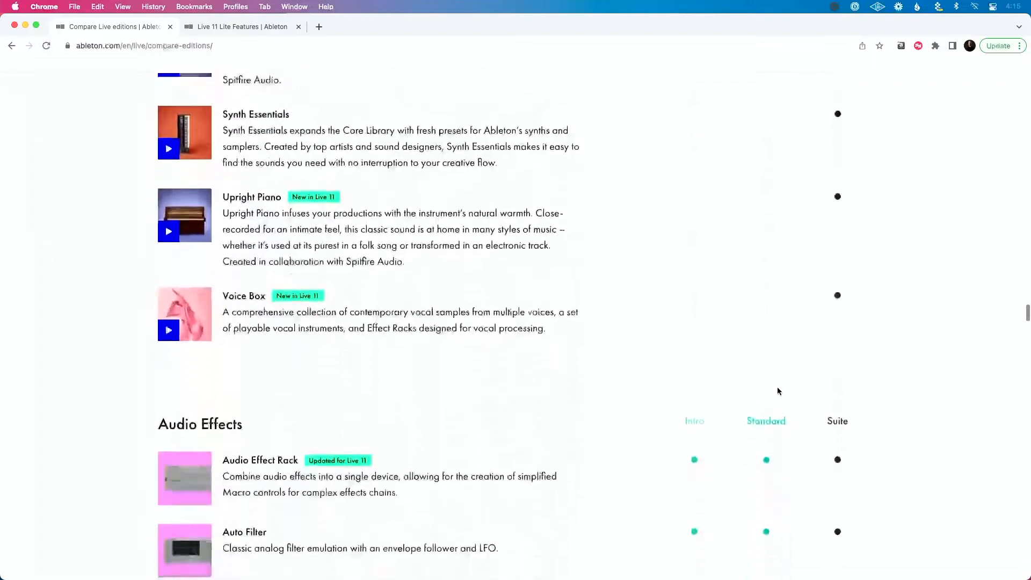
scroll(down, 3)
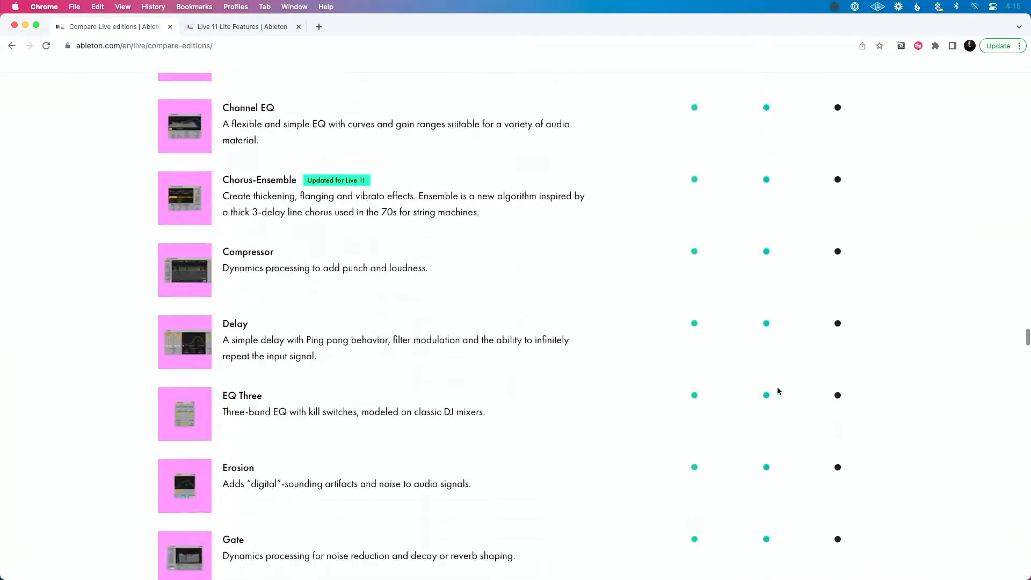
scroll(down, 3)
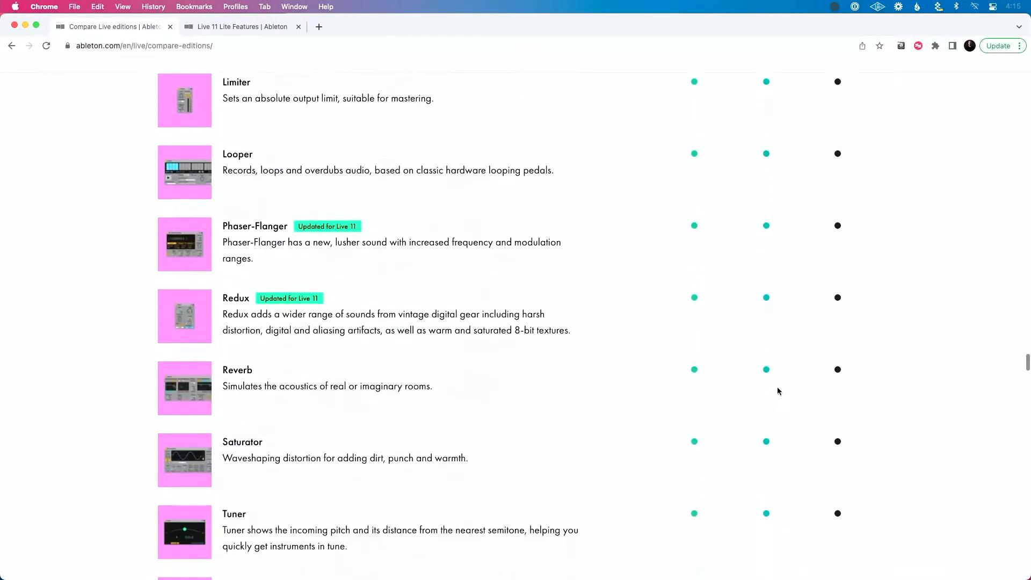
scroll(down, 3)
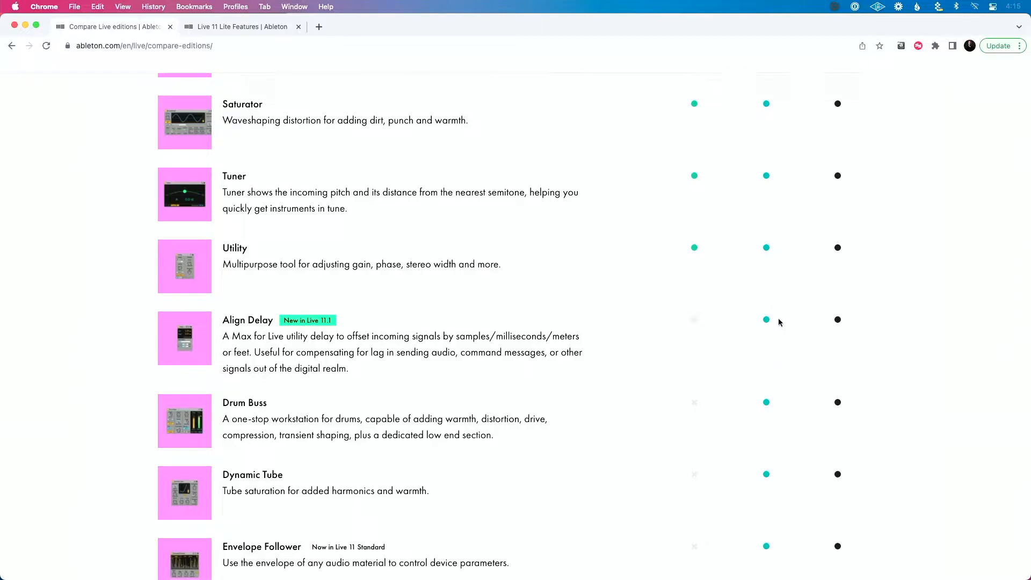
scroll(down, 3)
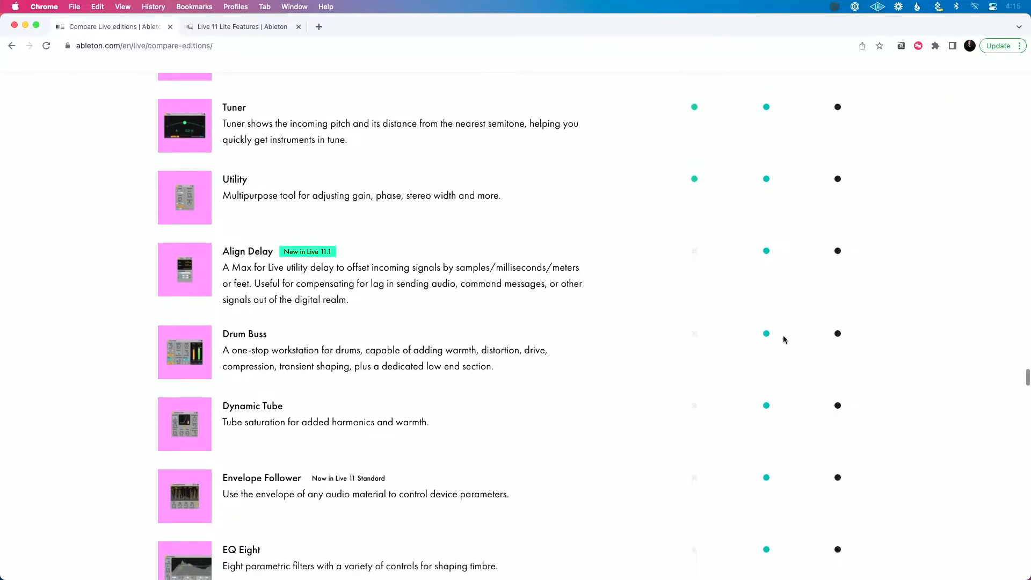
scroll(down, 3)
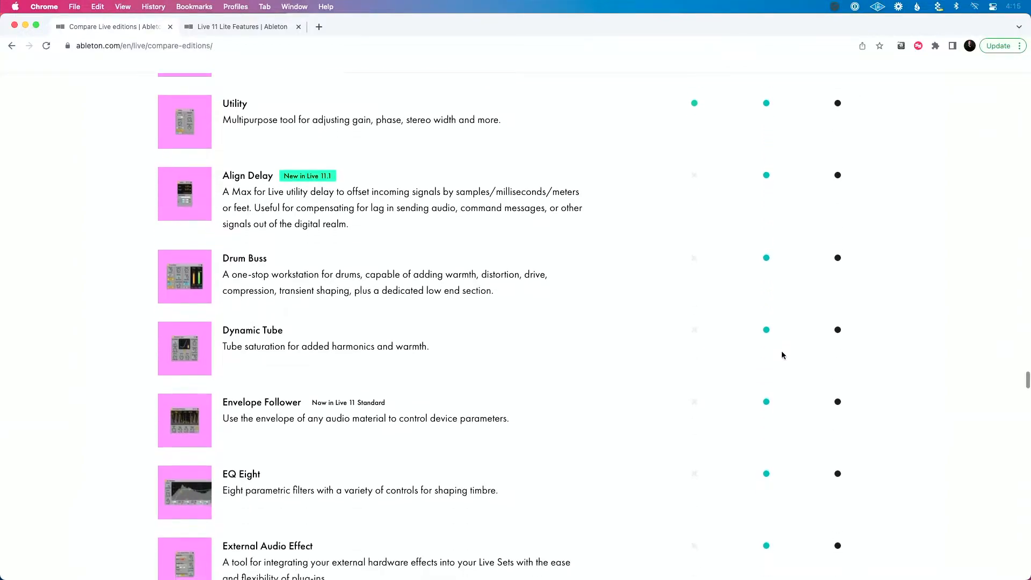
- Scroll through the Audio Effects list down to the Suite-only effects at its end
scroll(down, 3)
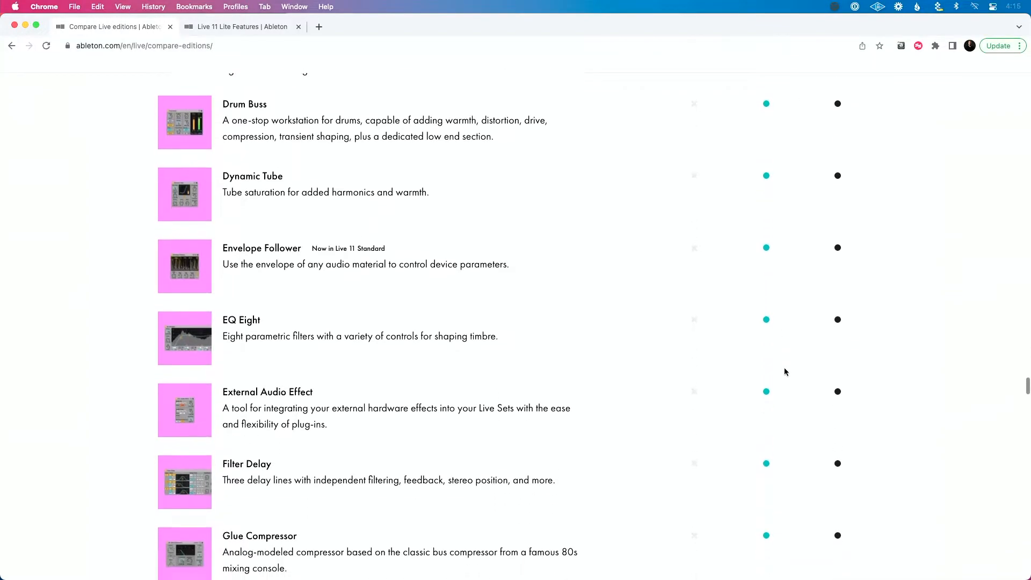
scroll(down, 3)
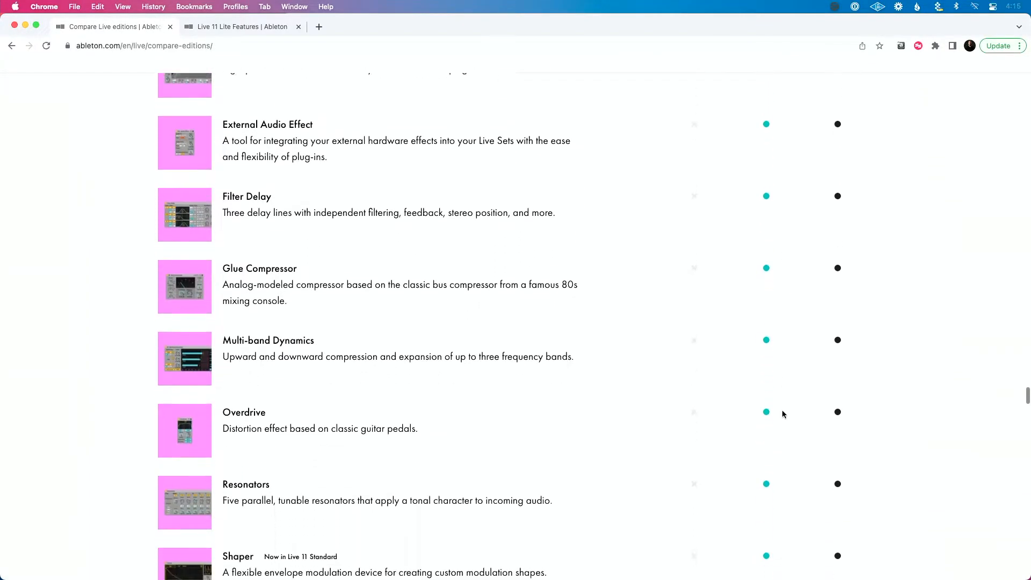
scroll(down, 3)
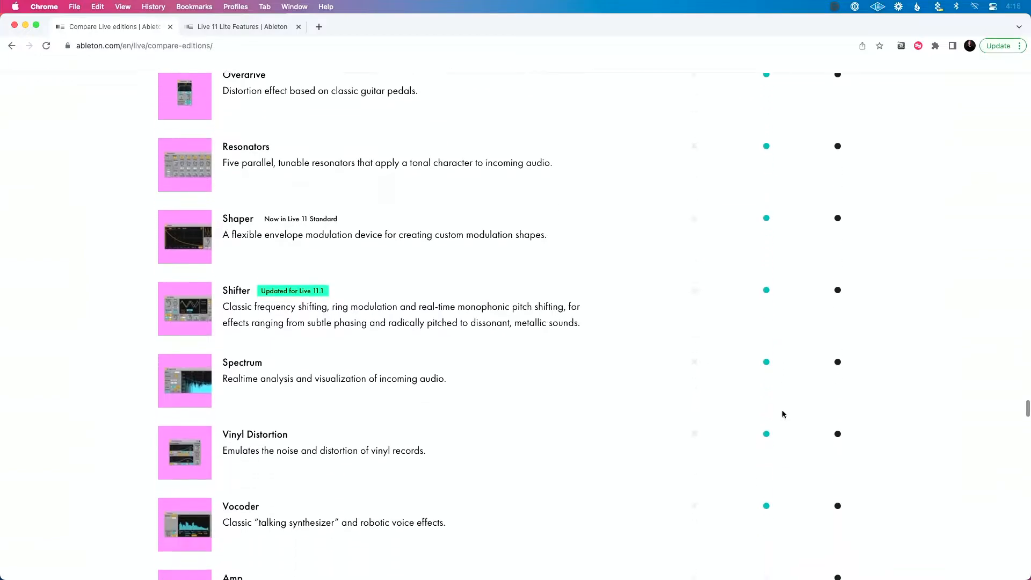
scroll(down, 3)
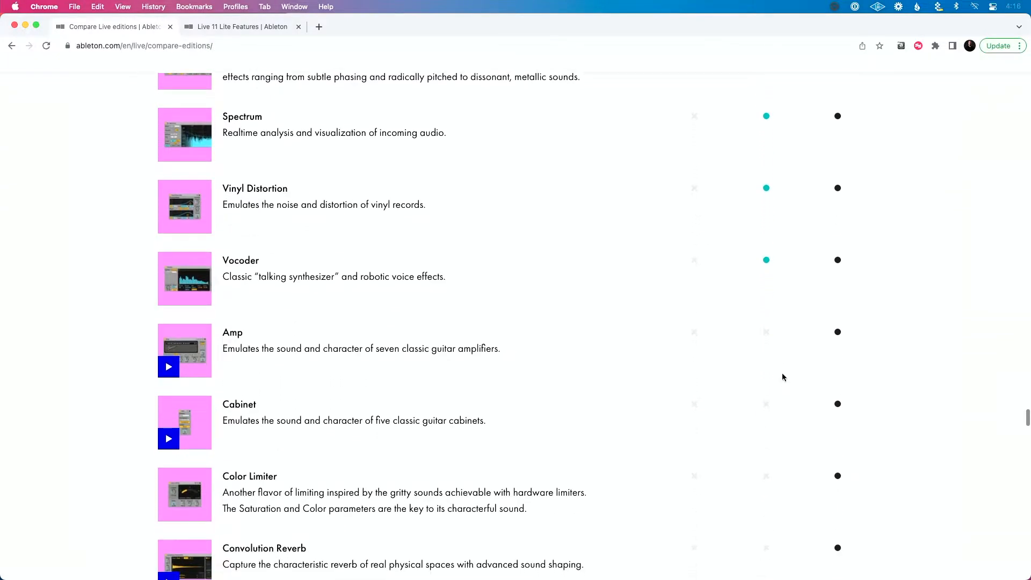
scroll(down, 3)
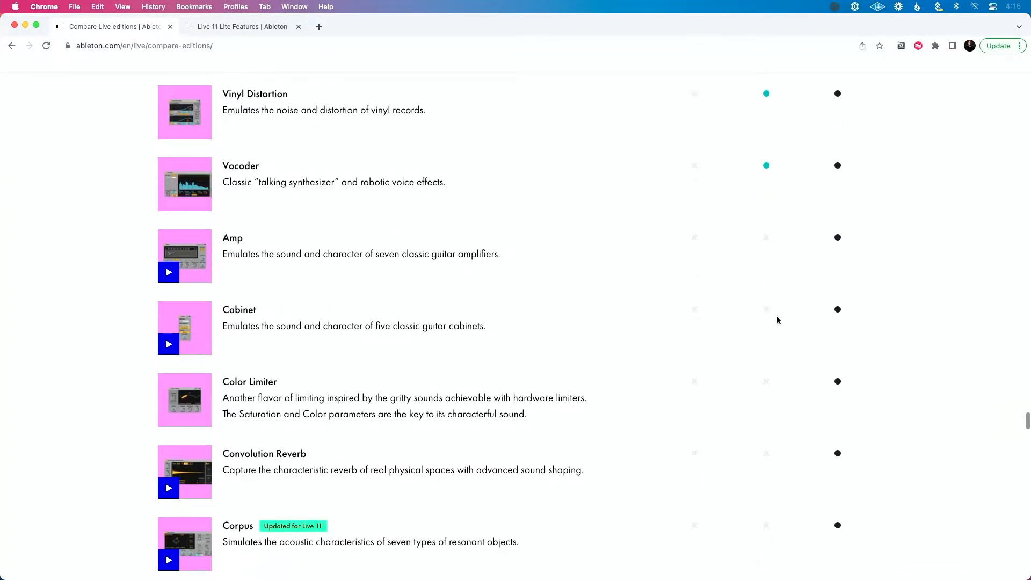
scroll(down, 3)
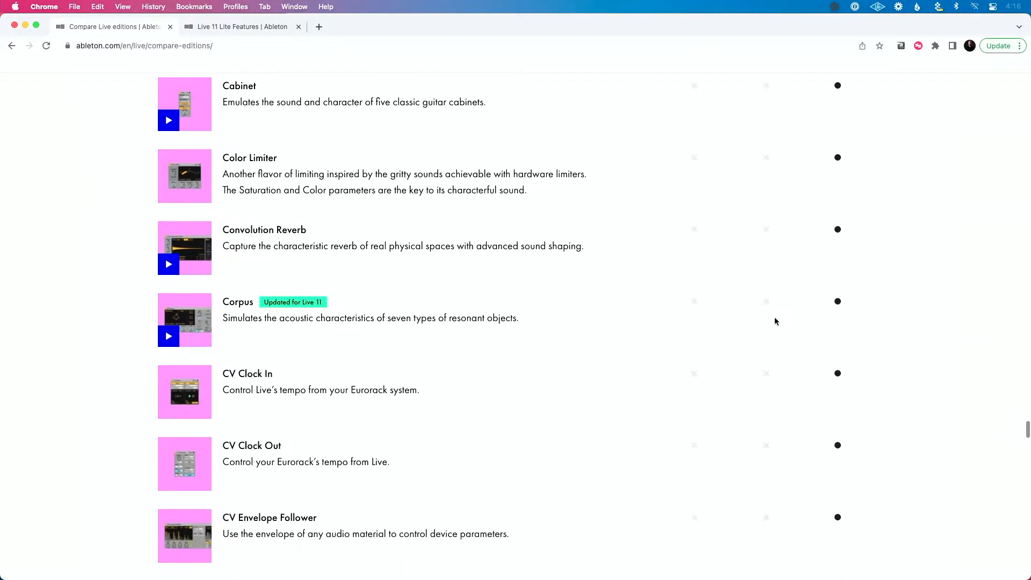
scroll(down, 3)
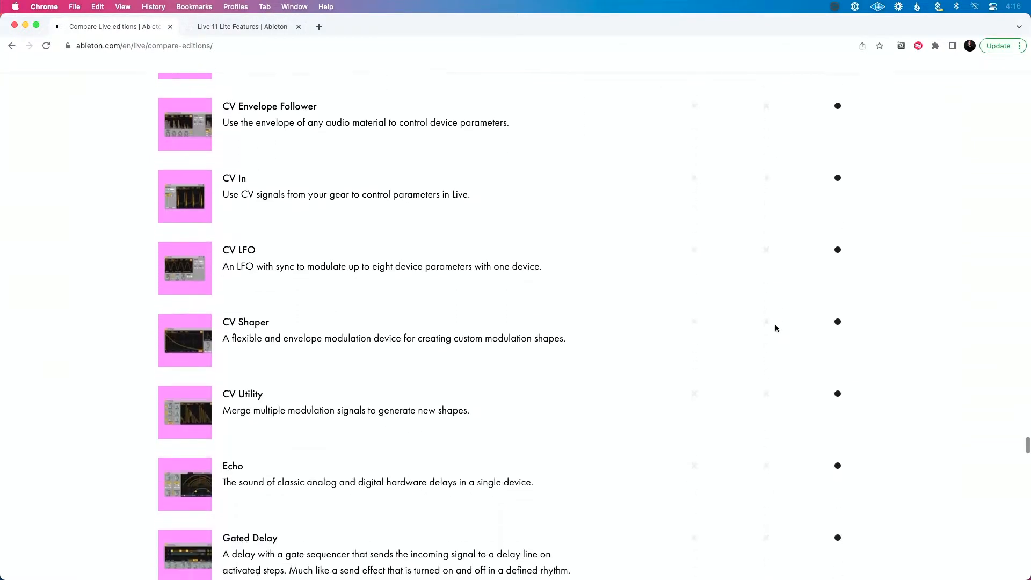
scroll(down, 3)
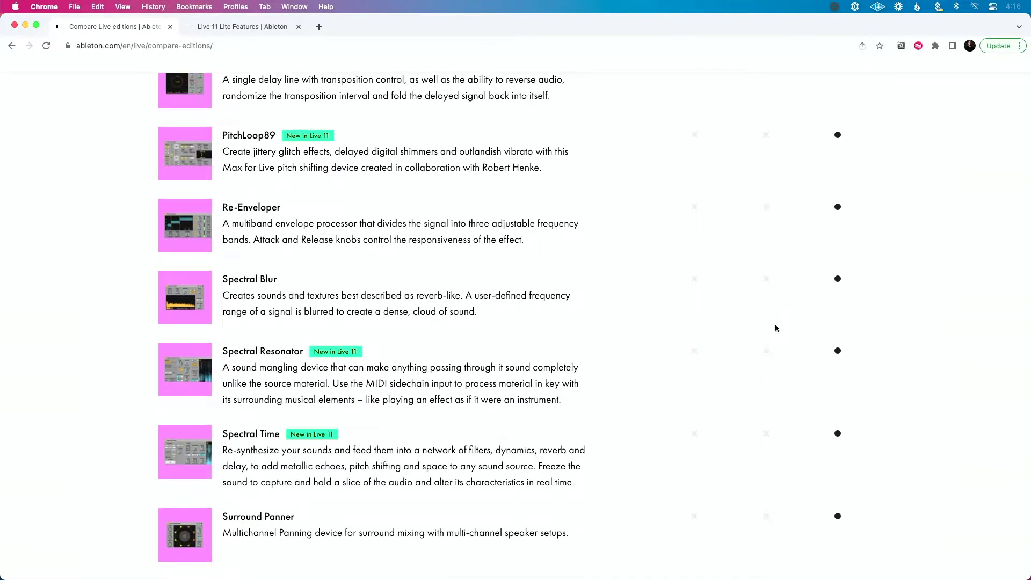
scroll(down, 3)
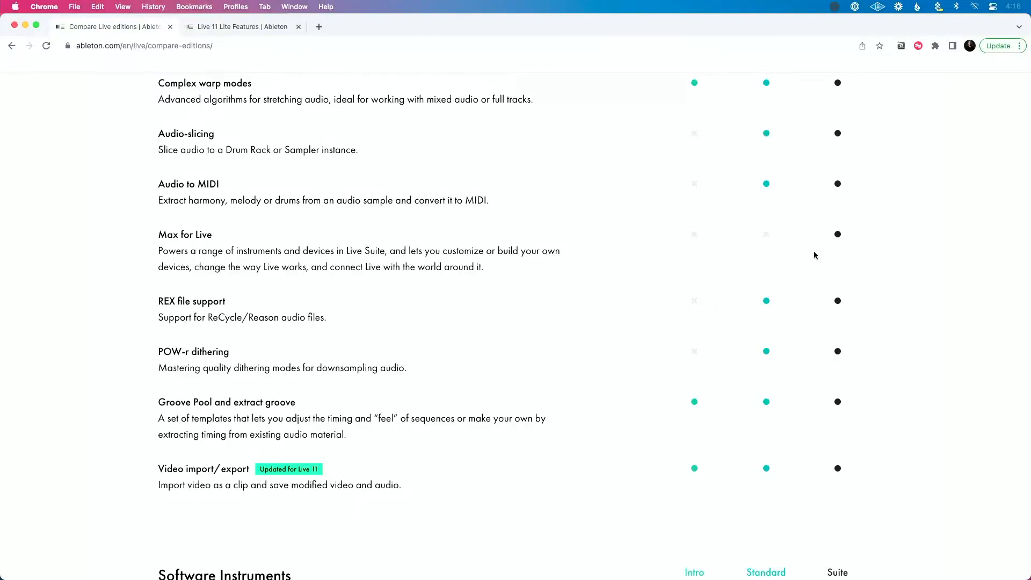
mouse_move(859, 241)
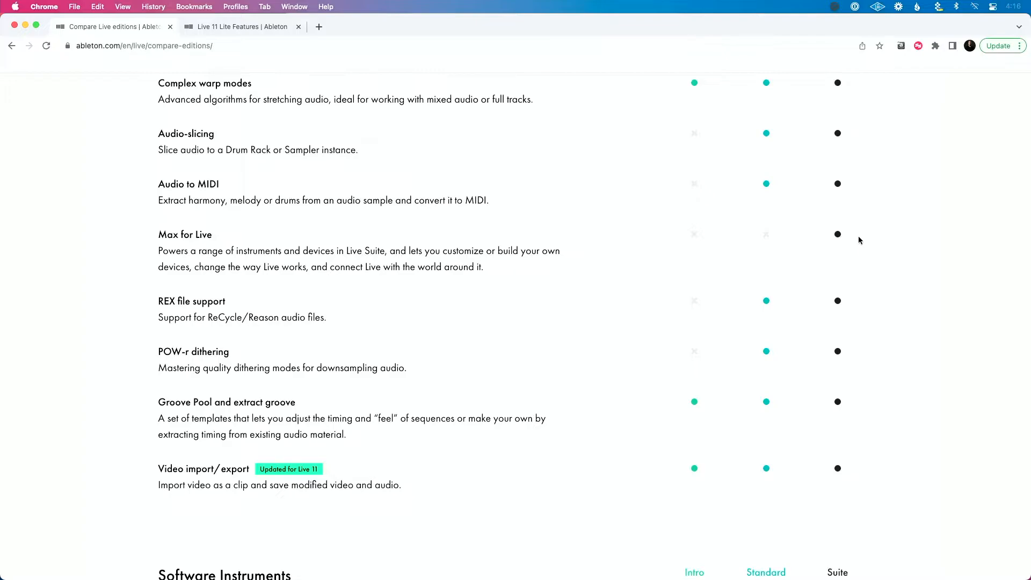
- Highlight the Suite-only Max for Live entry just above the Software Instruments heading
drag(158, 83, 155, 235)
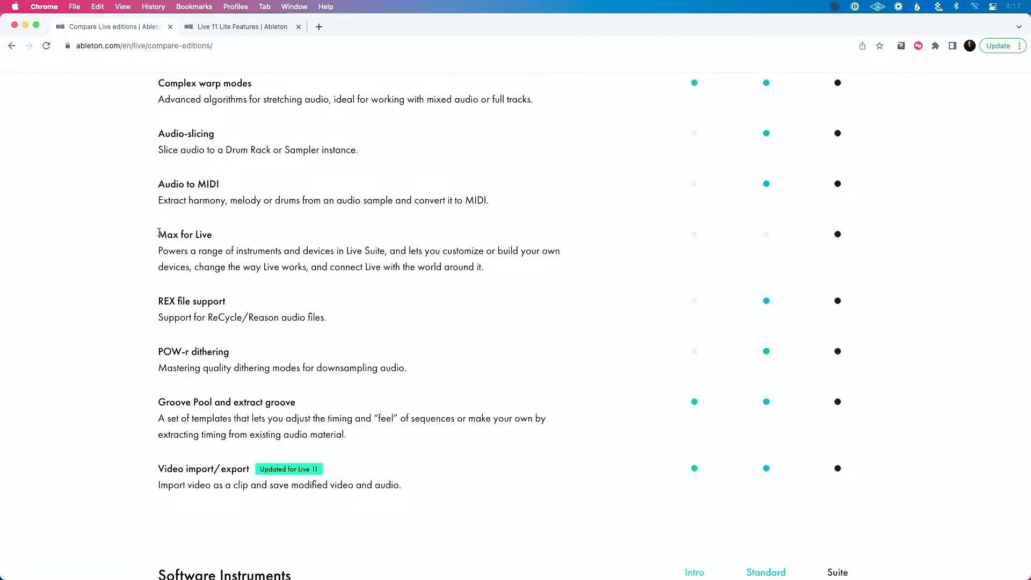
double_click(182, 234)
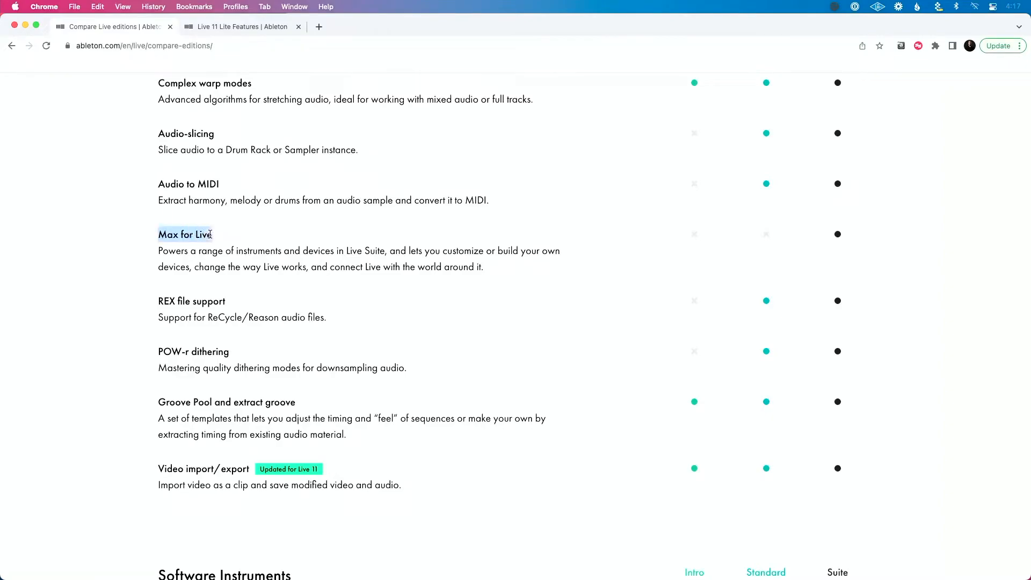
scroll(down, 3)
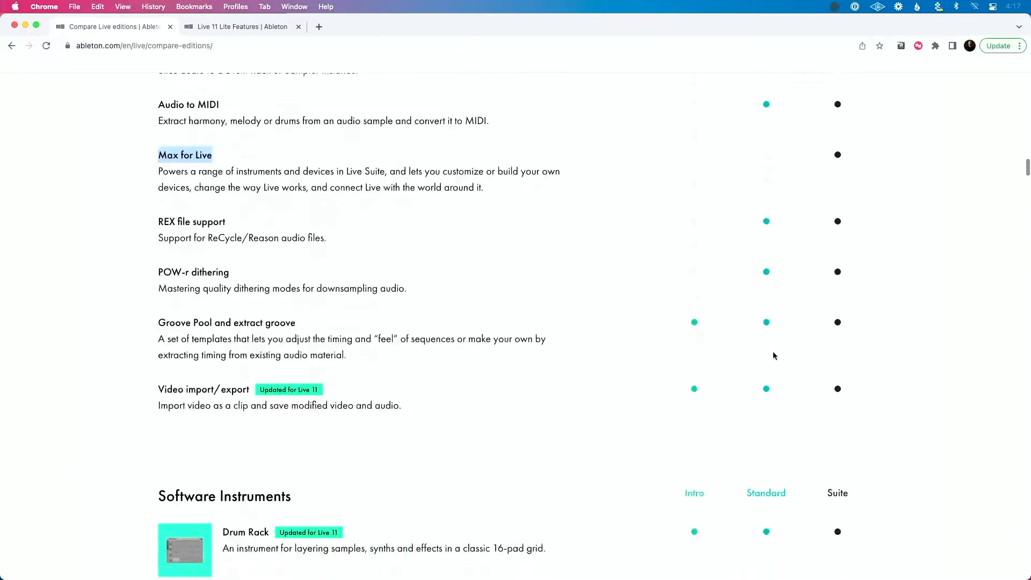
- Scroll the Suite-only instruments from Analog through Wavetable to Packs, then back up to Bass and Collision
scroll(down, 3)
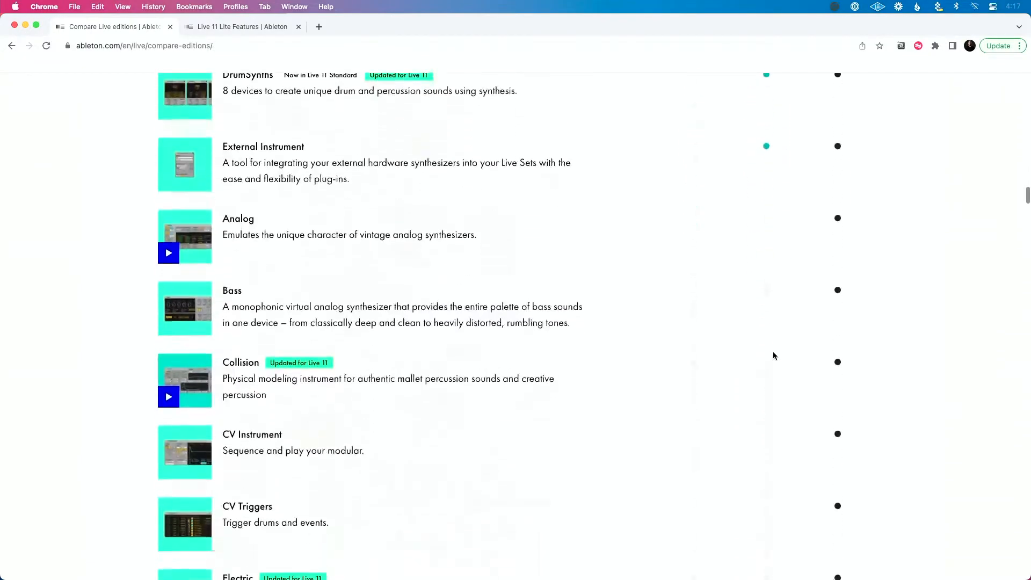
scroll(down, 3)
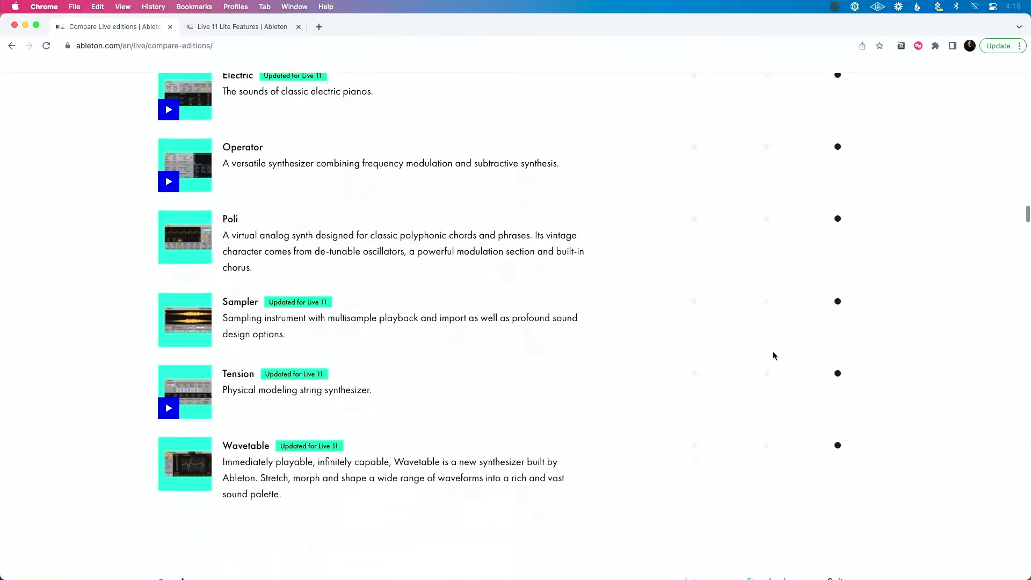
scroll(down, 3)
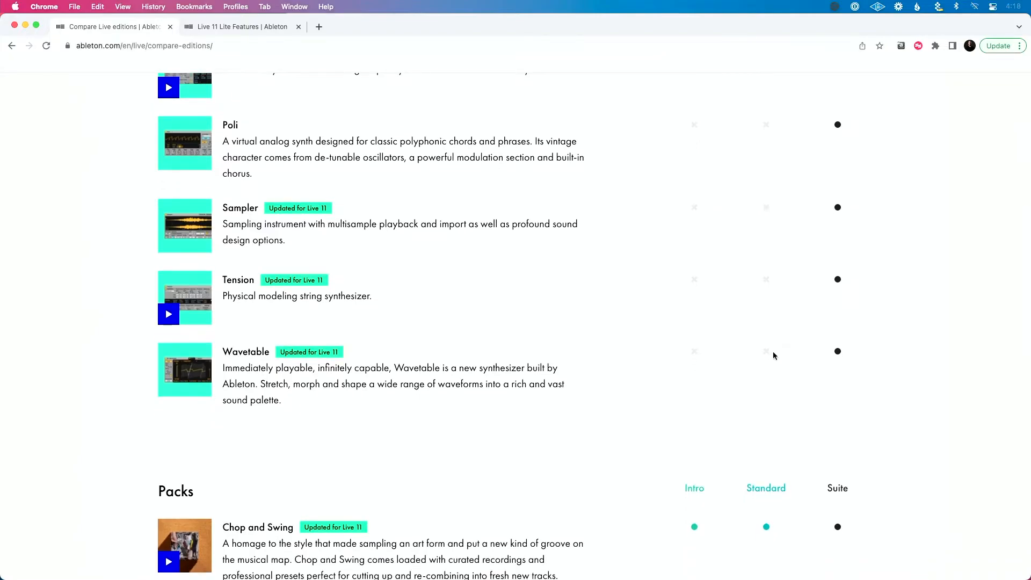
scroll(up, 3)
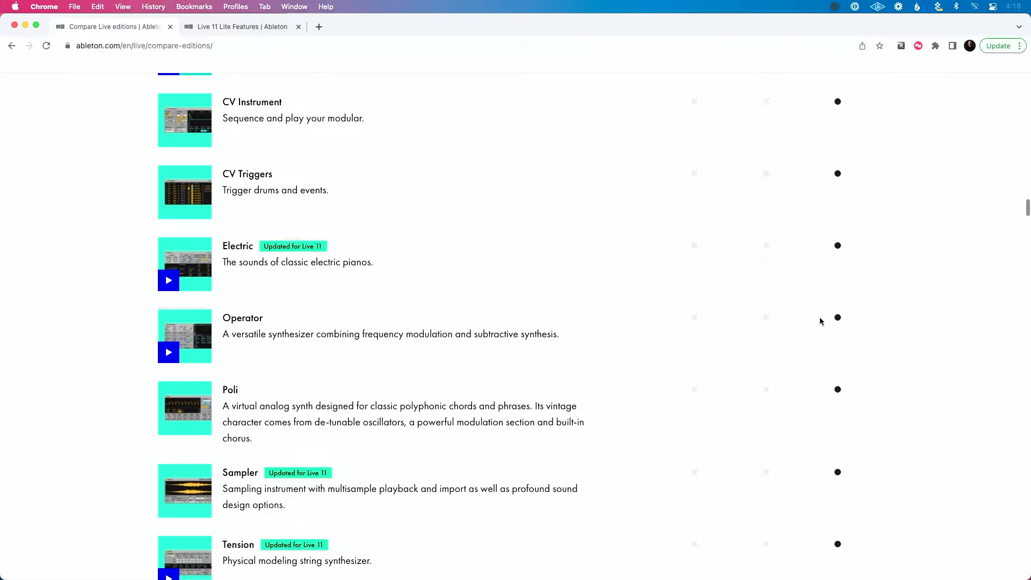
scroll(up, 3)
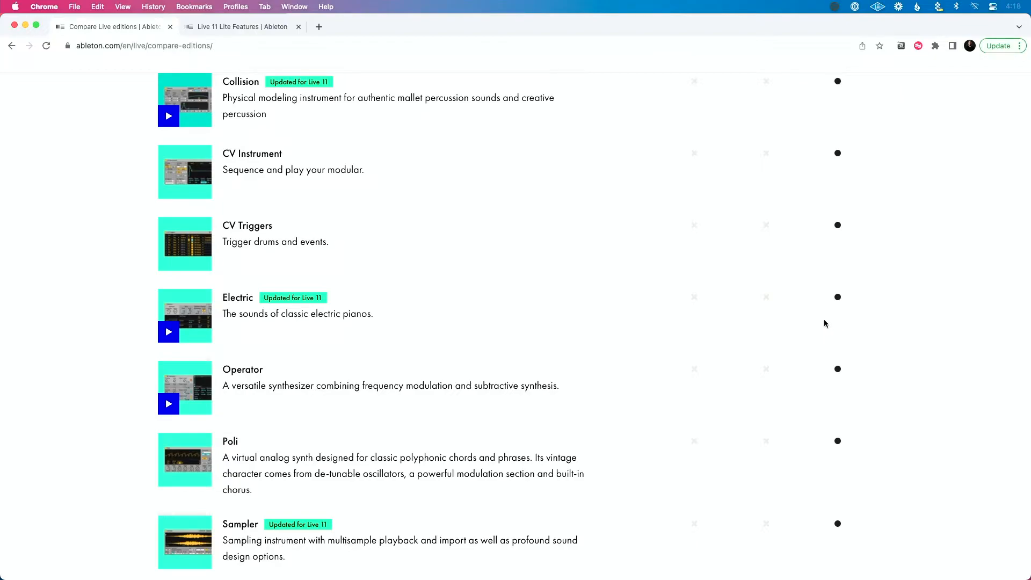
scroll(up, 3)
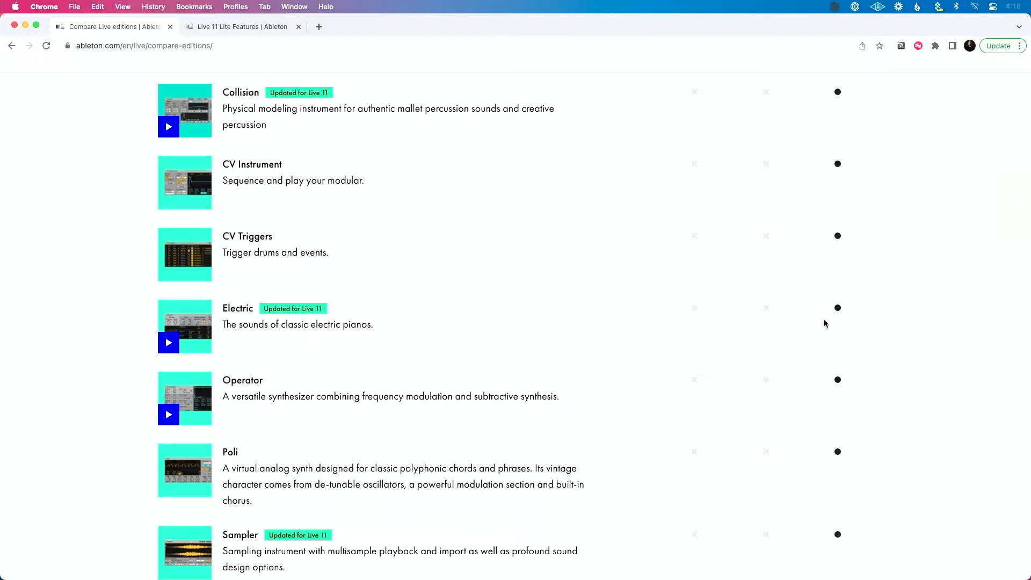
scroll(up, 3)
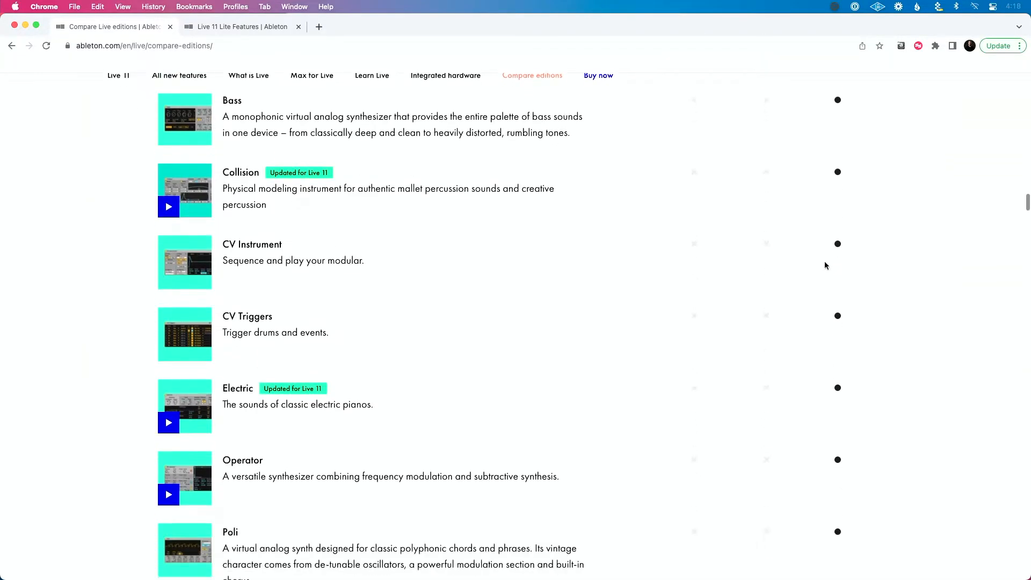
- Scroll down through the Packs table into the Audio Effects comparison
scroll(down, 3)
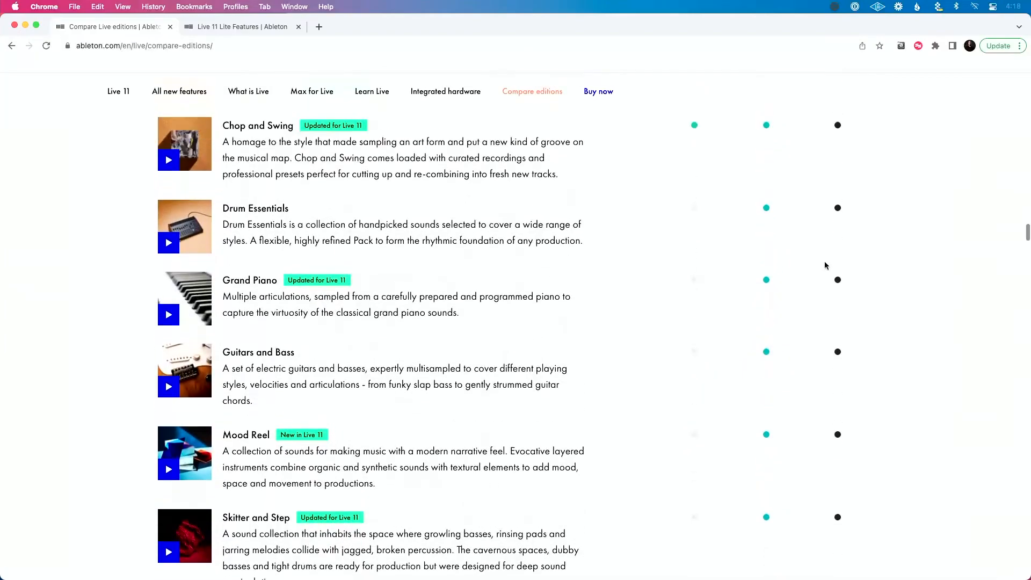
scroll(down, 3)
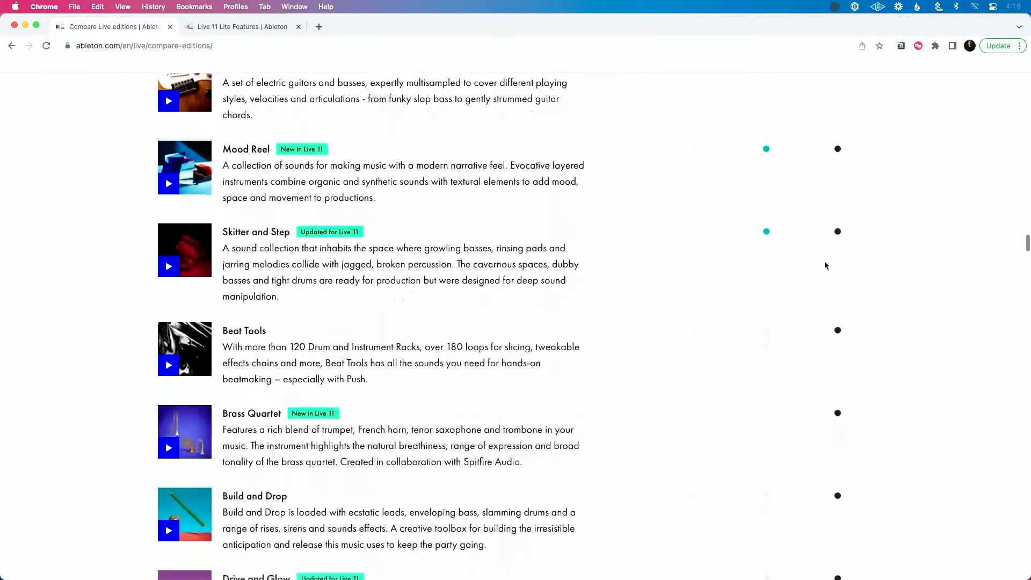
scroll(down, 3)
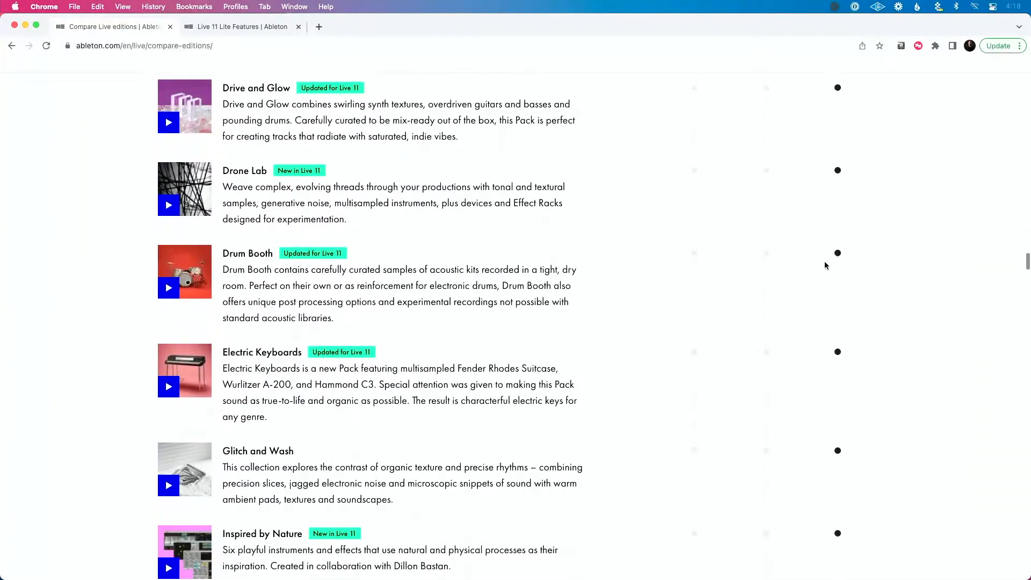
scroll(down, 3)
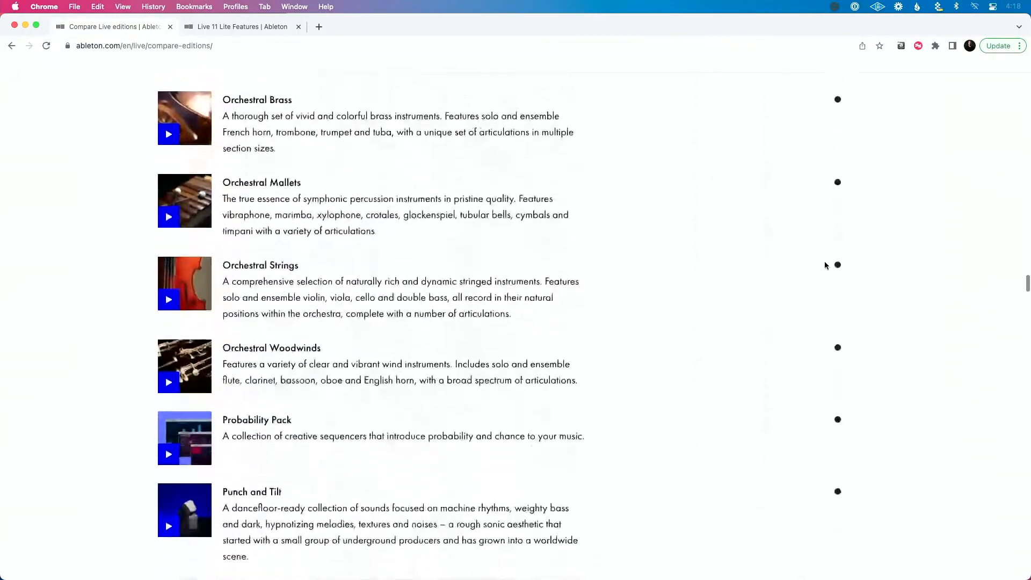
scroll(down, 3)
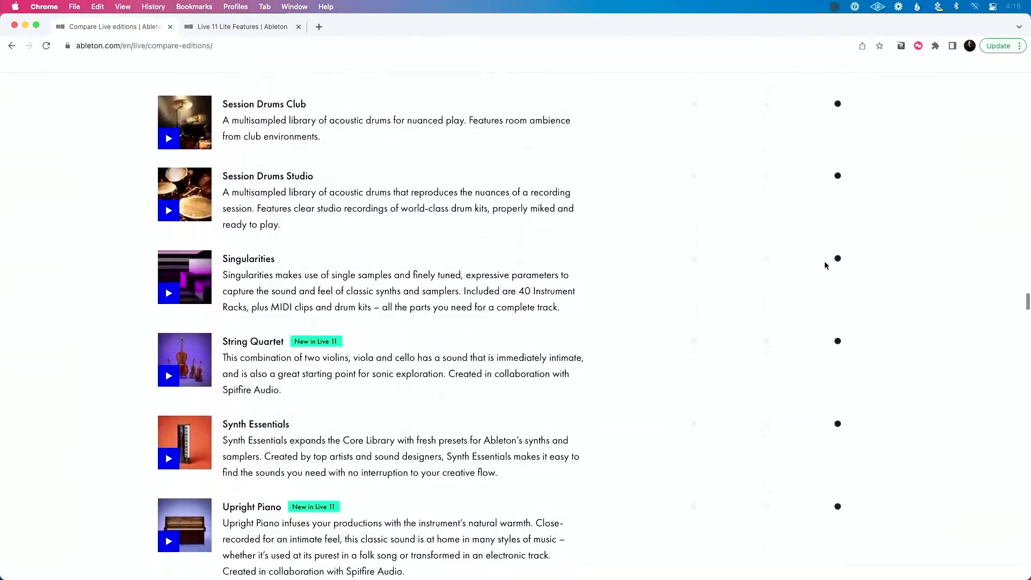
scroll(down, 3)
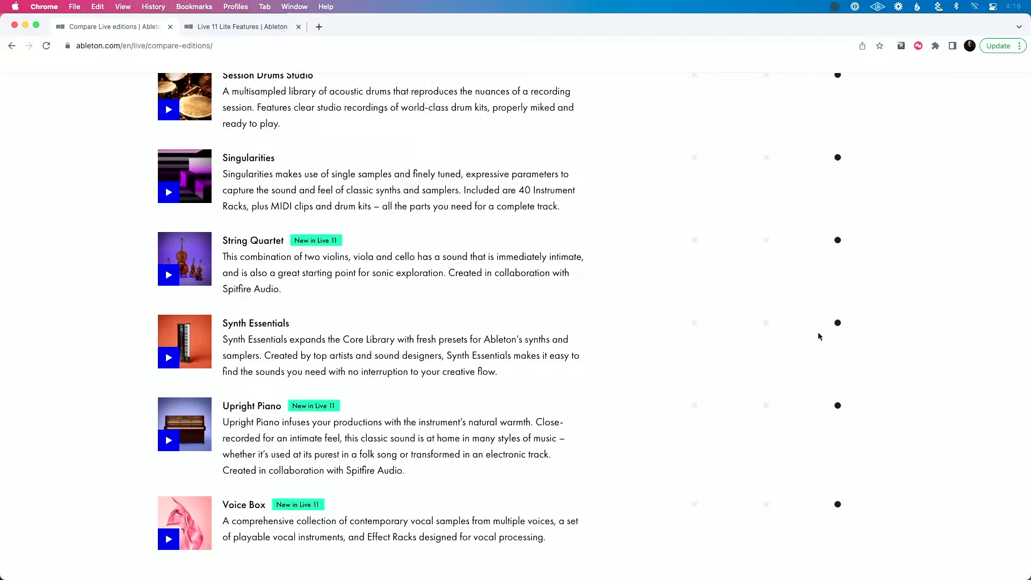
scroll(down, 3)
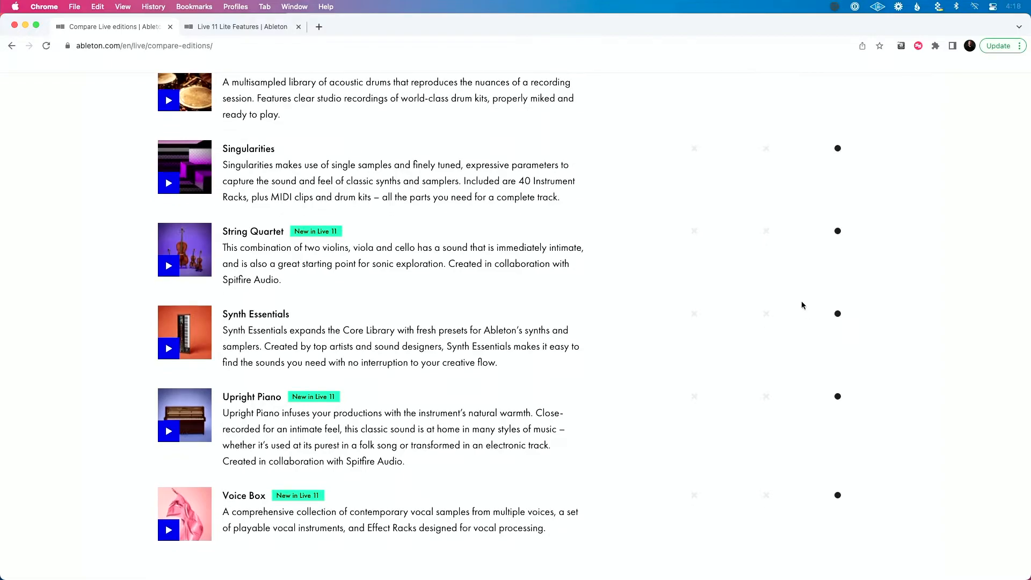
scroll(down, 3)
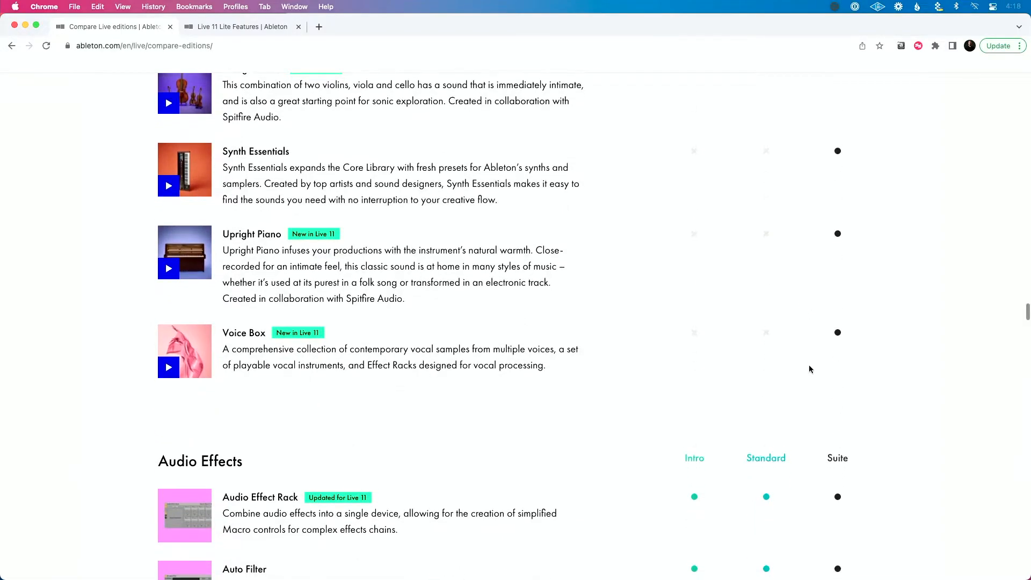
scroll(down, 3)
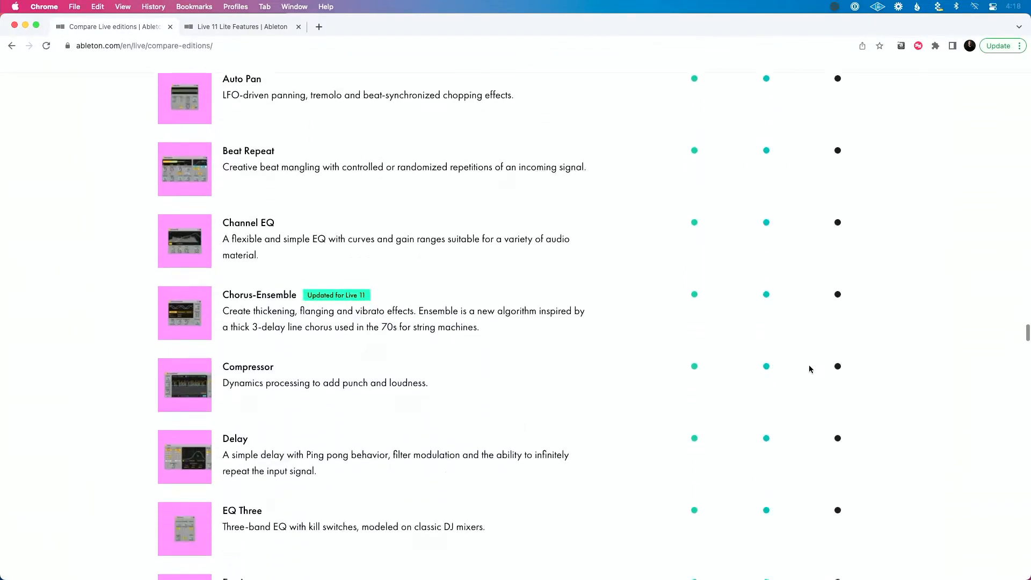
scroll(down, 3)
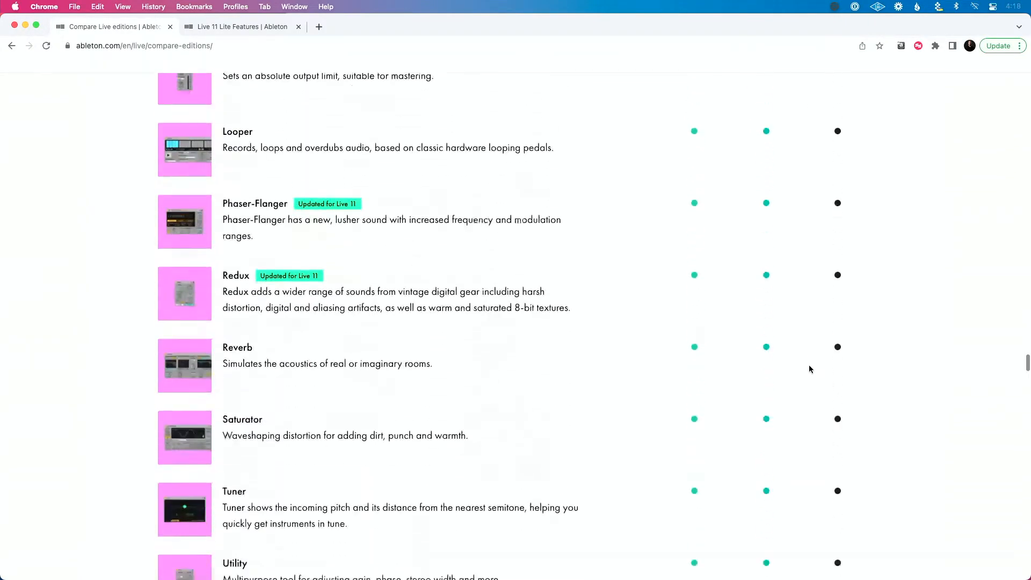
- Continue down Audio Effects to the Suite-only Spectral Resonator, Spectral Time and Surround Panner
scroll(down, 3)
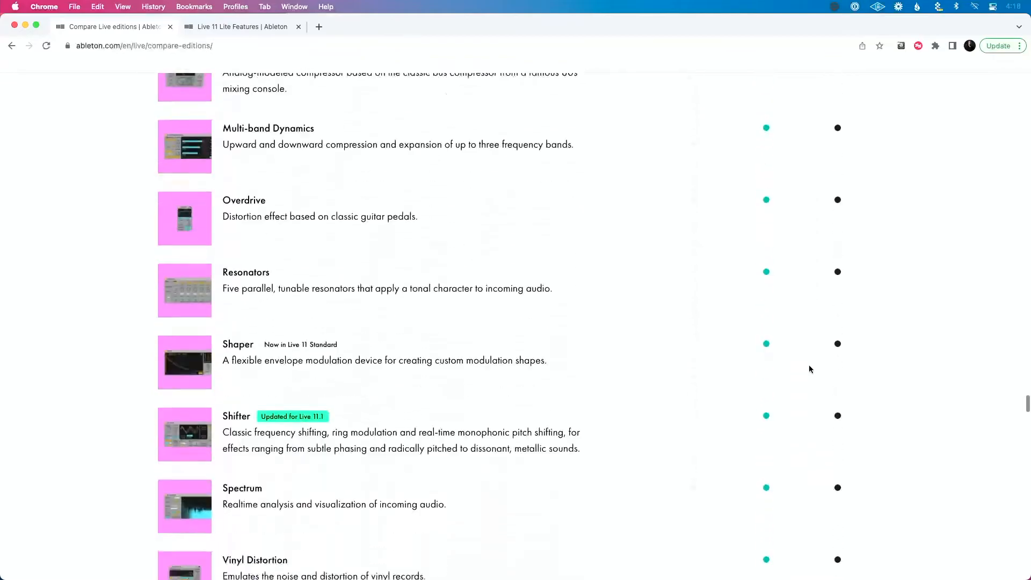
scroll(down, 3)
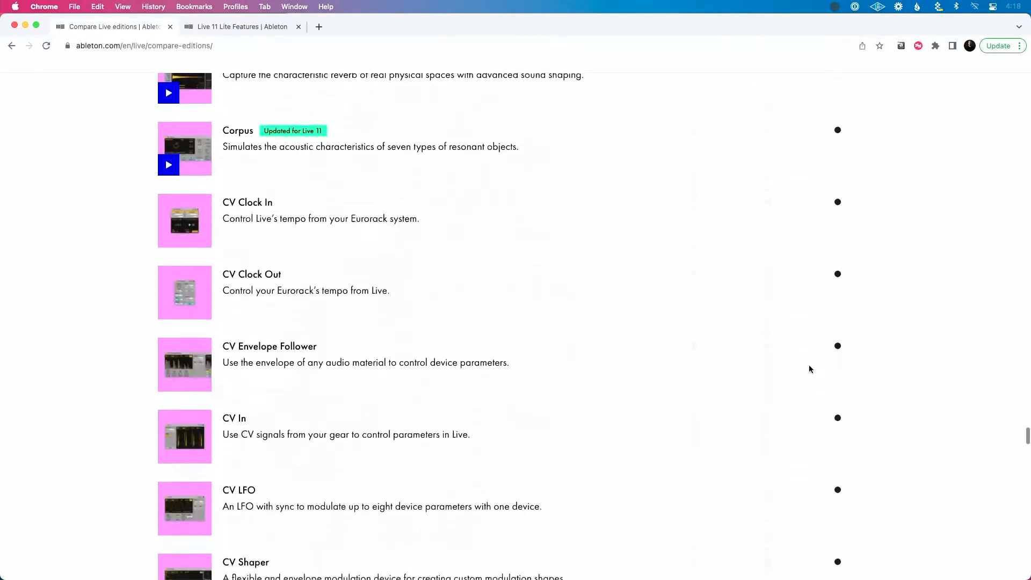
scroll(down, 3)
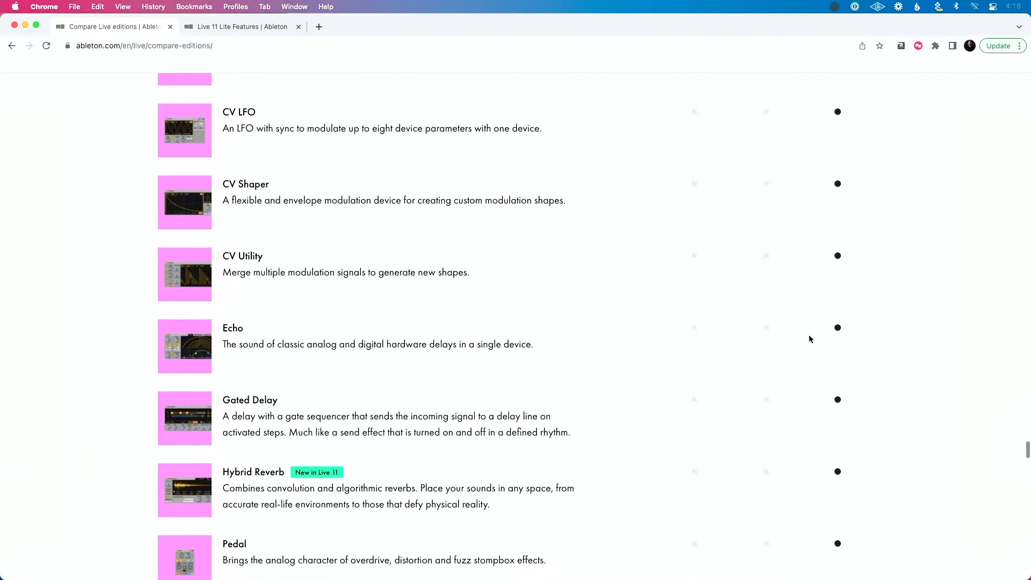
scroll(down, 3)
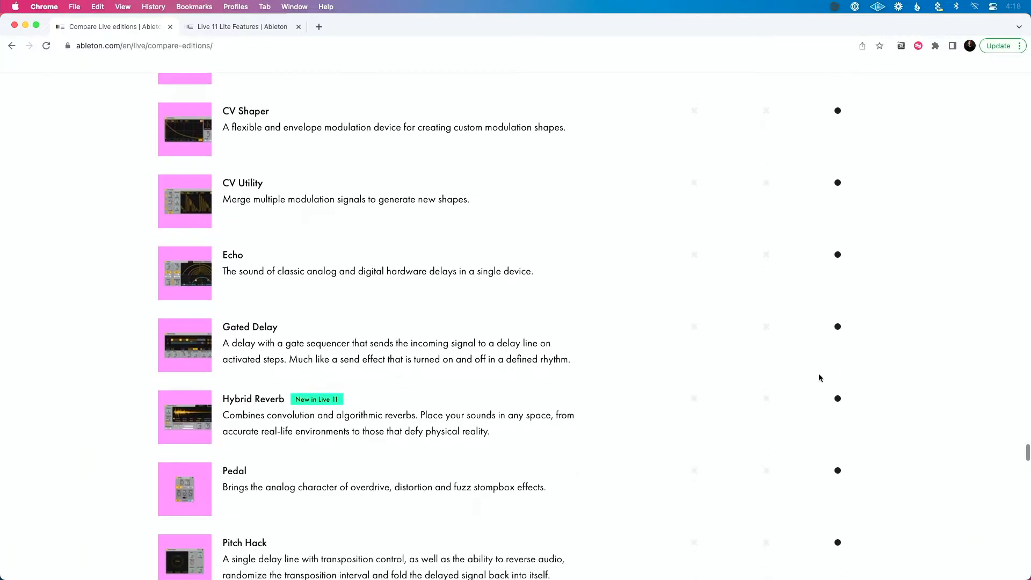
scroll(down, 3)
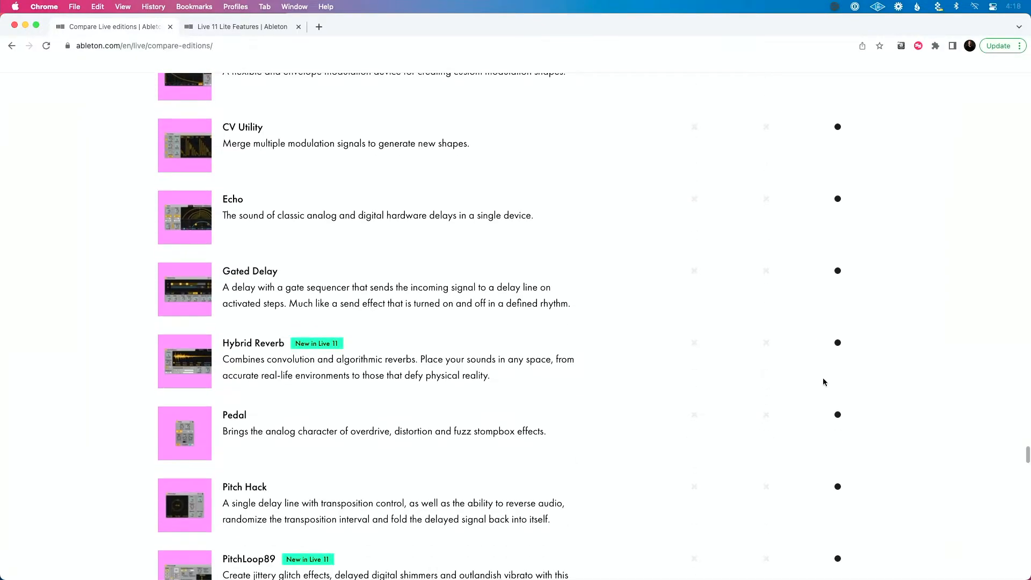
scroll(down, 3)
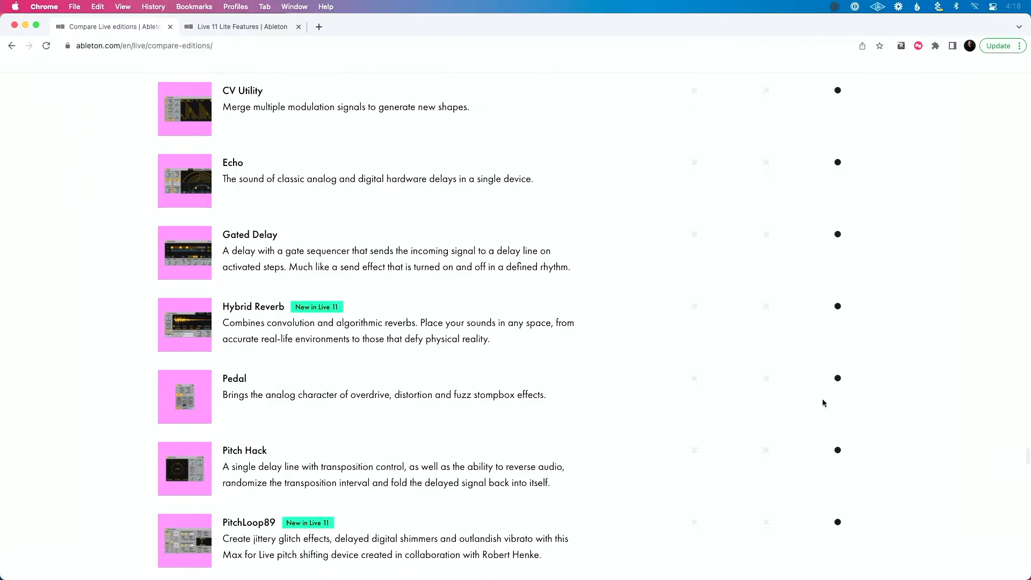
scroll(down, 3)
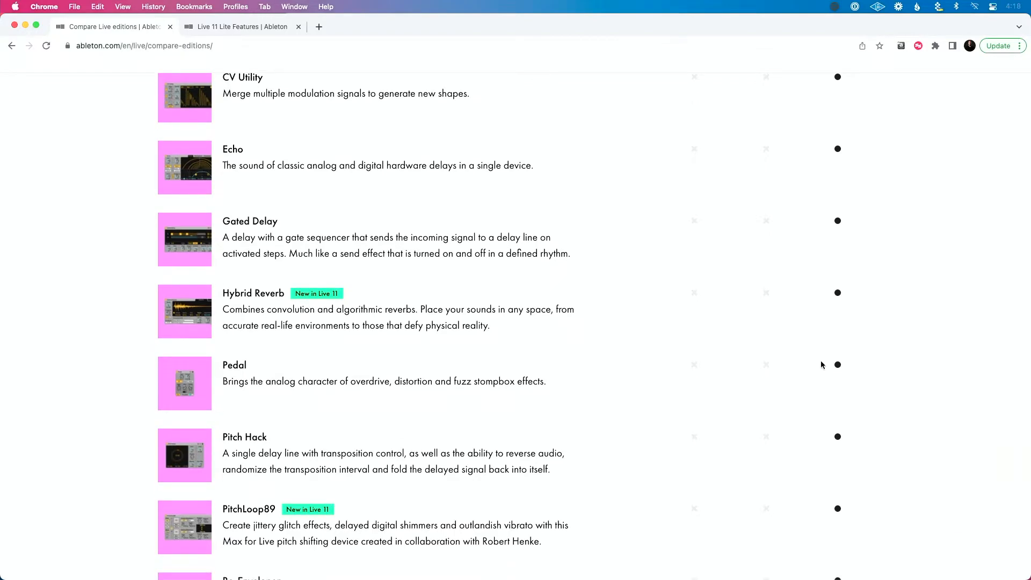
scroll(down, 3)
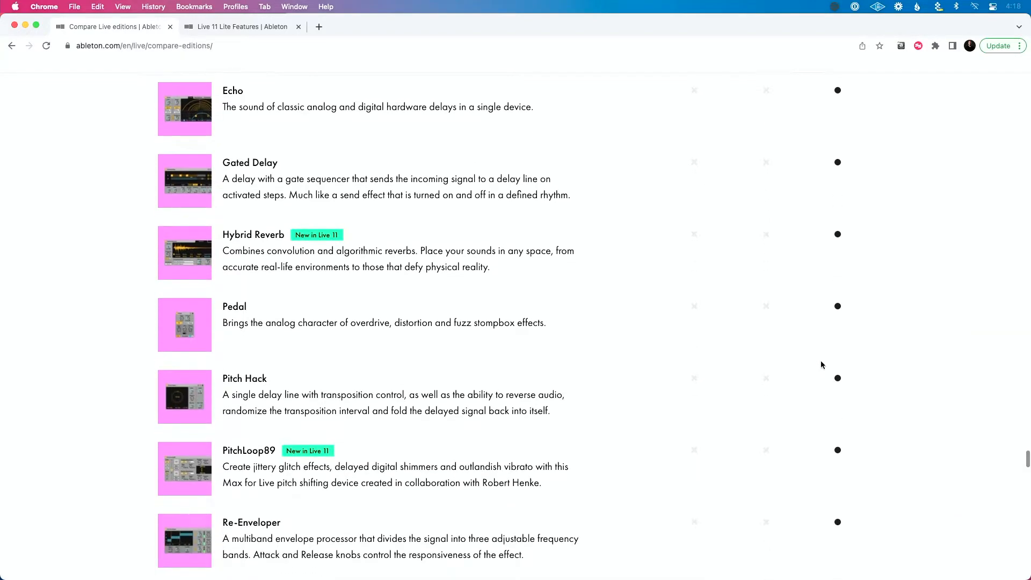
scroll(down, 3)
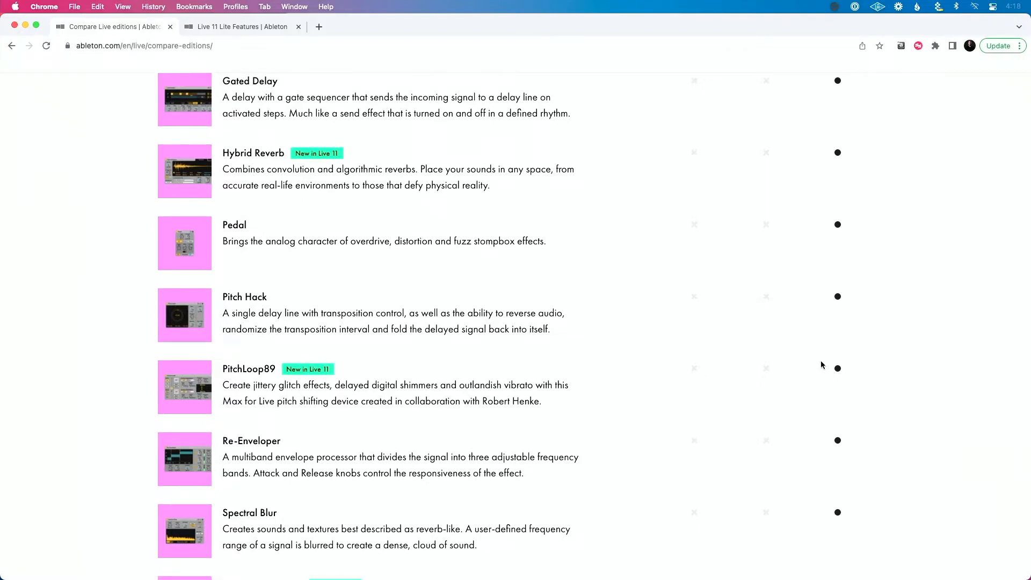
scroll(down, 3)
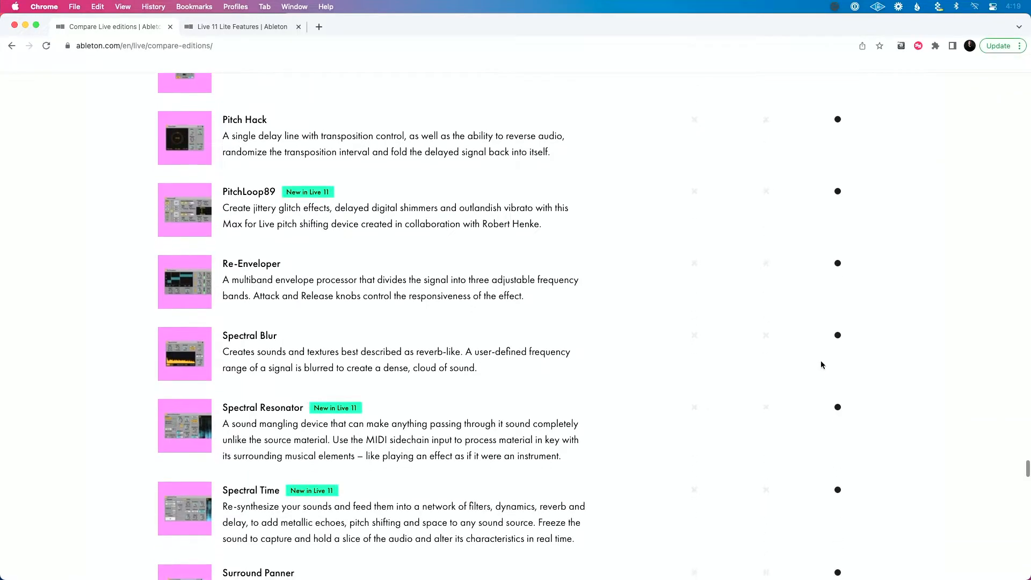